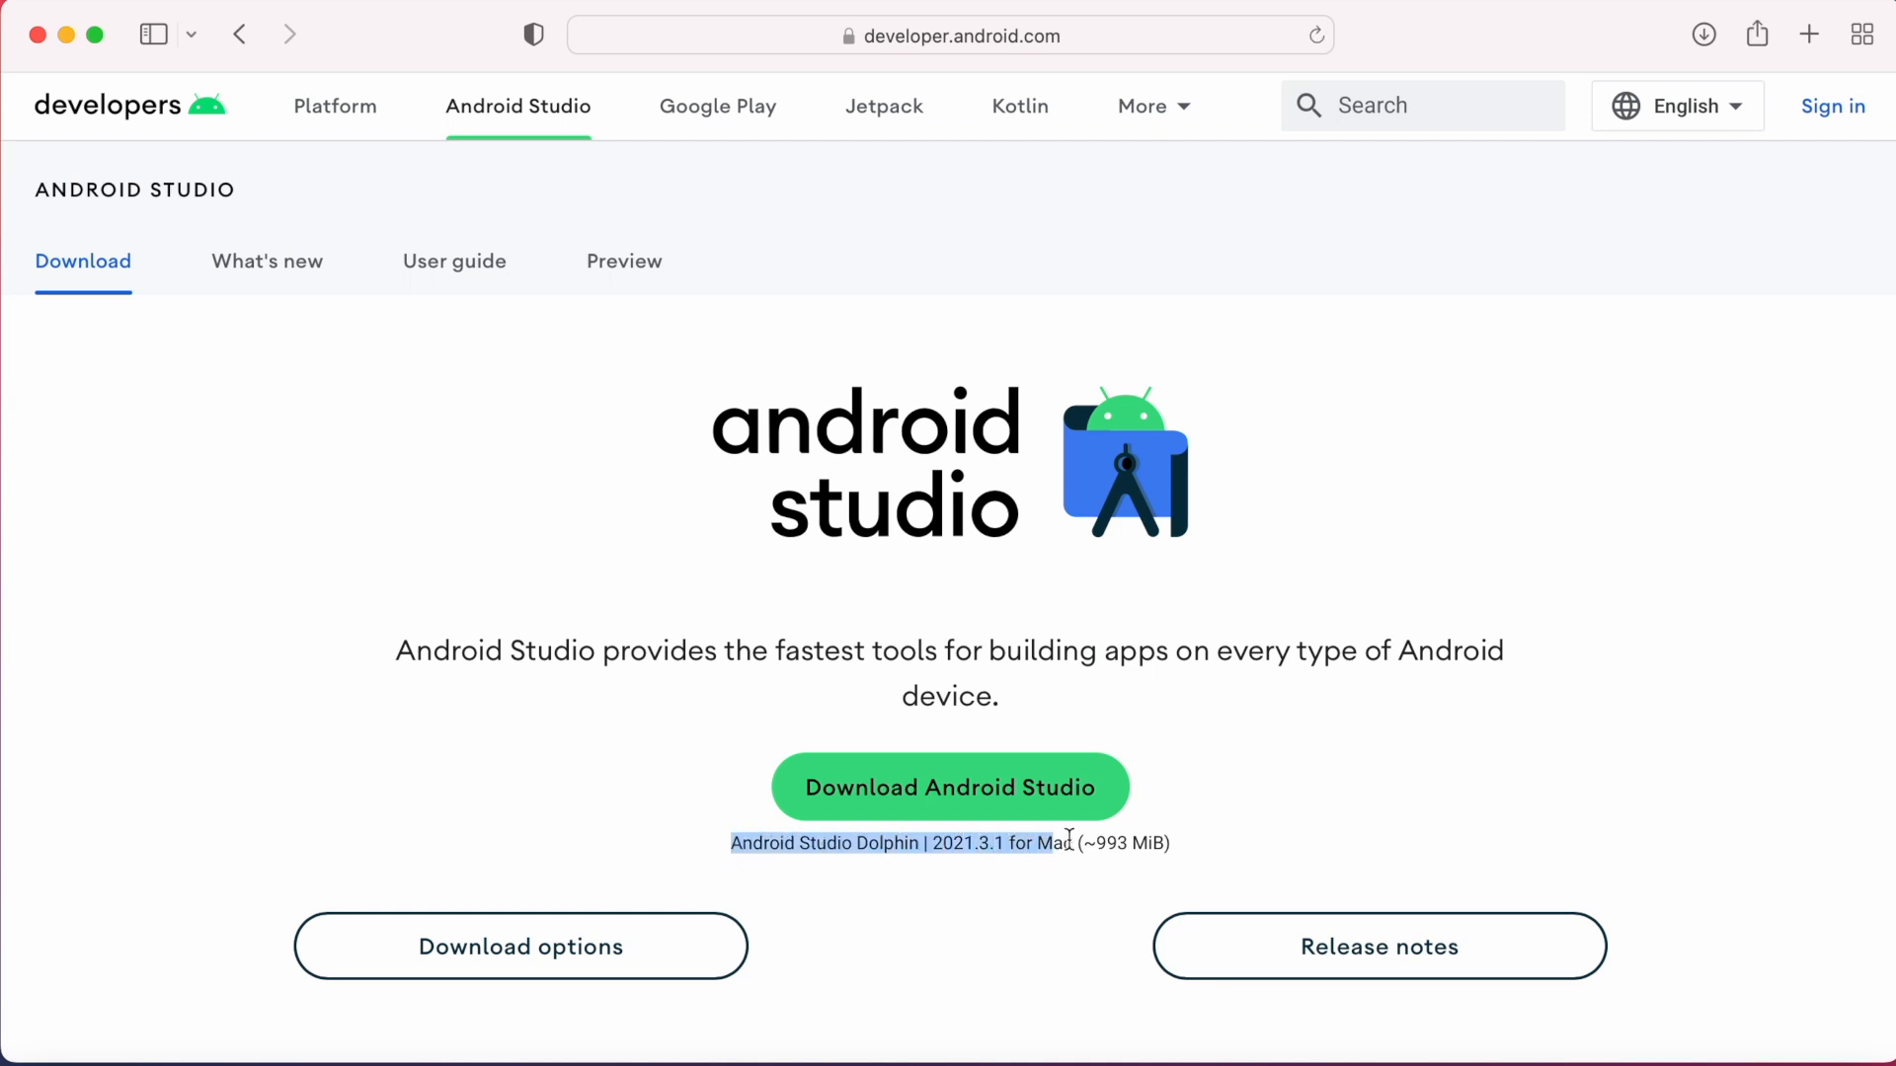
Highlight the 'Android Studio Dolphin 2021.3.1 for Mac' release line on the download page
{"action": "left_click", "coordinate": [933, 894]}
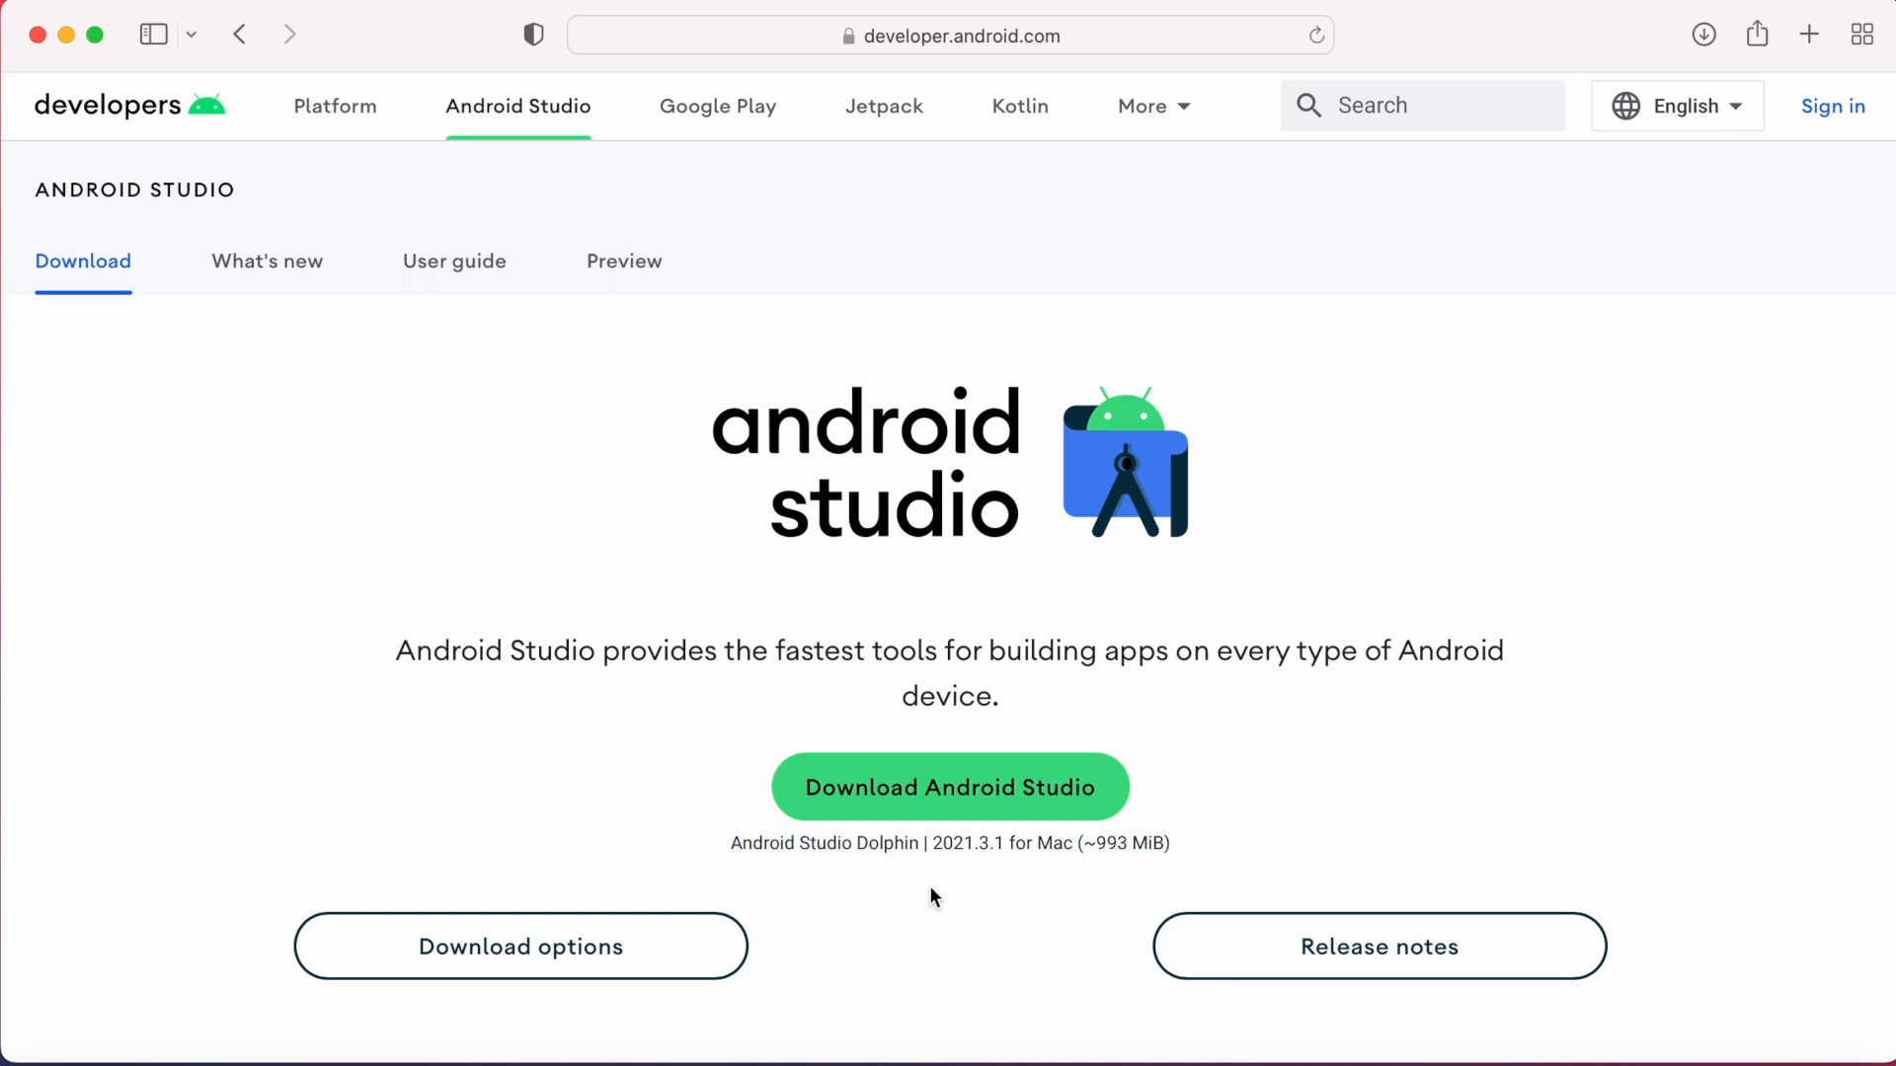
{"action": "left_click_drag", "start_coordinate": [855, 842], "coordinate": [1001, 842]}
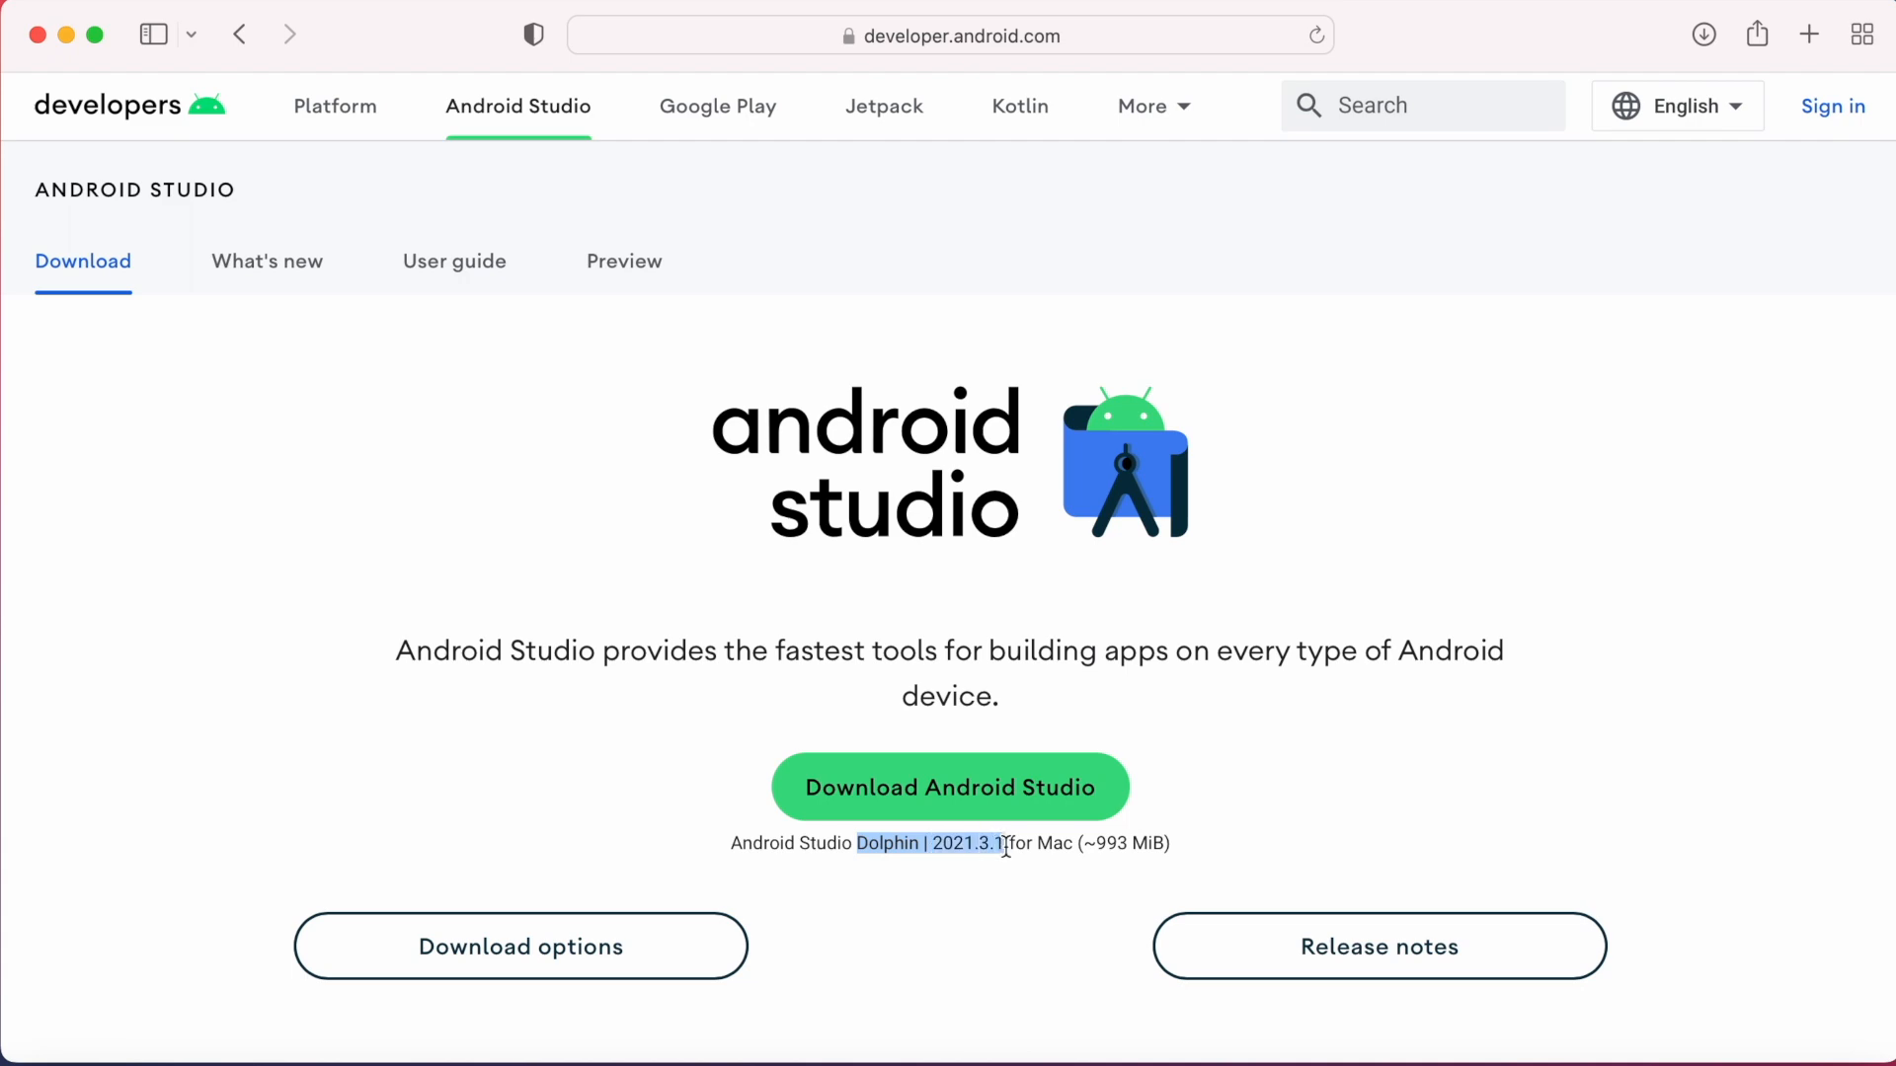
{"action": "mouse_move", "coordinate": [959, 880]}
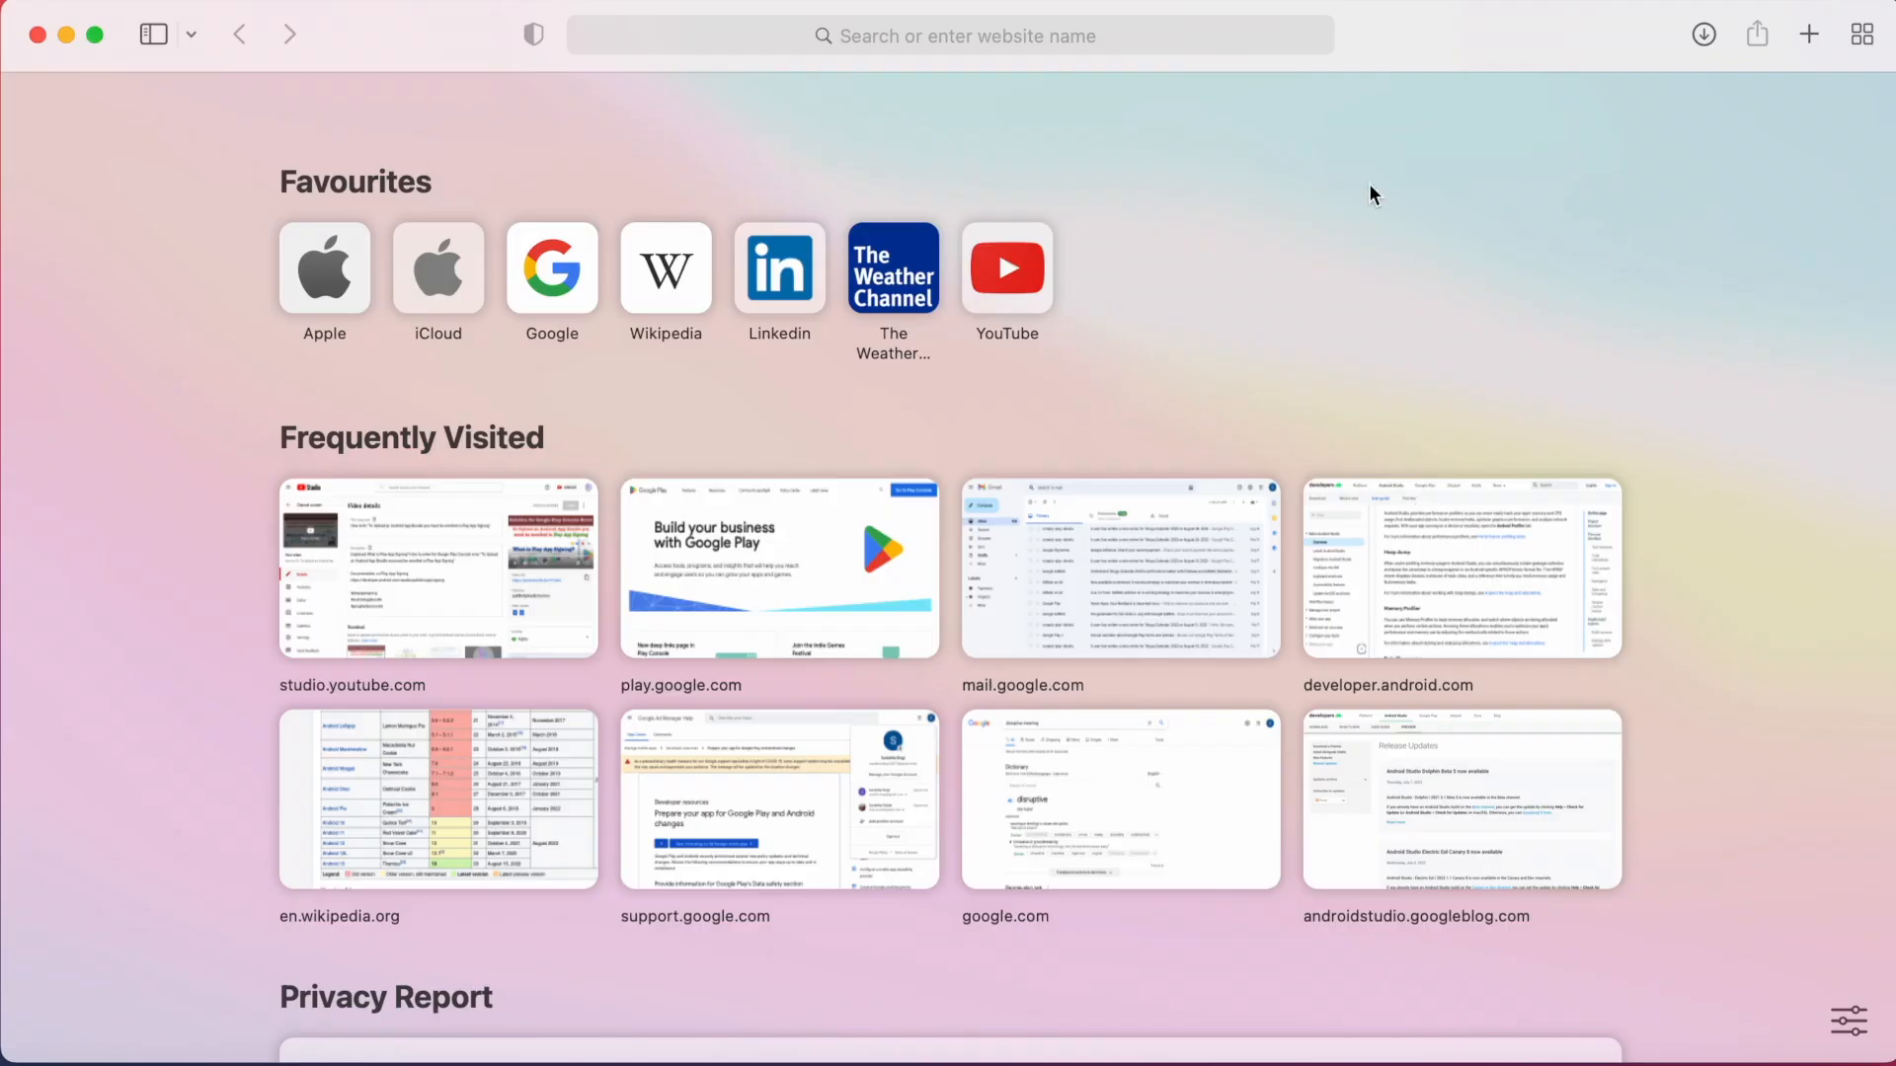
Search Google for 'Download Android Studio' from the Safari address bar
{"action": "type", "text": "Download Android Studio"}
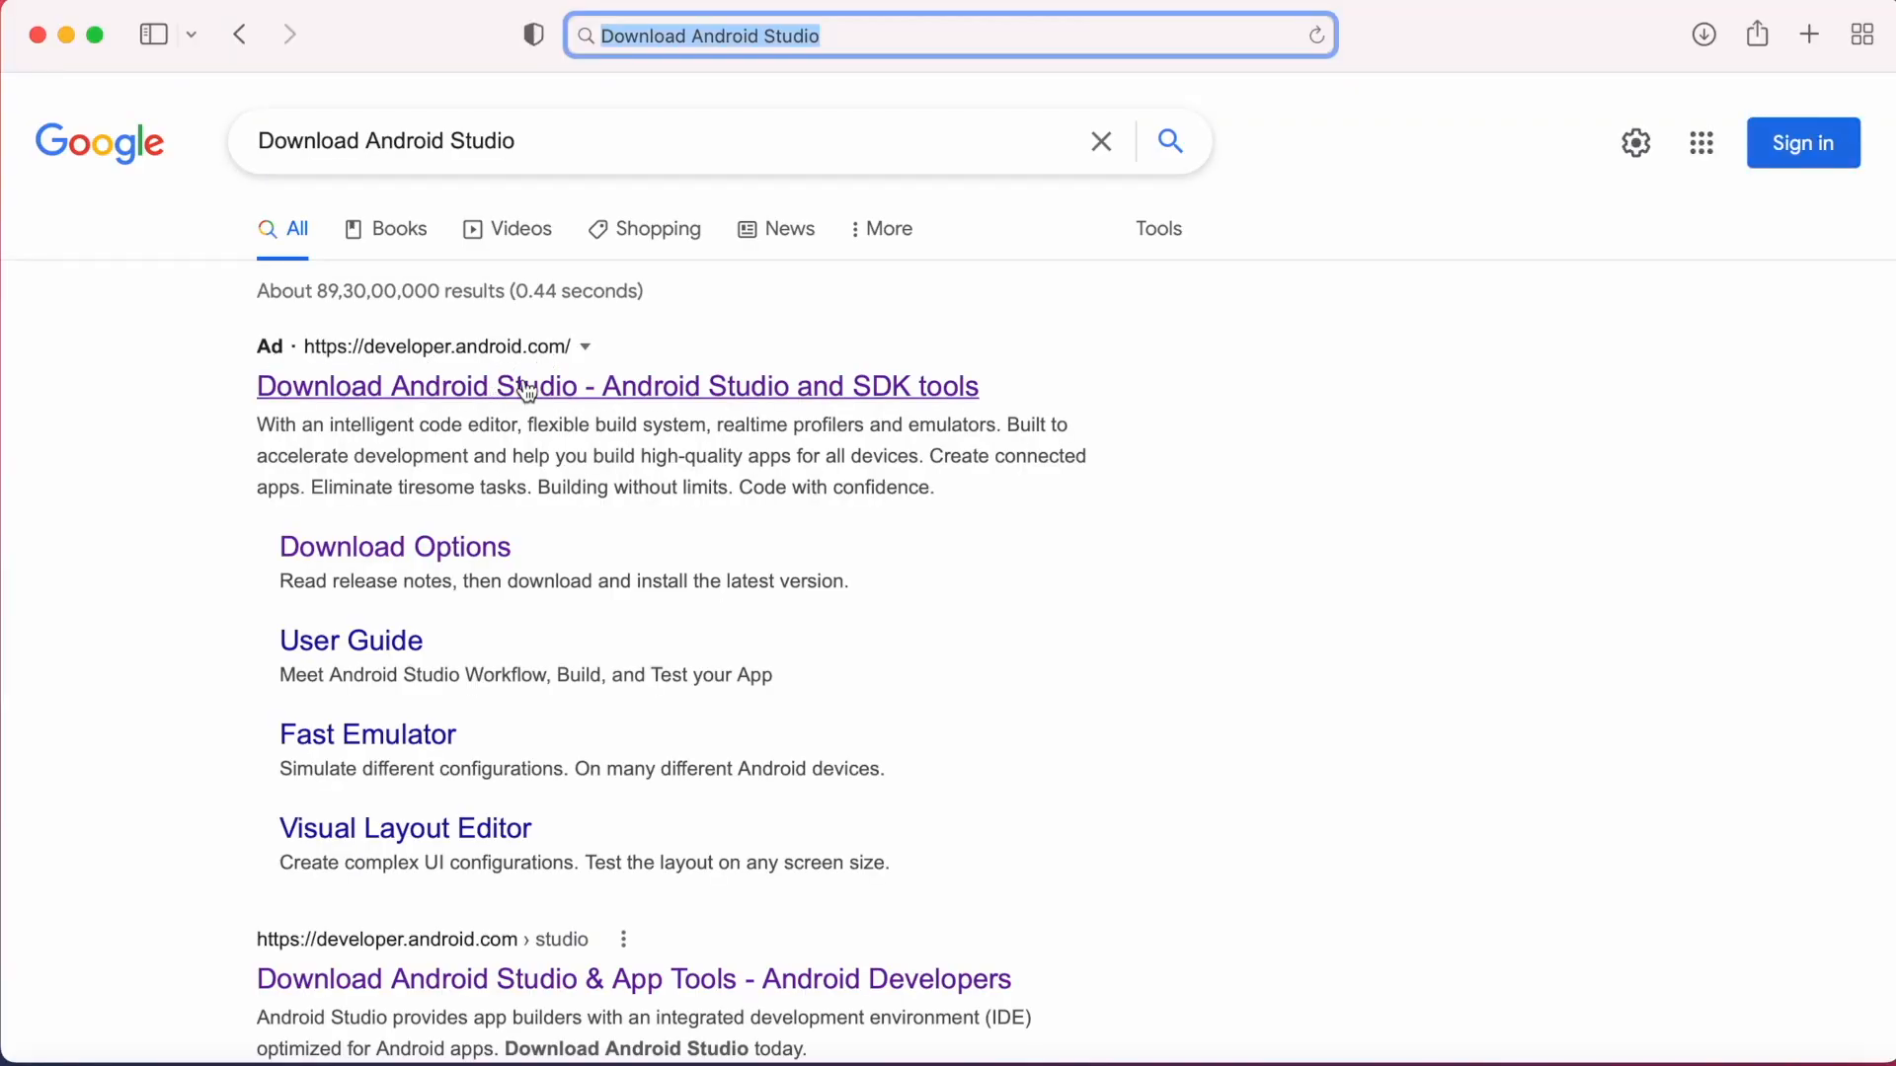
Visit developer.android.com, review the Dolphin release notes and downloads table, then go back
{"action": "left_click", "coordinate": [616, 386]}
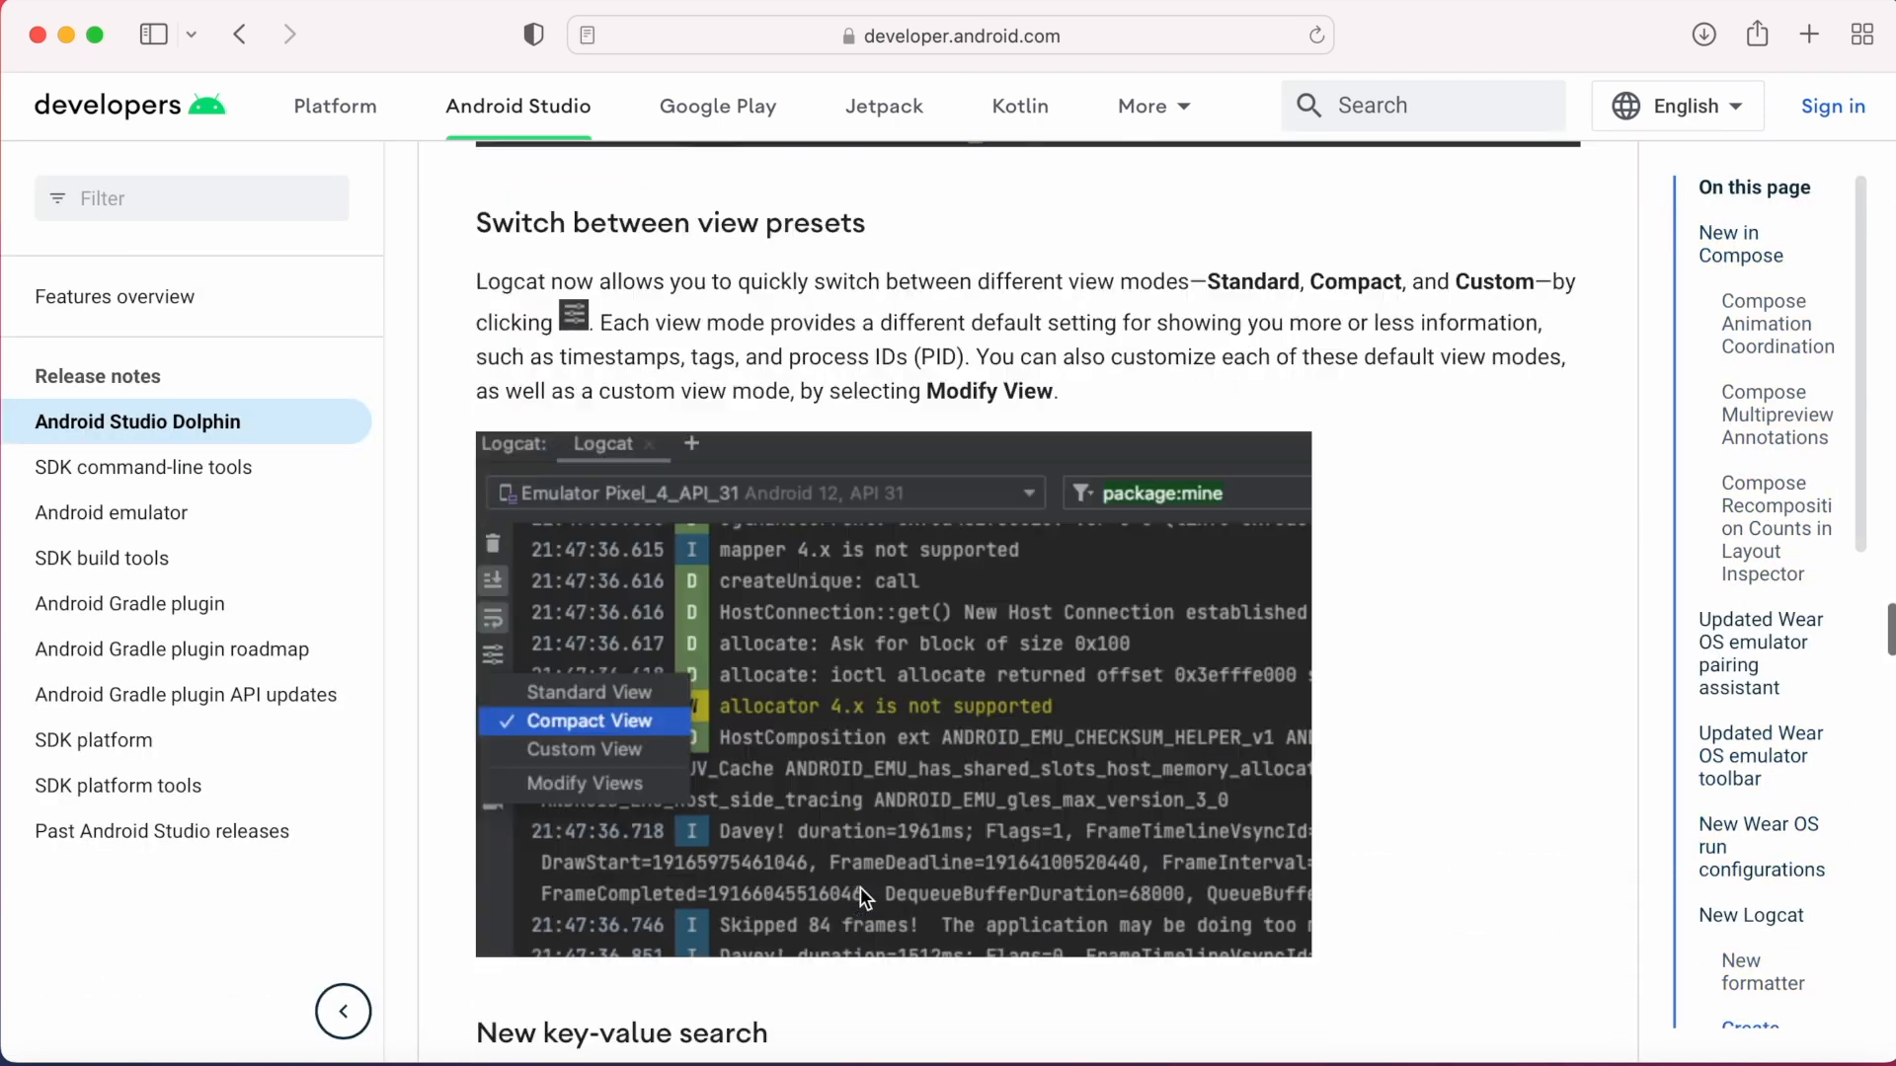
{"action": "left_click", "coordinate": [518, 106]}
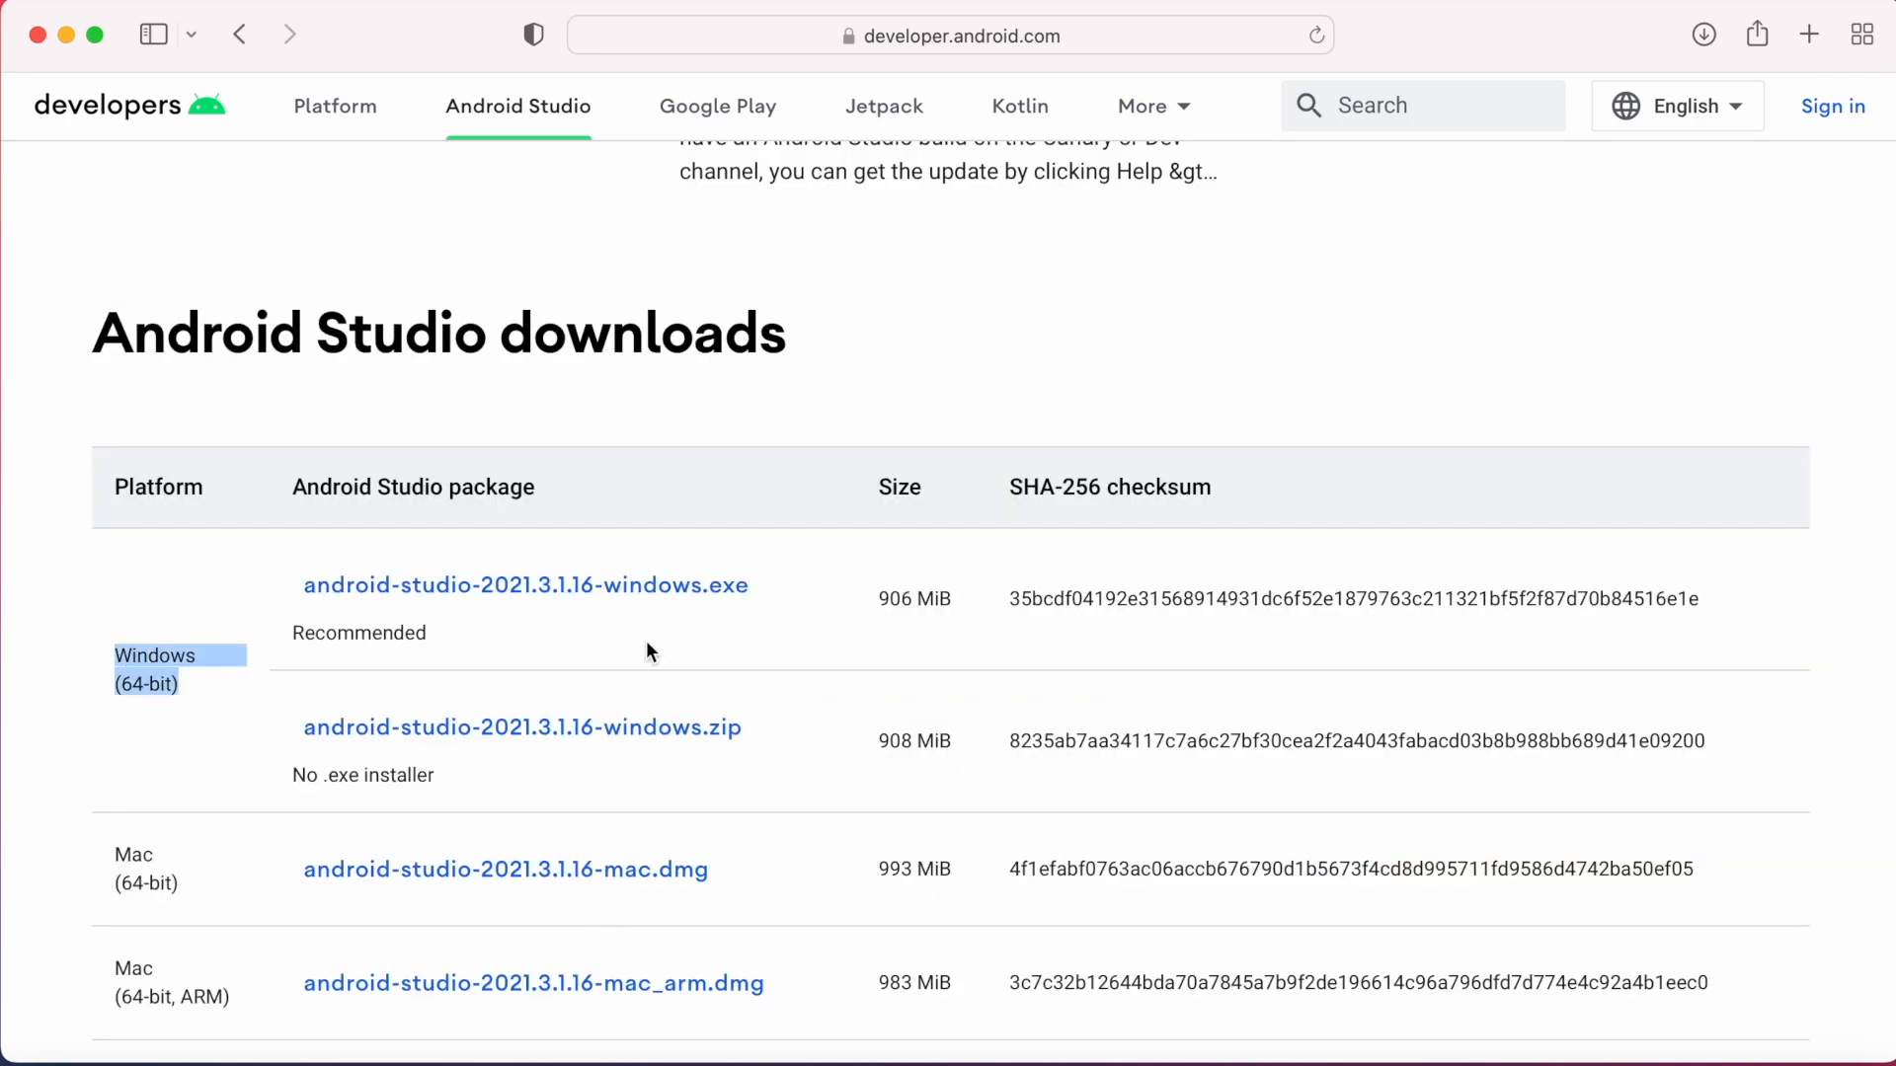
{"action": "scroll", "scroll_direction": "down", "scroll_amount": 3}
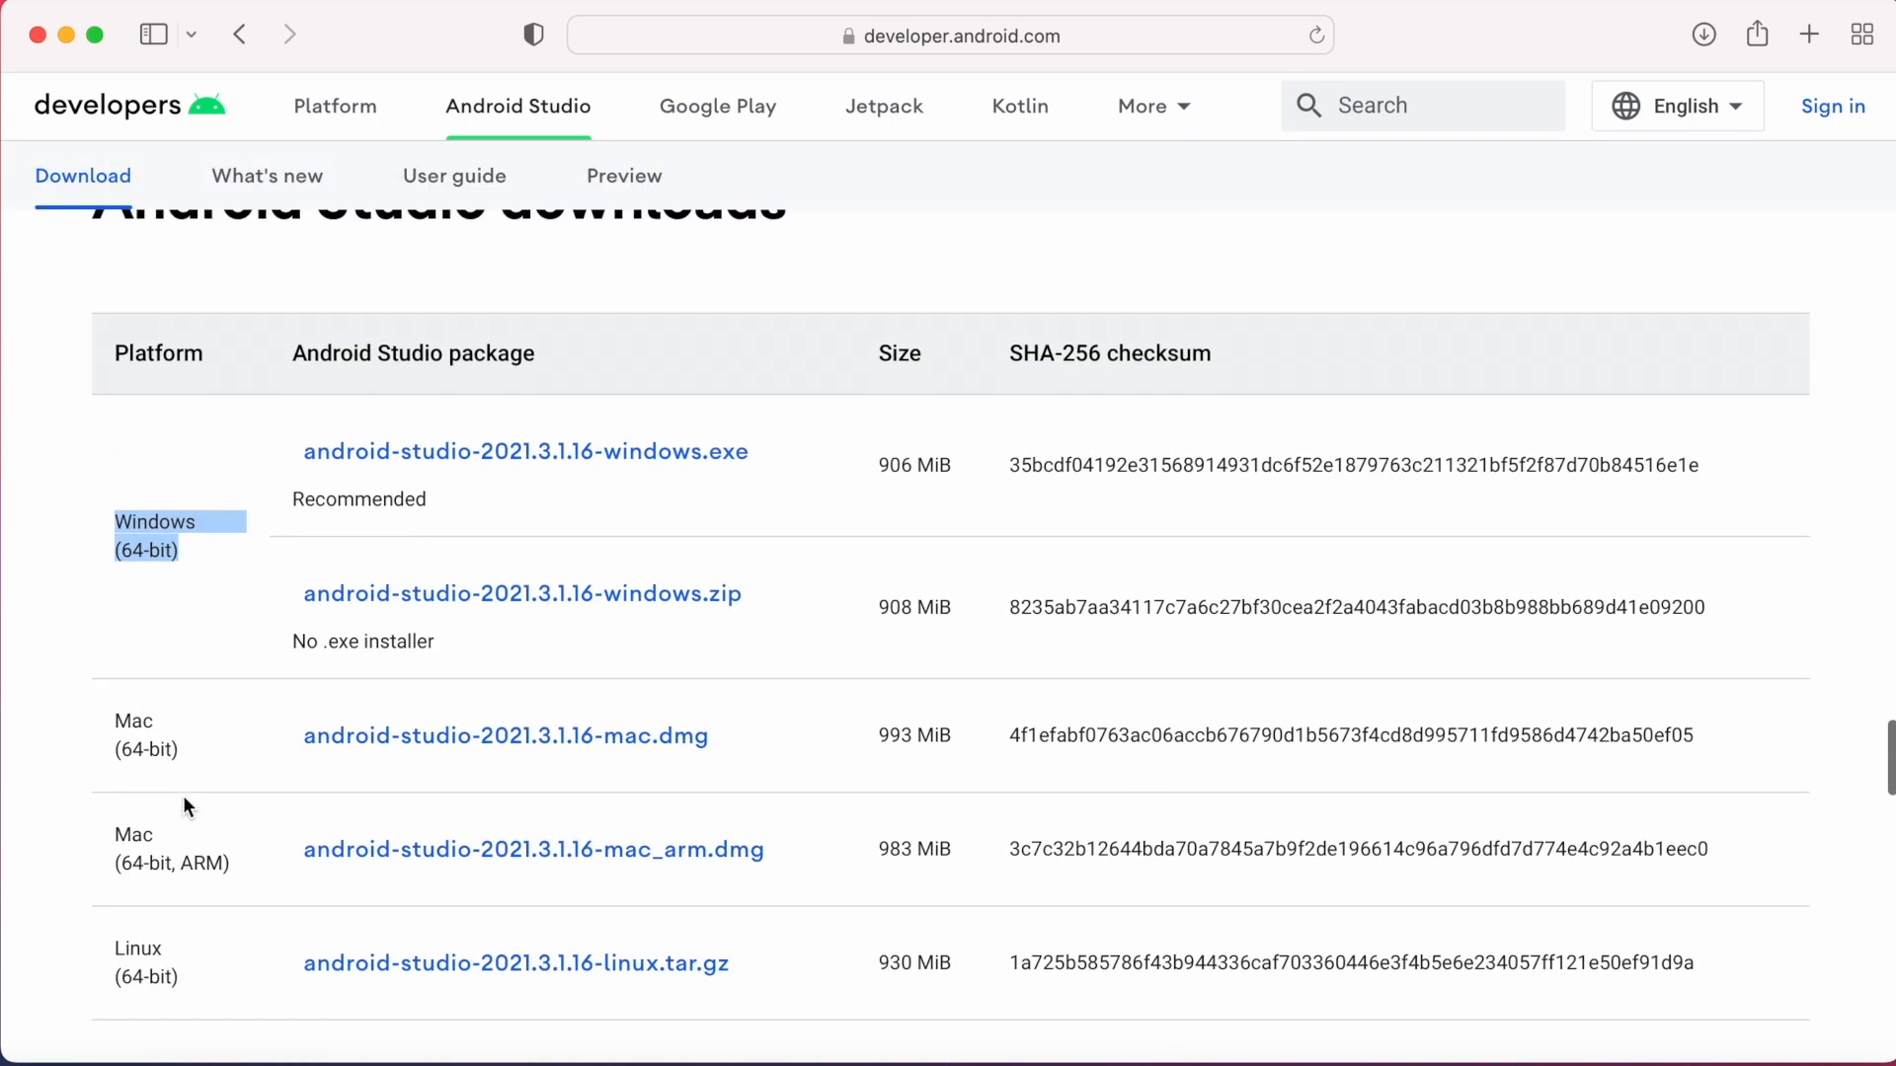
{"action": "left_click", "coordinate": [241, 33]}
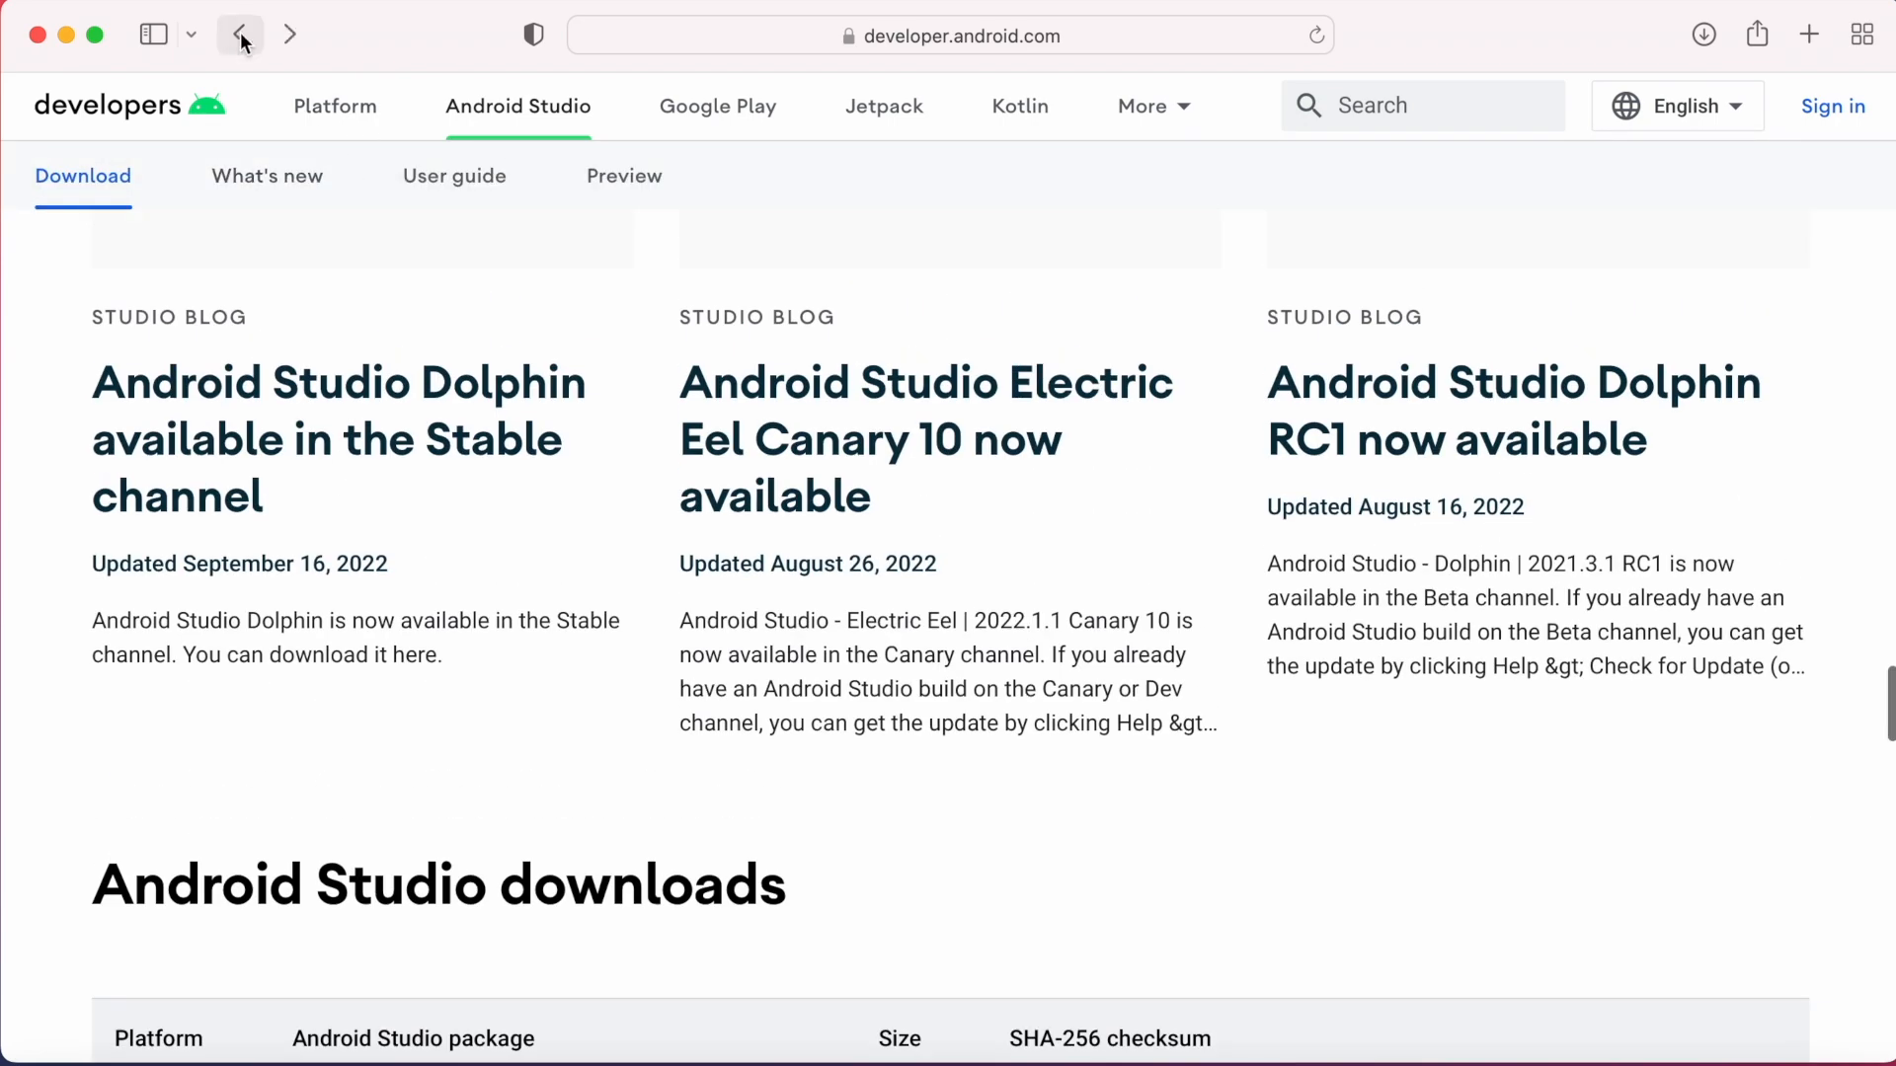
{"action": "left_click", "coordinate": [239, 33]}
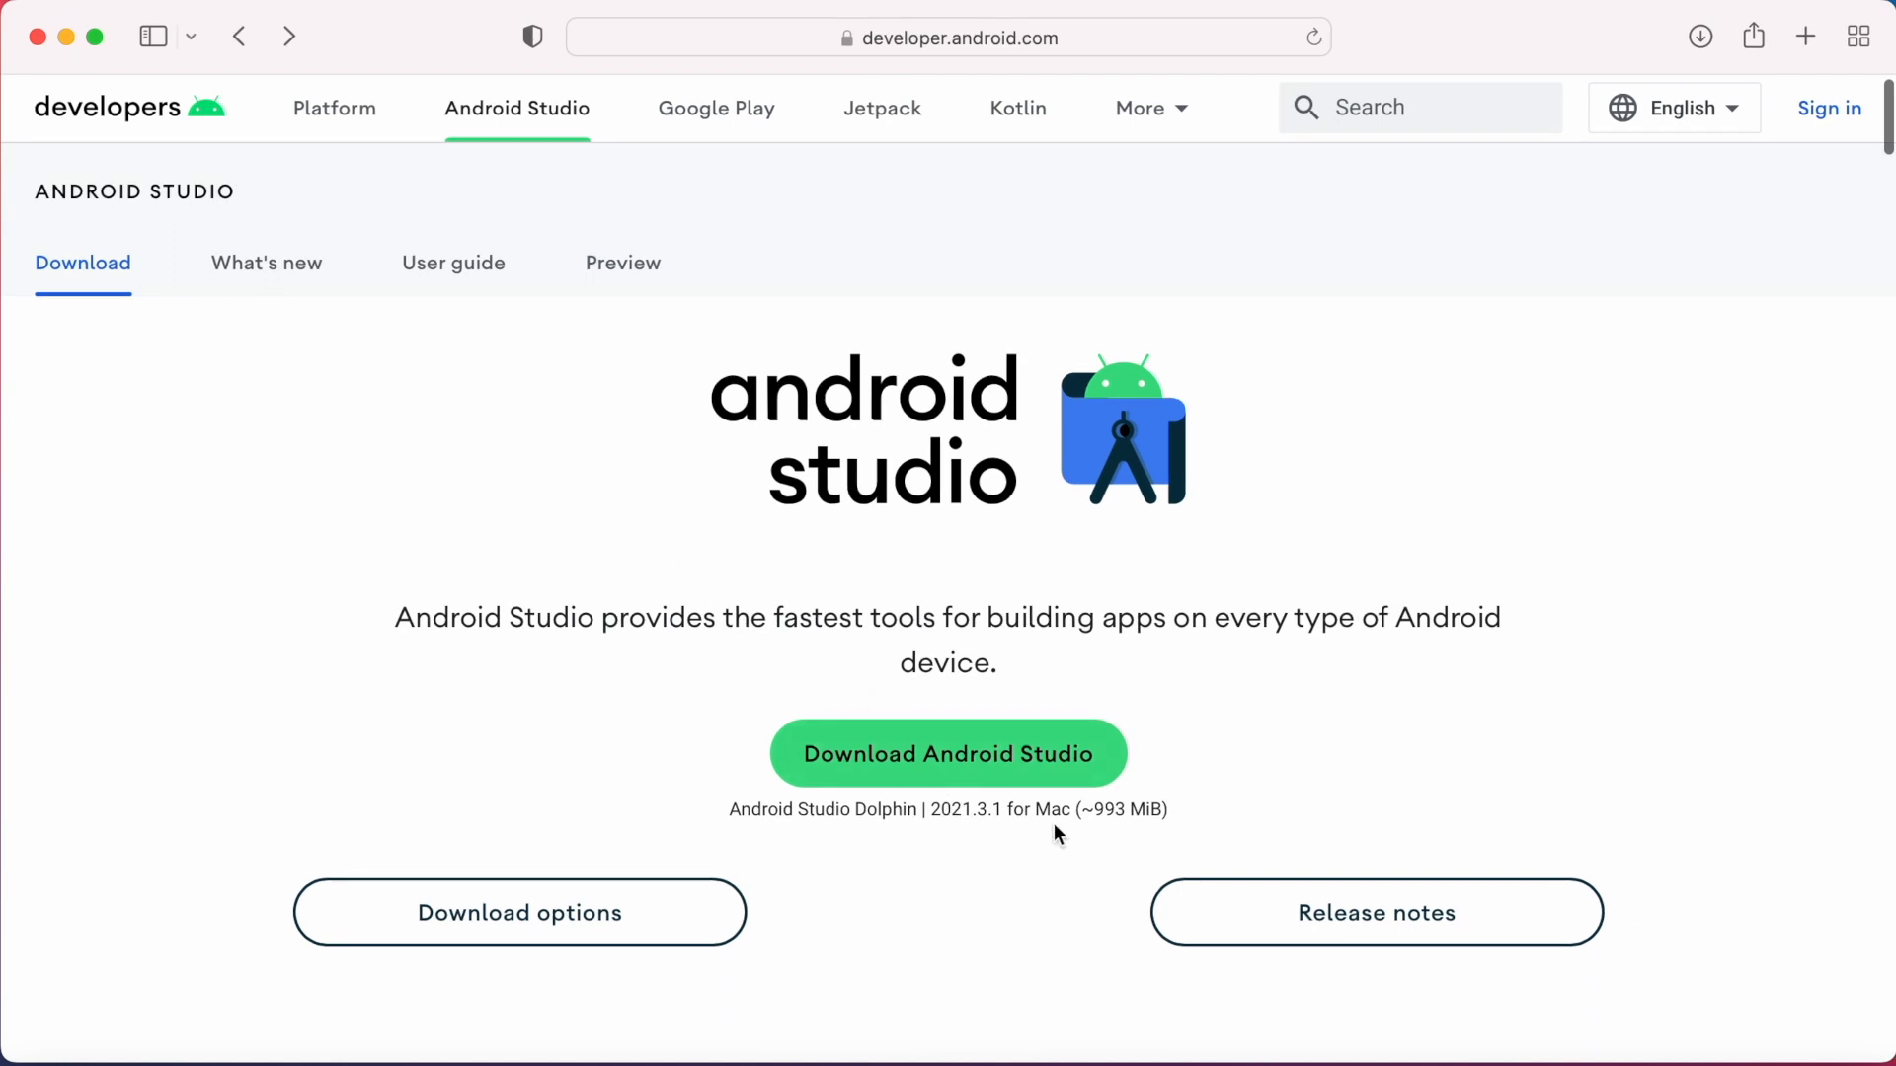
Bring up the Dolphin 2021.3.1 download terms and agree to them
{"action": "double_click", "coordinate": [1055, 809]}
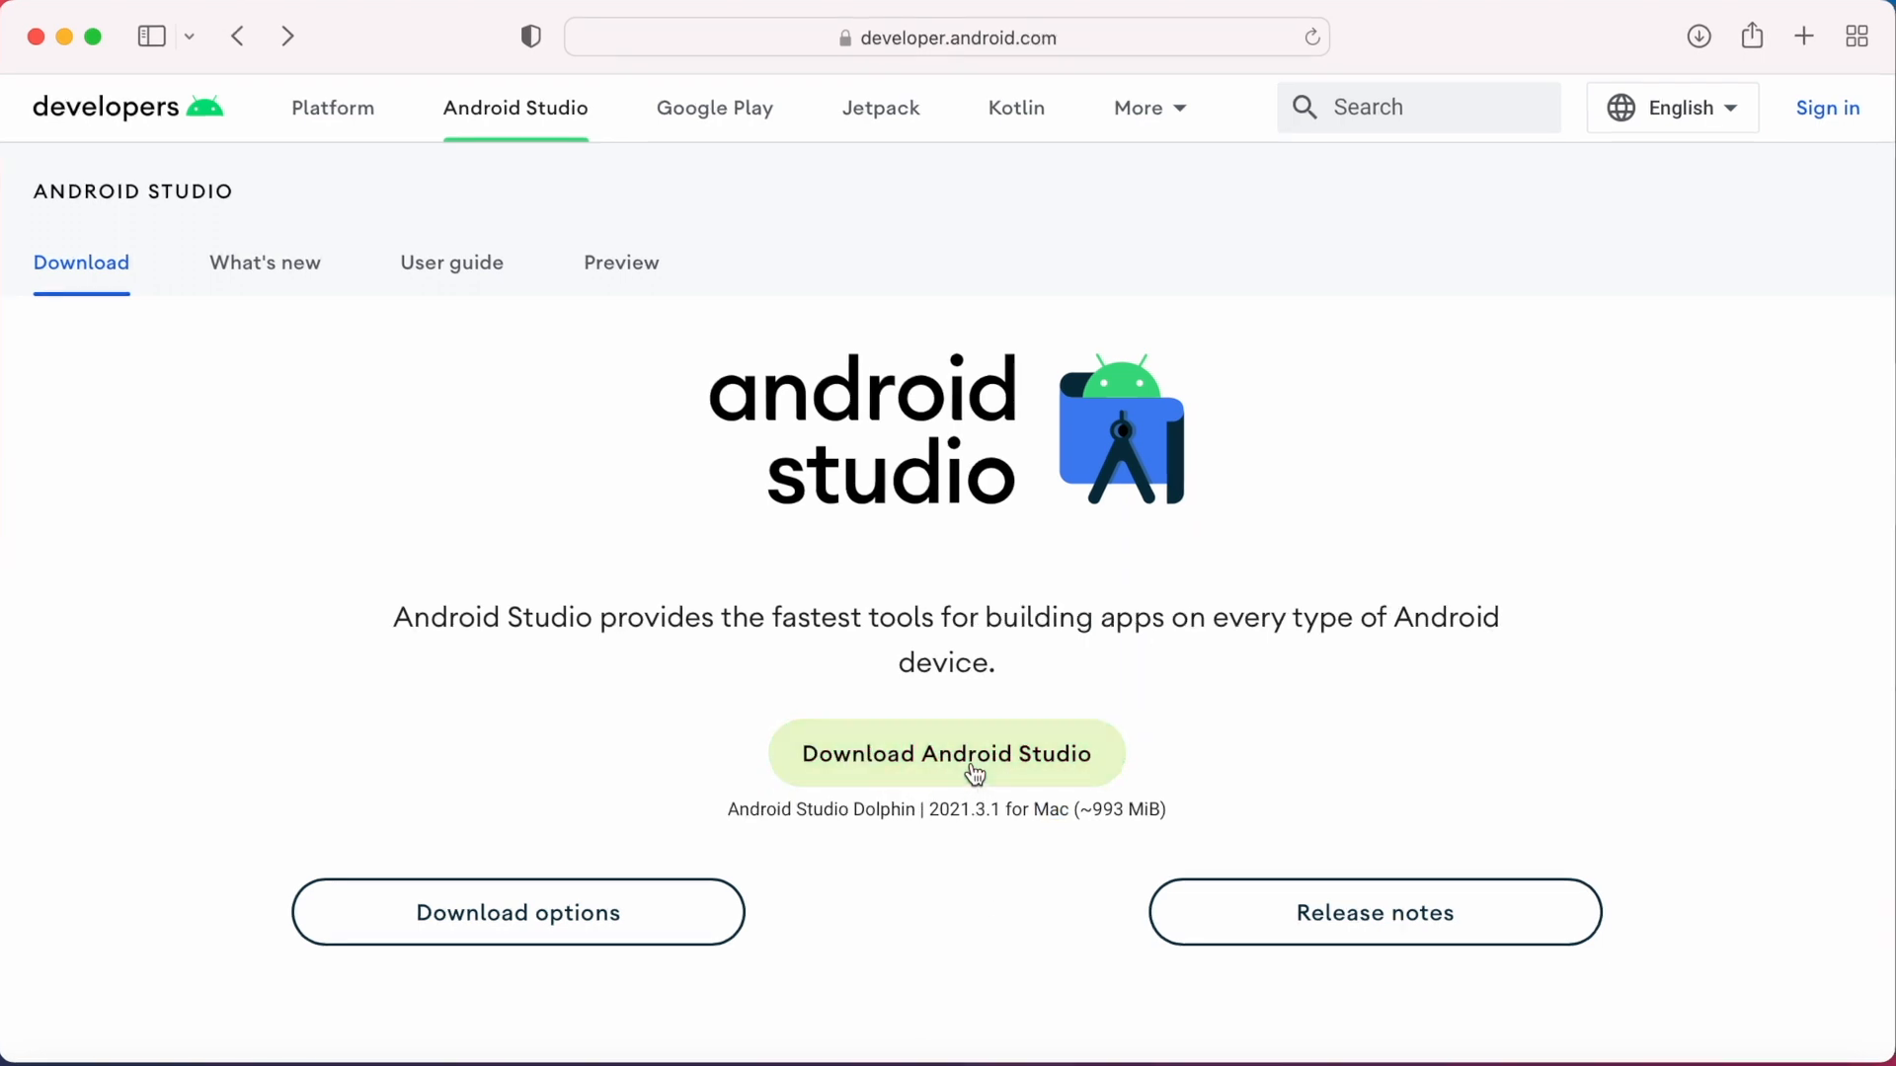
{"action": "left_click", "coordinate": [947, 754]}
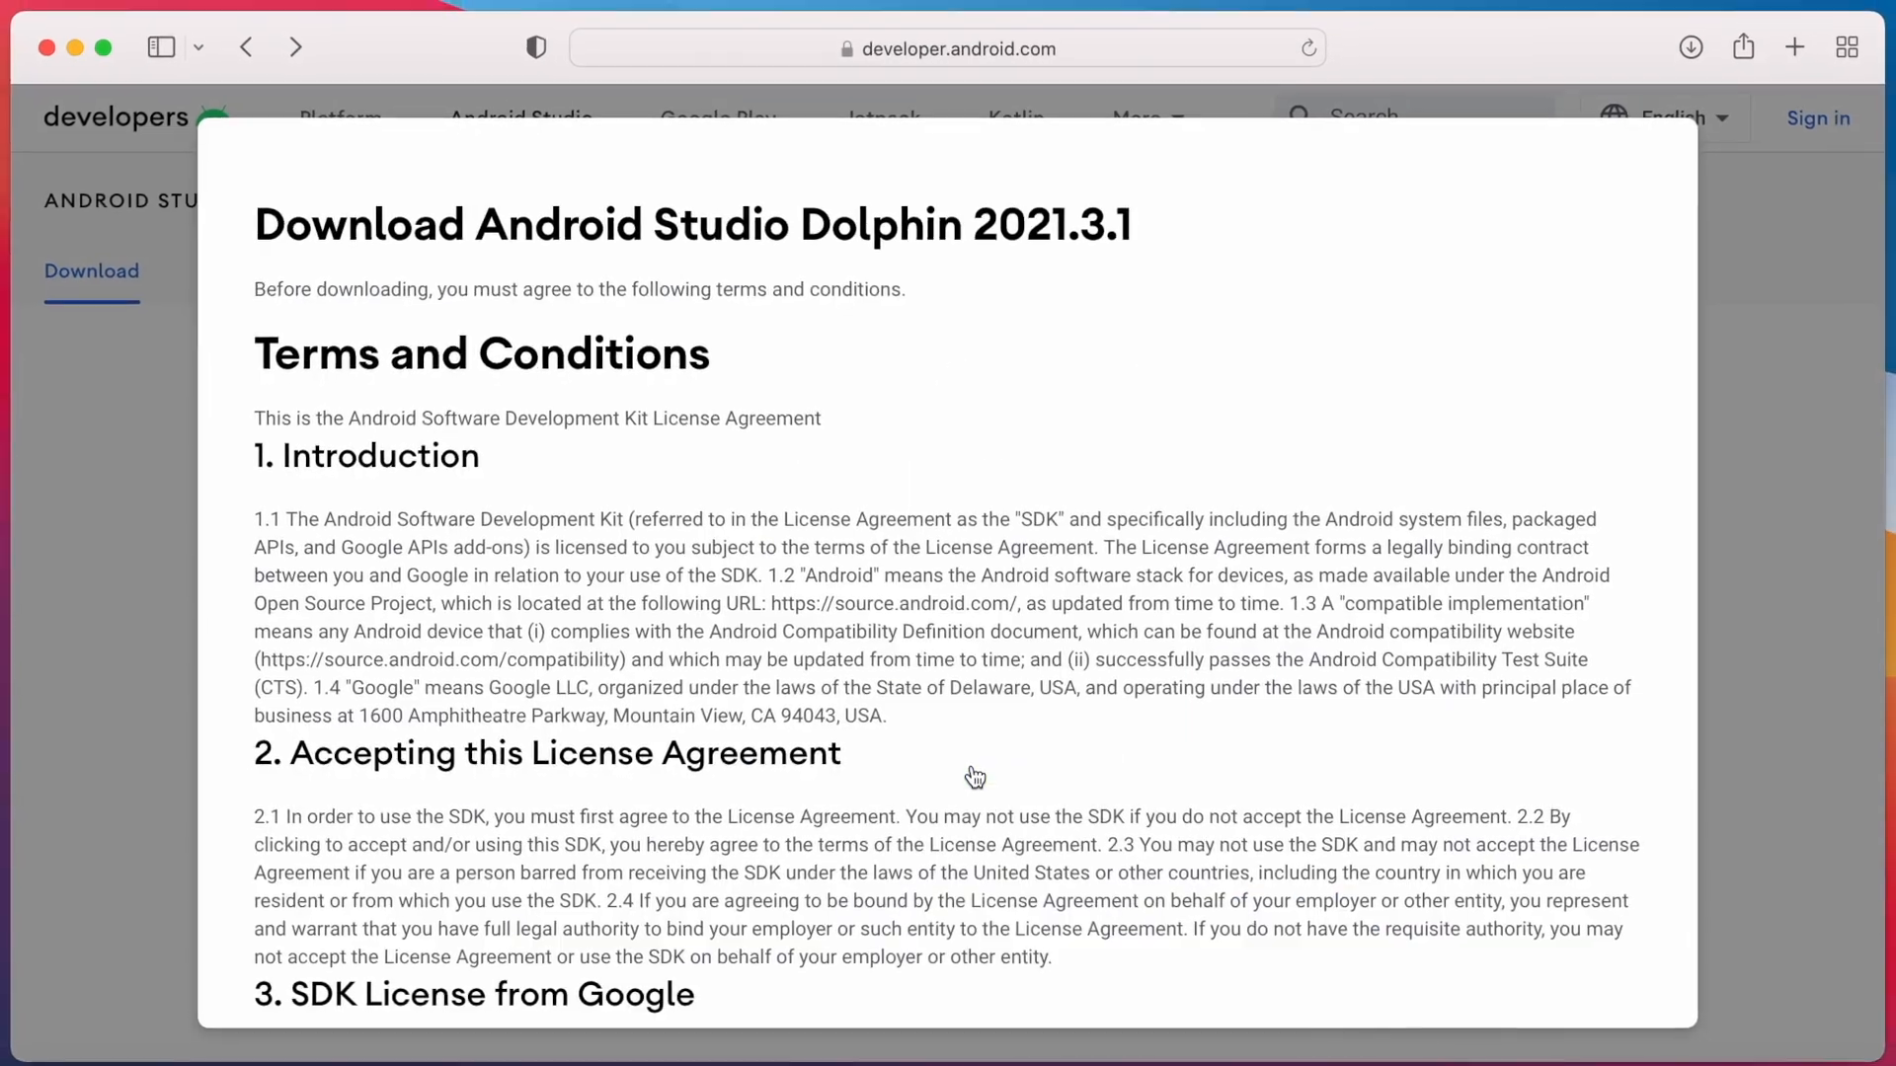
{"action": "scroll", "scroll_direction": "down", "scroll_amount": 3}
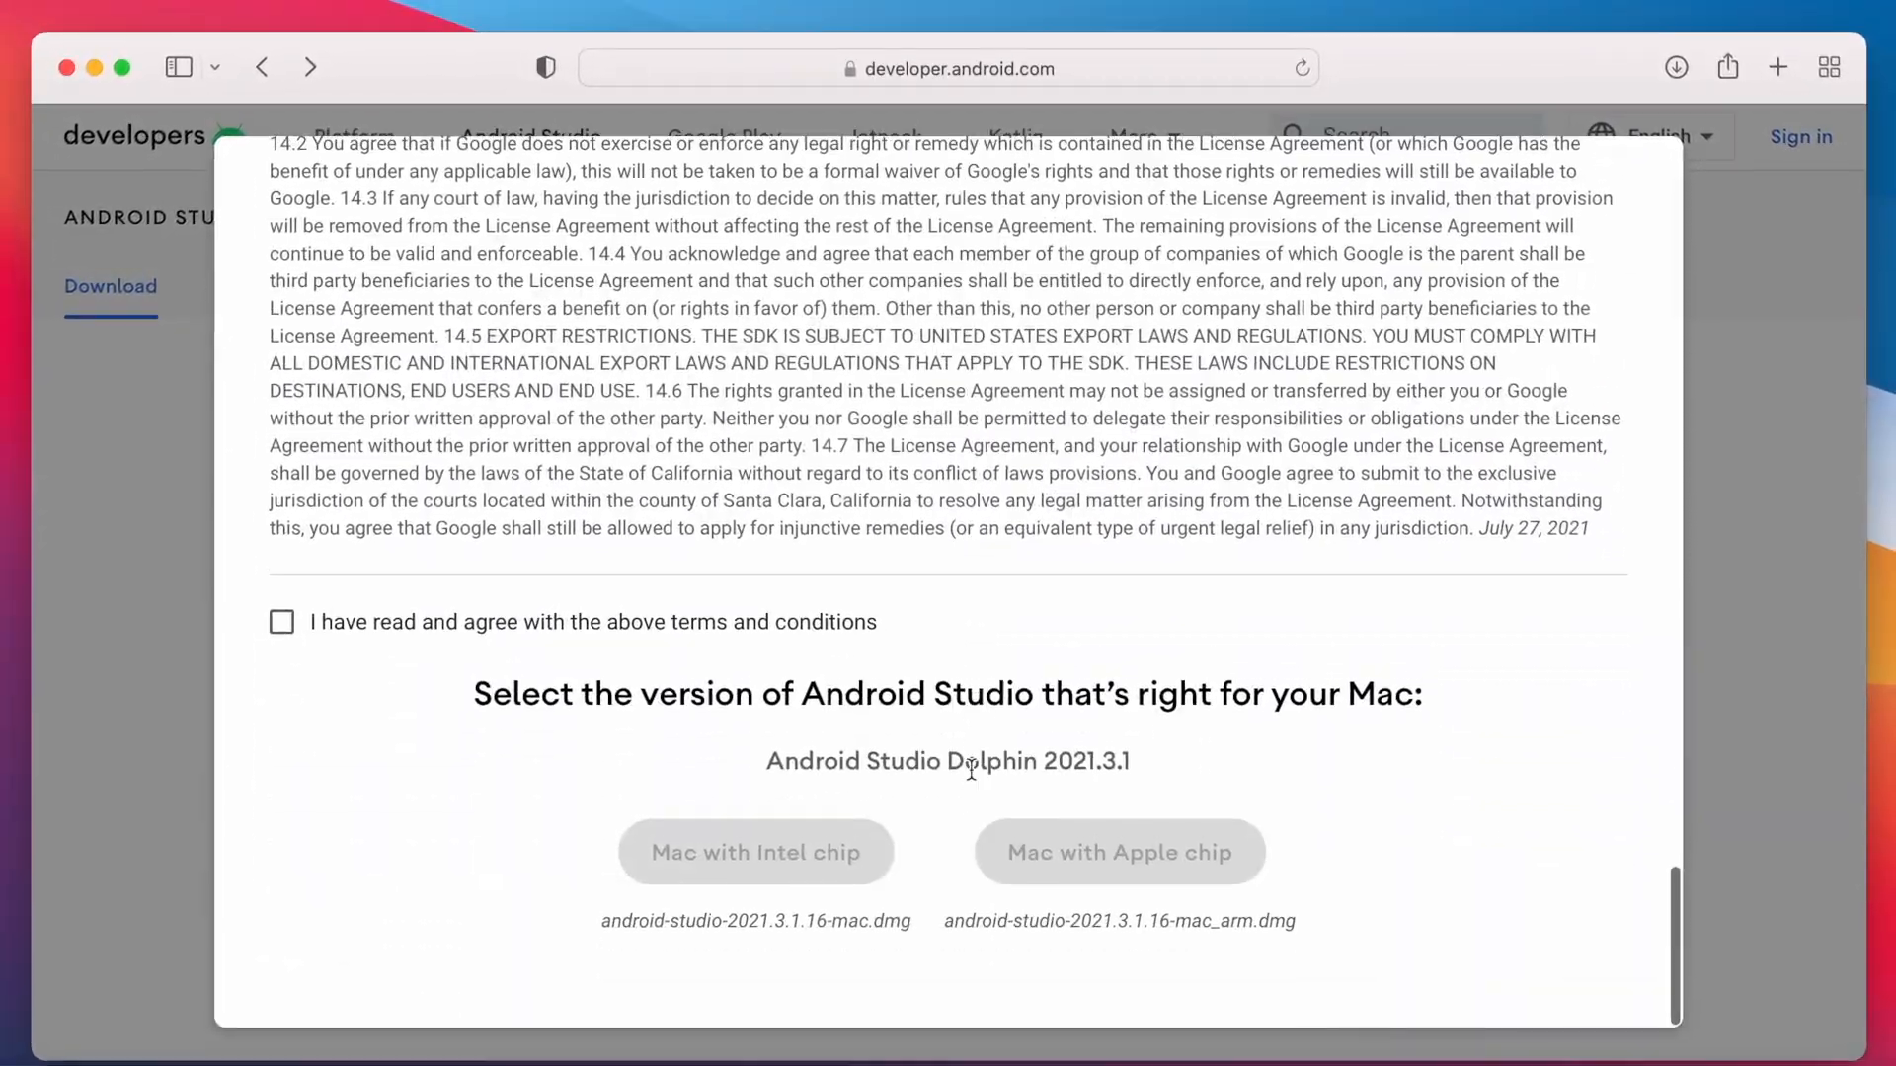
{"action": "left_click", "coordinate": [281, 621]}
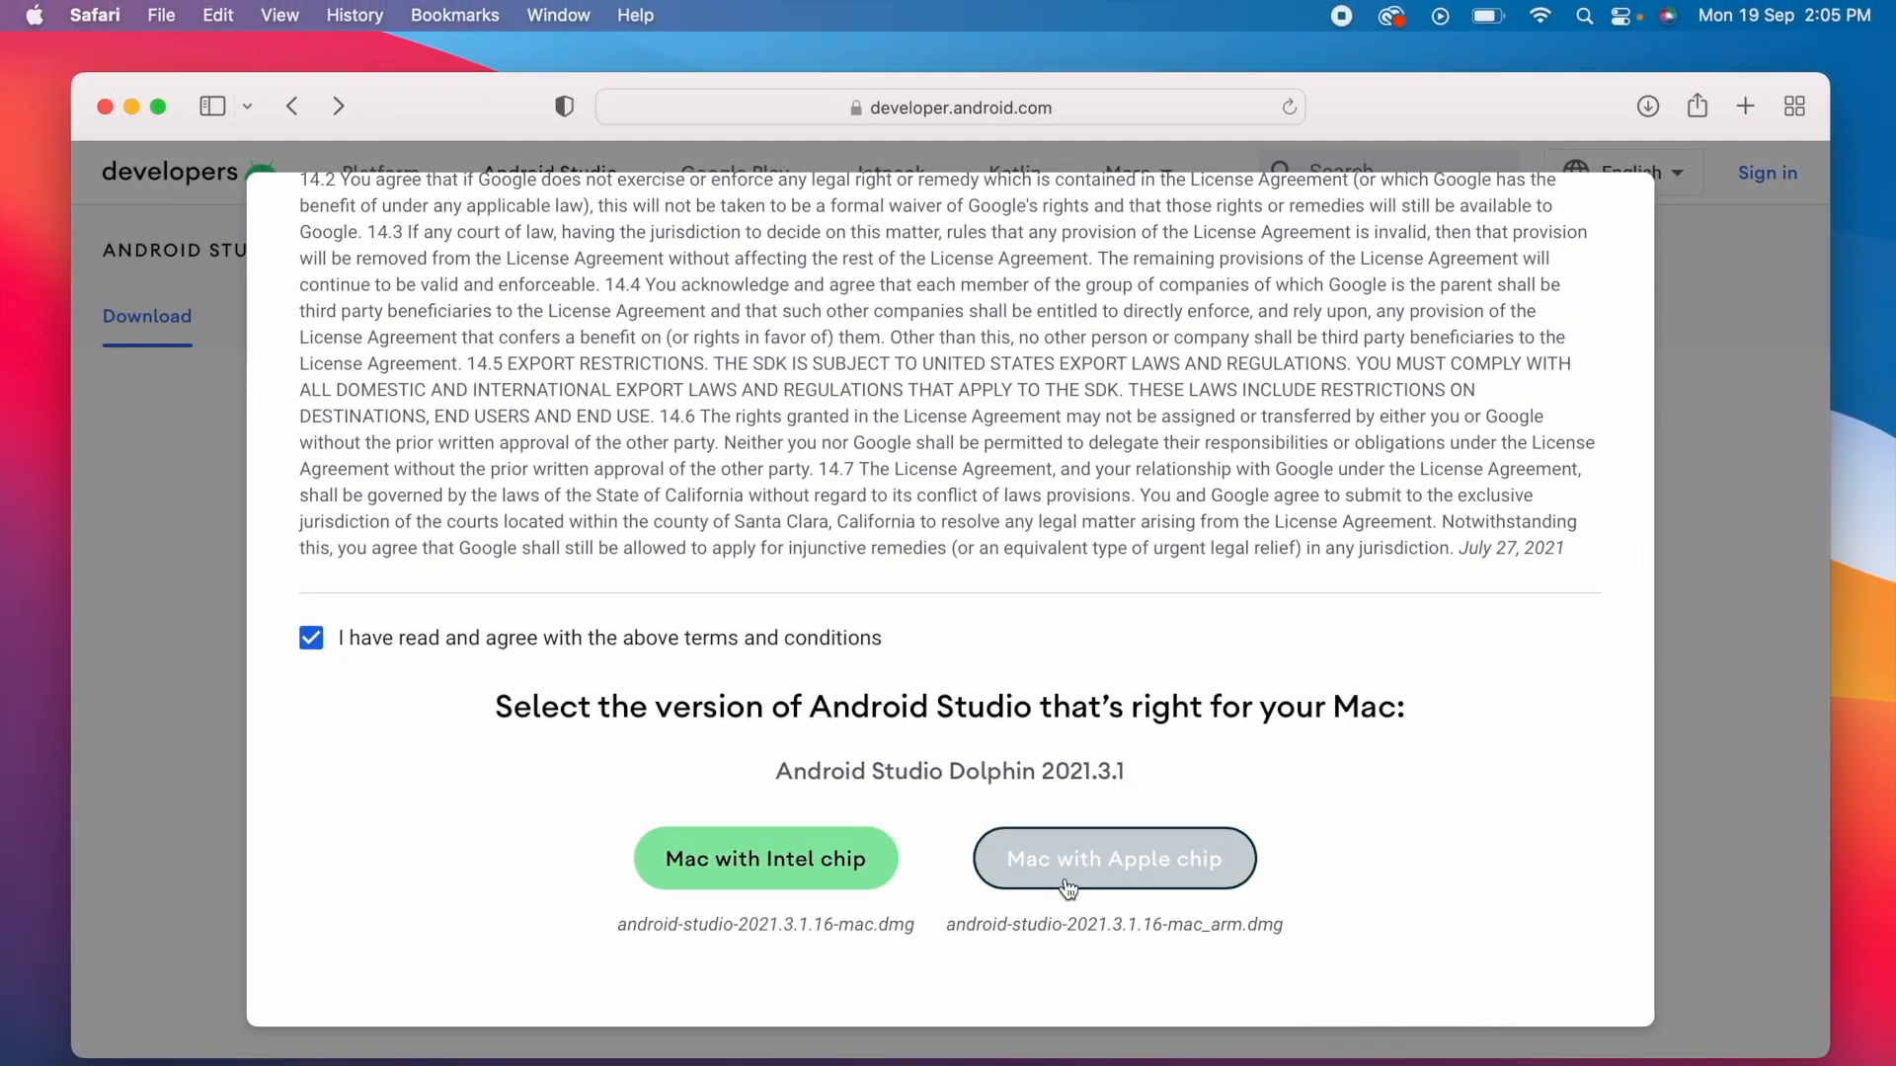
{"action": "mouse_move", "coordinate": [107, 58]}
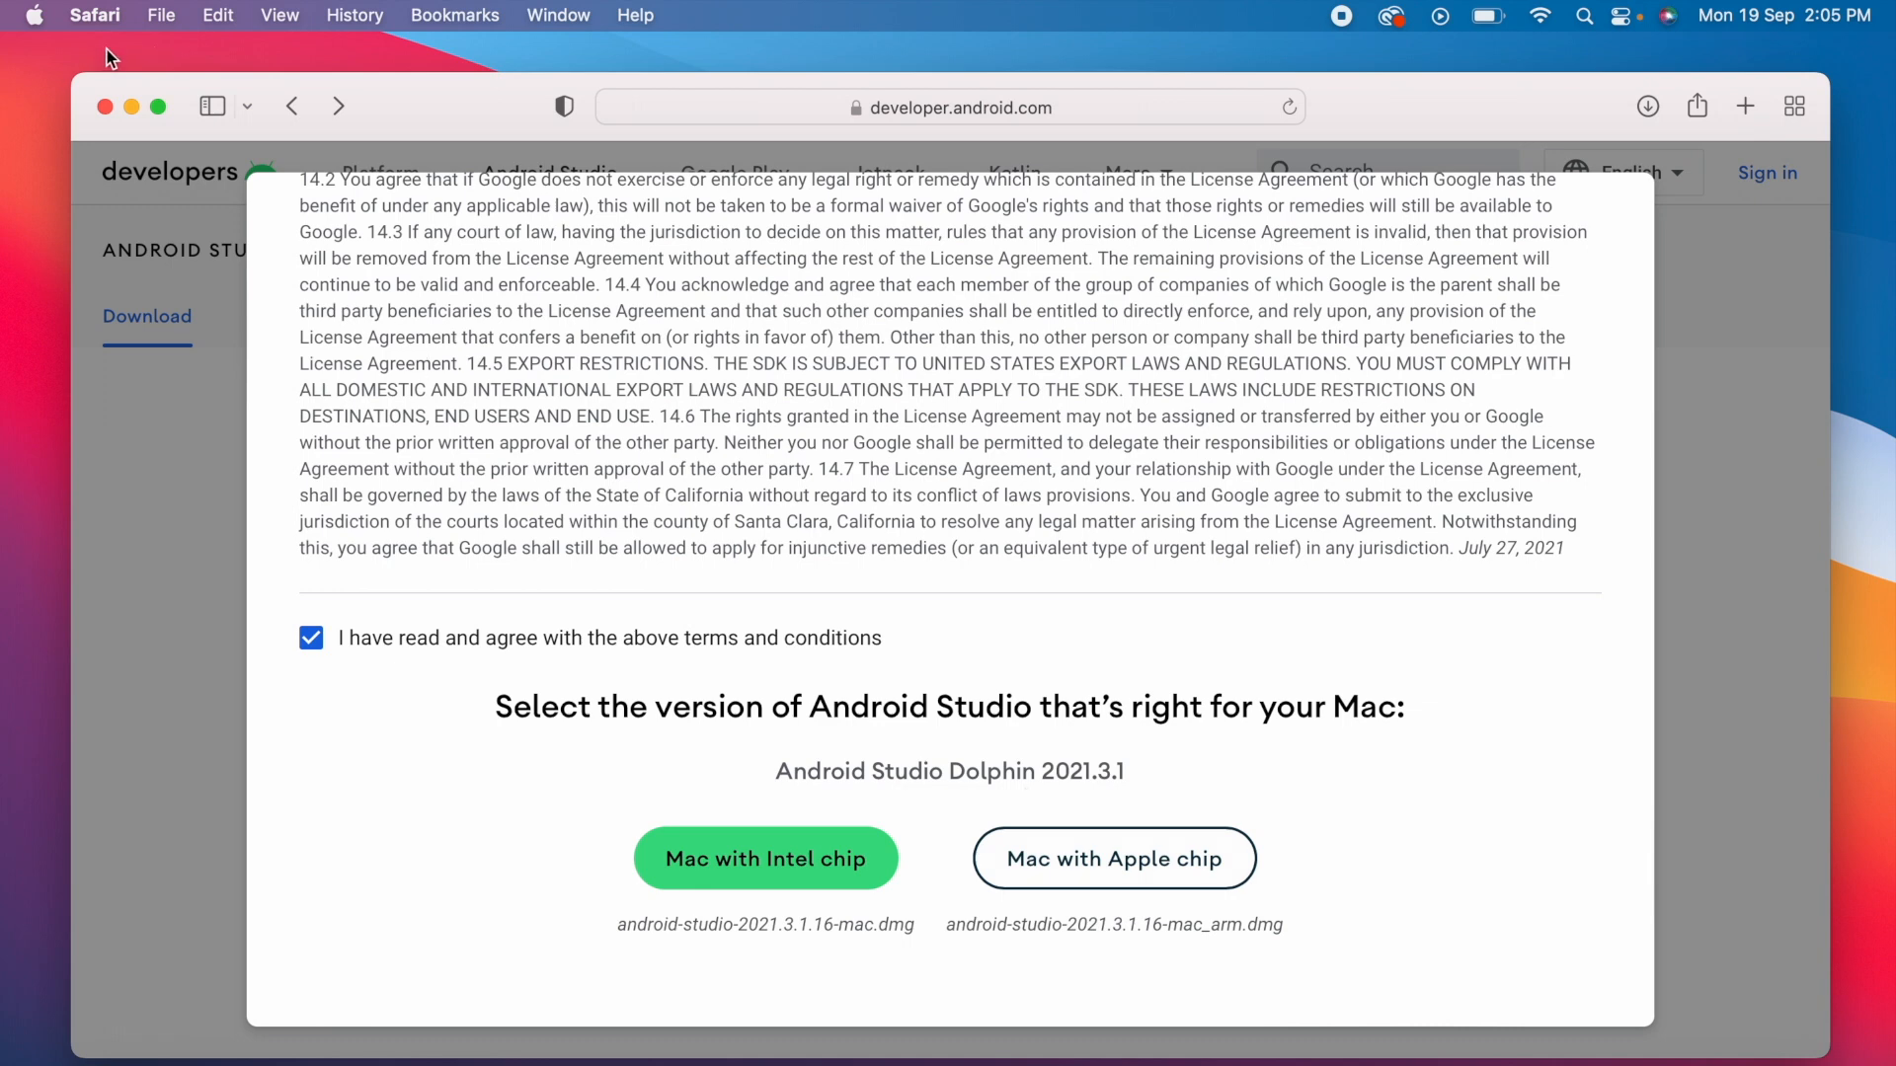
Confirm the Apple M1 chip in About This Mac, then start the Mac download
{"action": "left_click", "coordinate": [33, 15]}
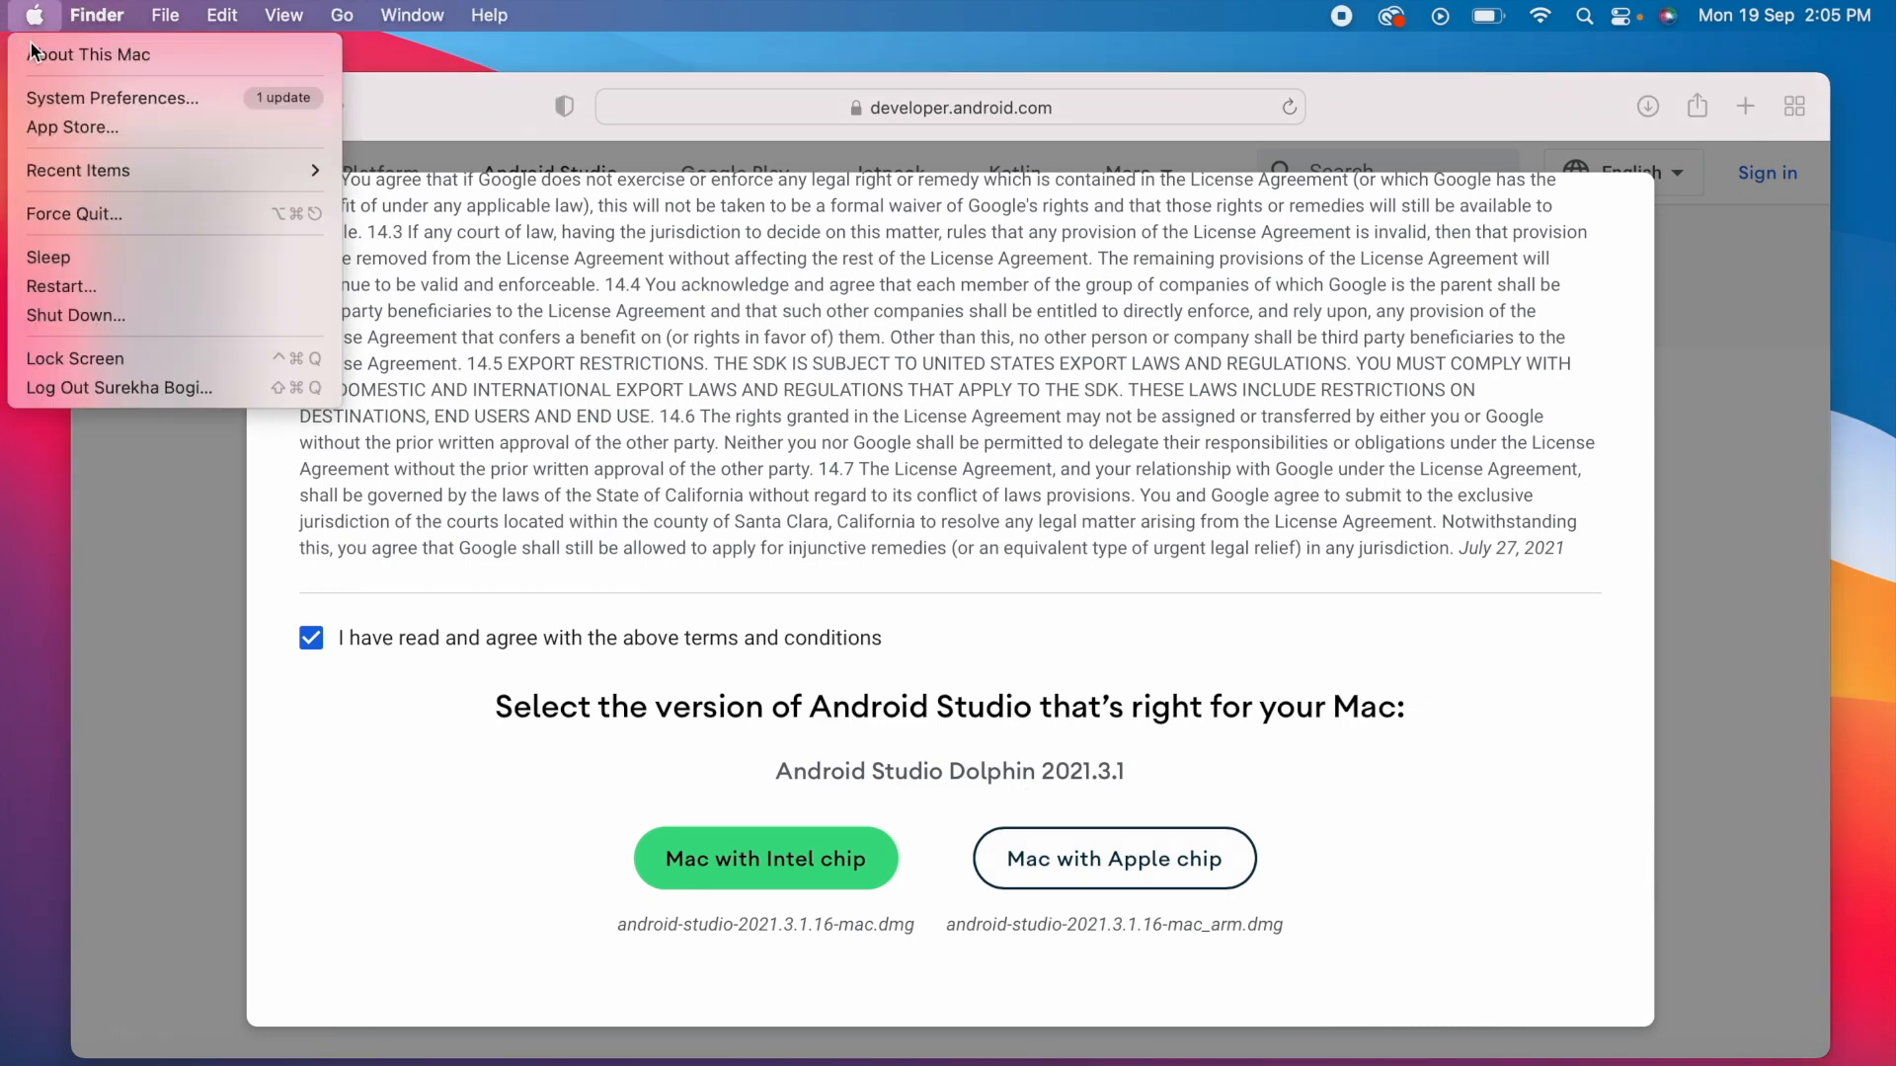
{"action": "mouse_move", "coordinate": [88, 55]}
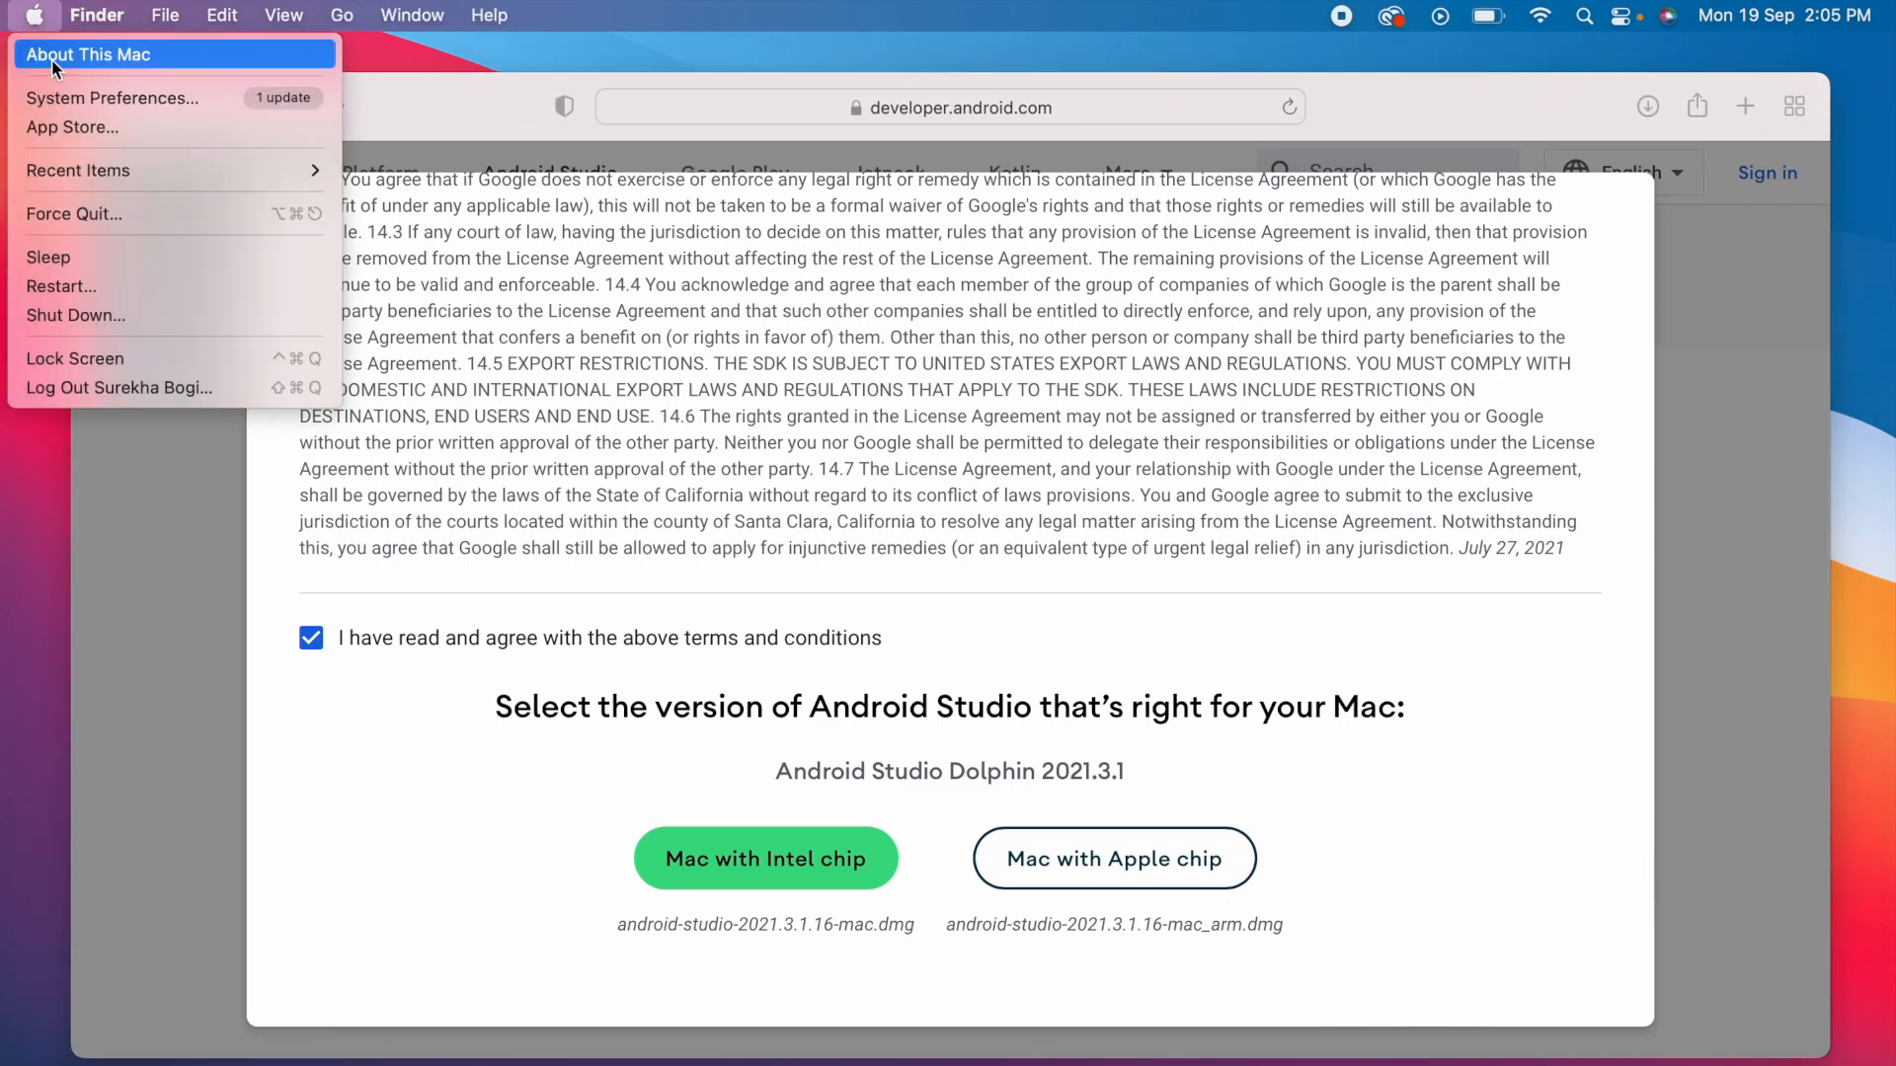
{"action": "left_click", "coordinate": [86, 53]}
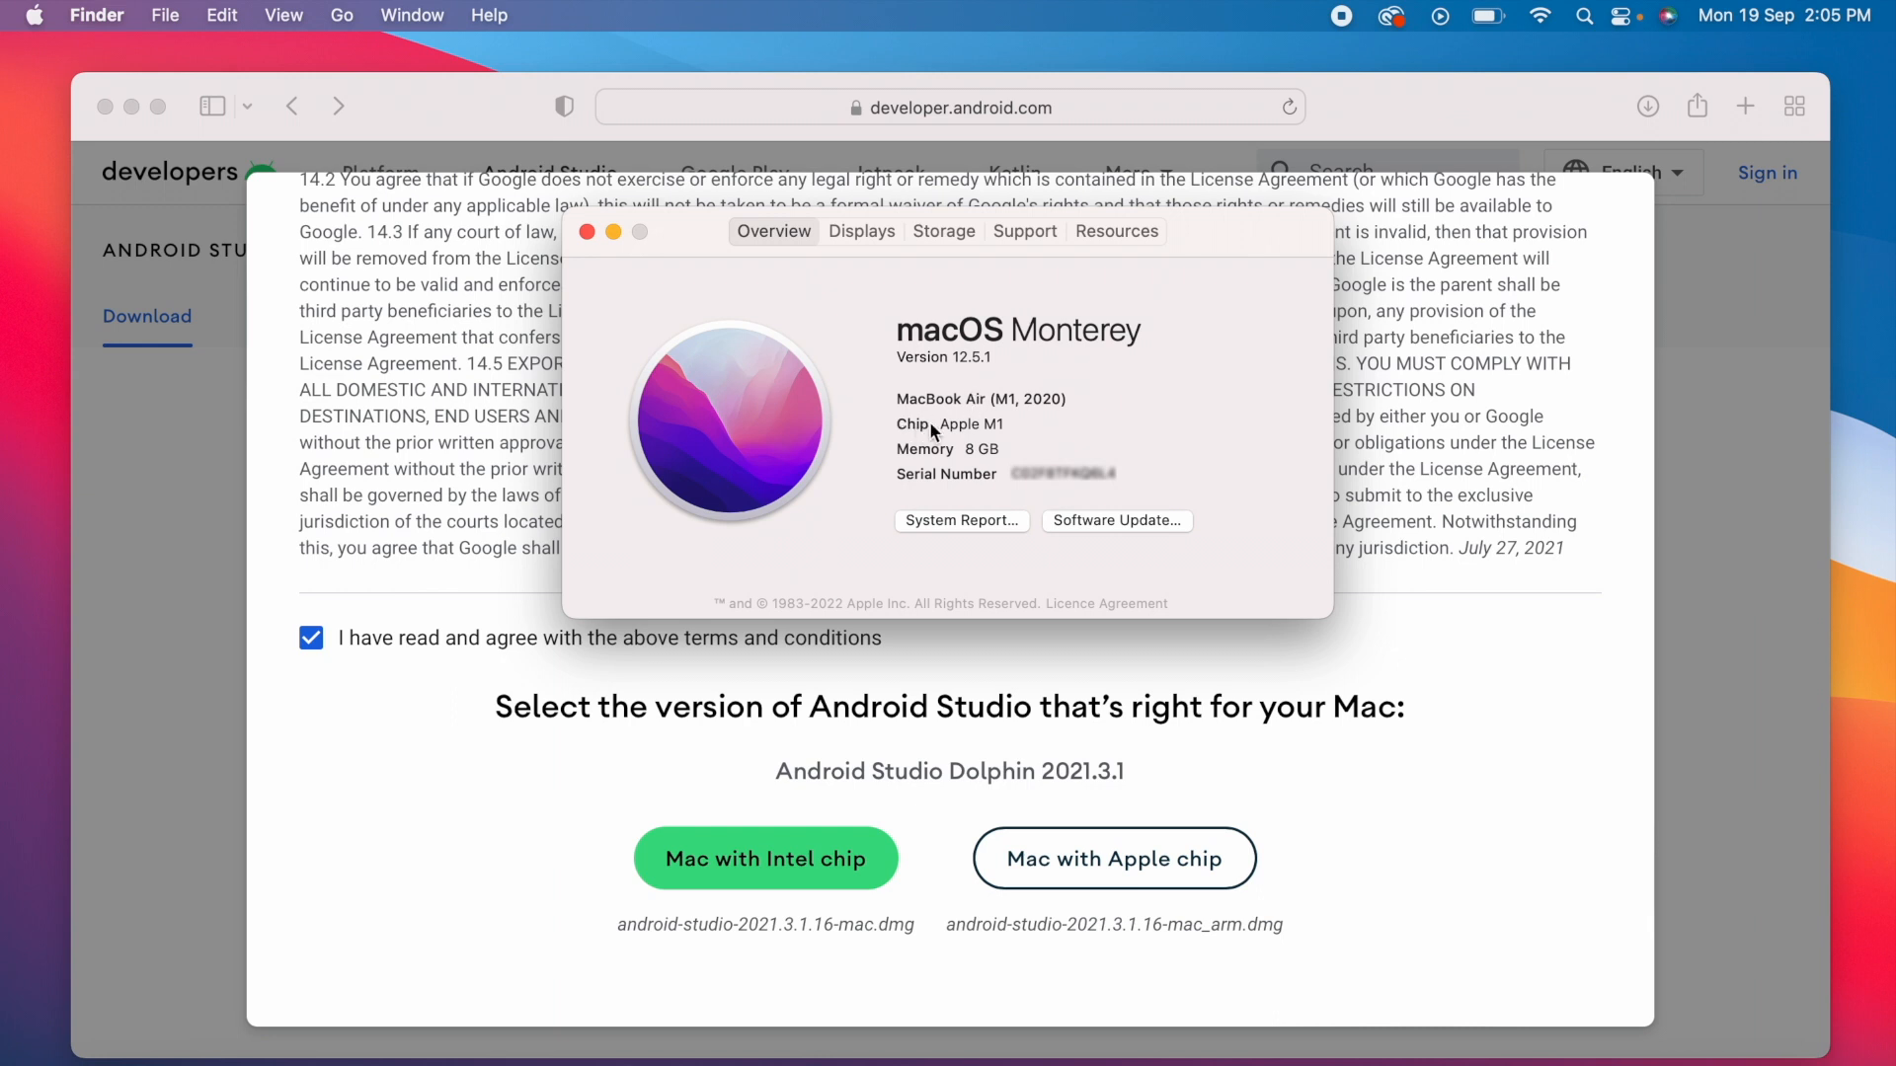
{"action": "double_click", "coordinate": [970, 425]}
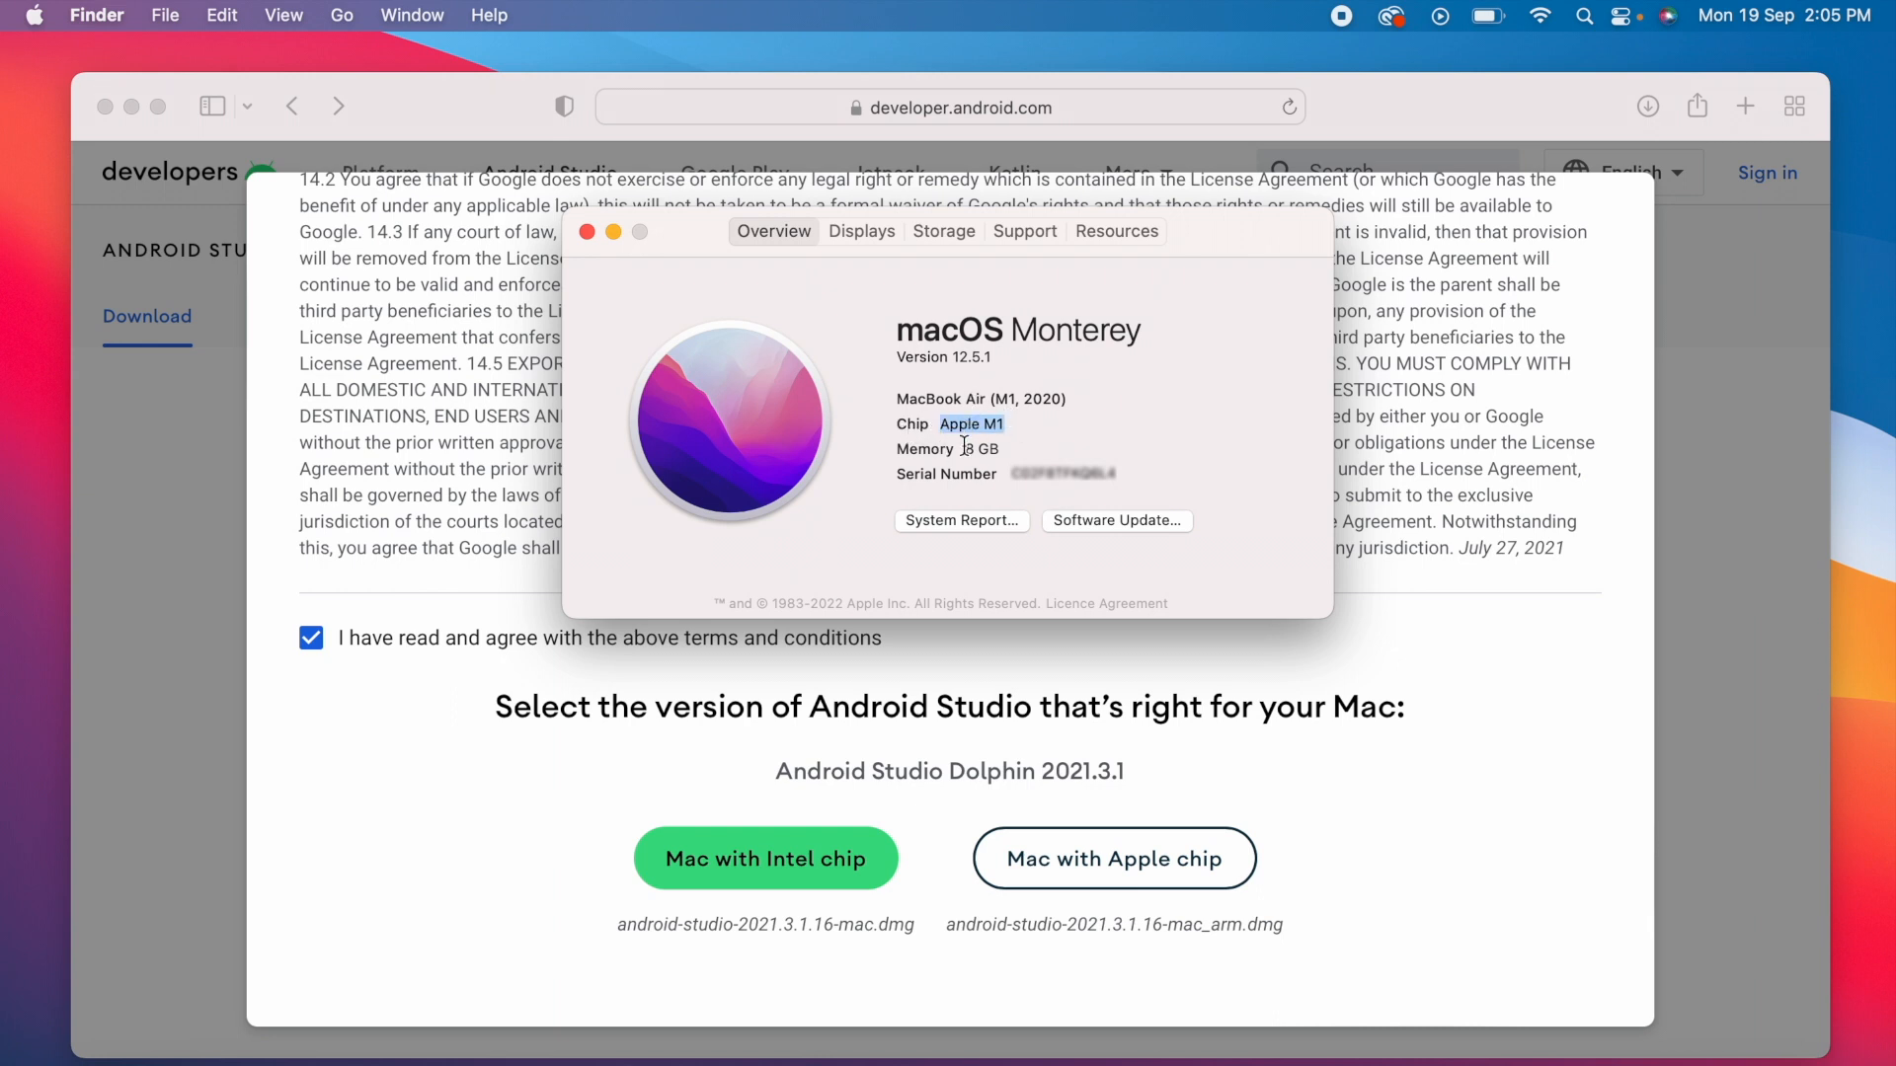
{"action": "left_click", "coordinate": [585, 231]}
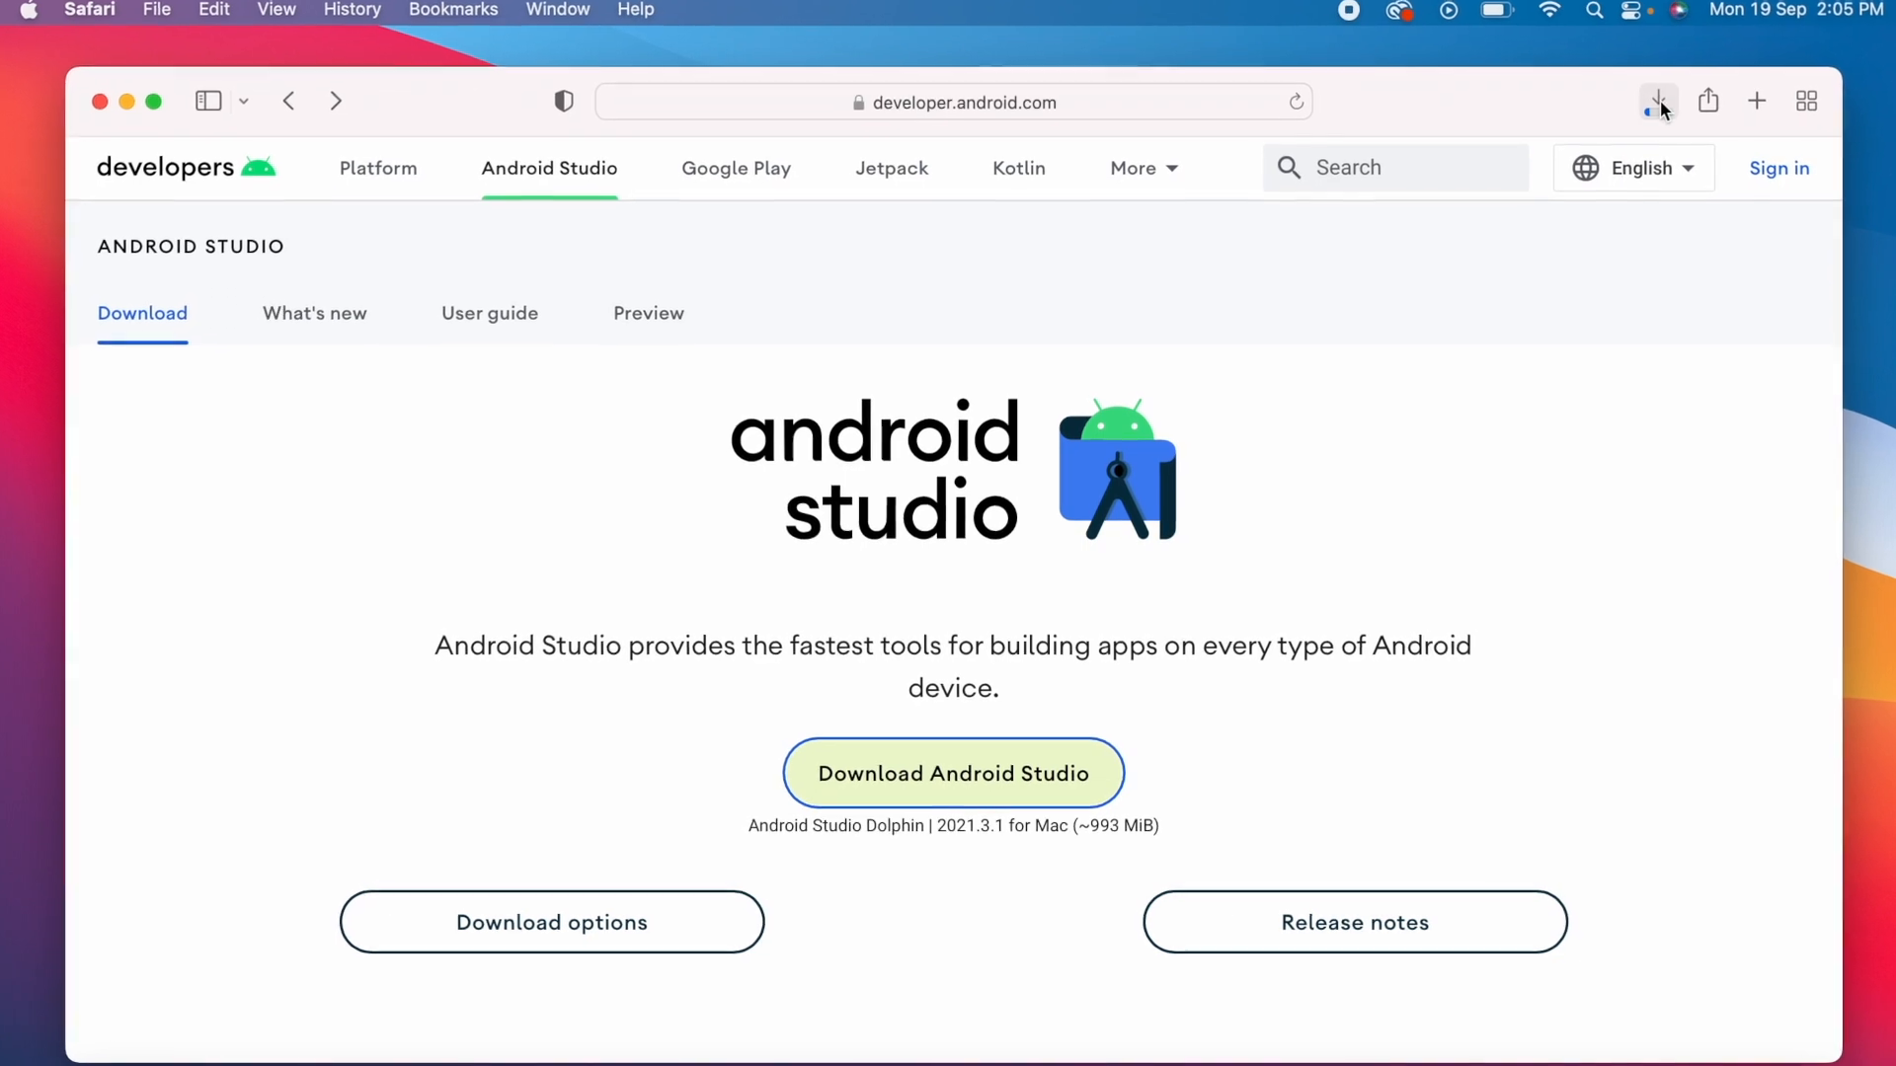
Open the downloaded Android Studio .dmg from Safari's Downloads list
{"action": "left_click", "coordinate": [1658, 101]}
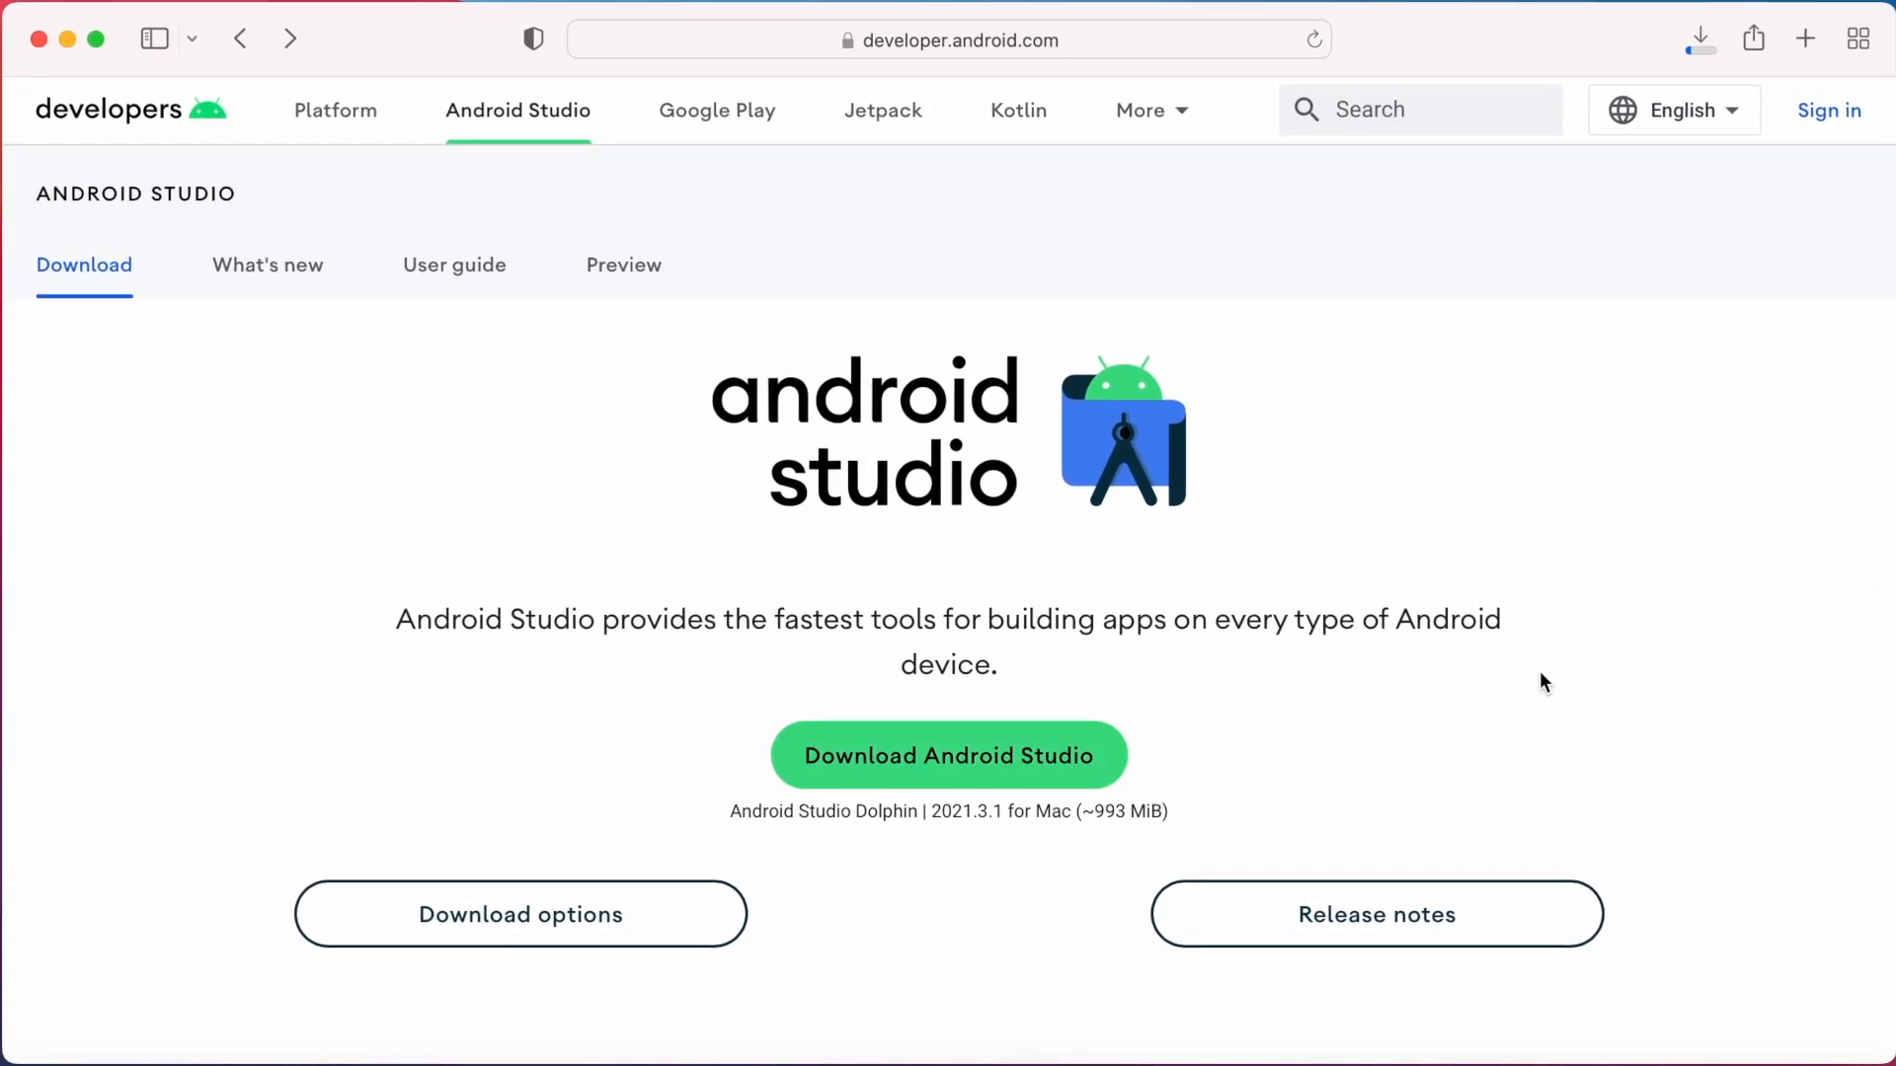
{"action": "left_click", "coordinate": [1702, 38]}
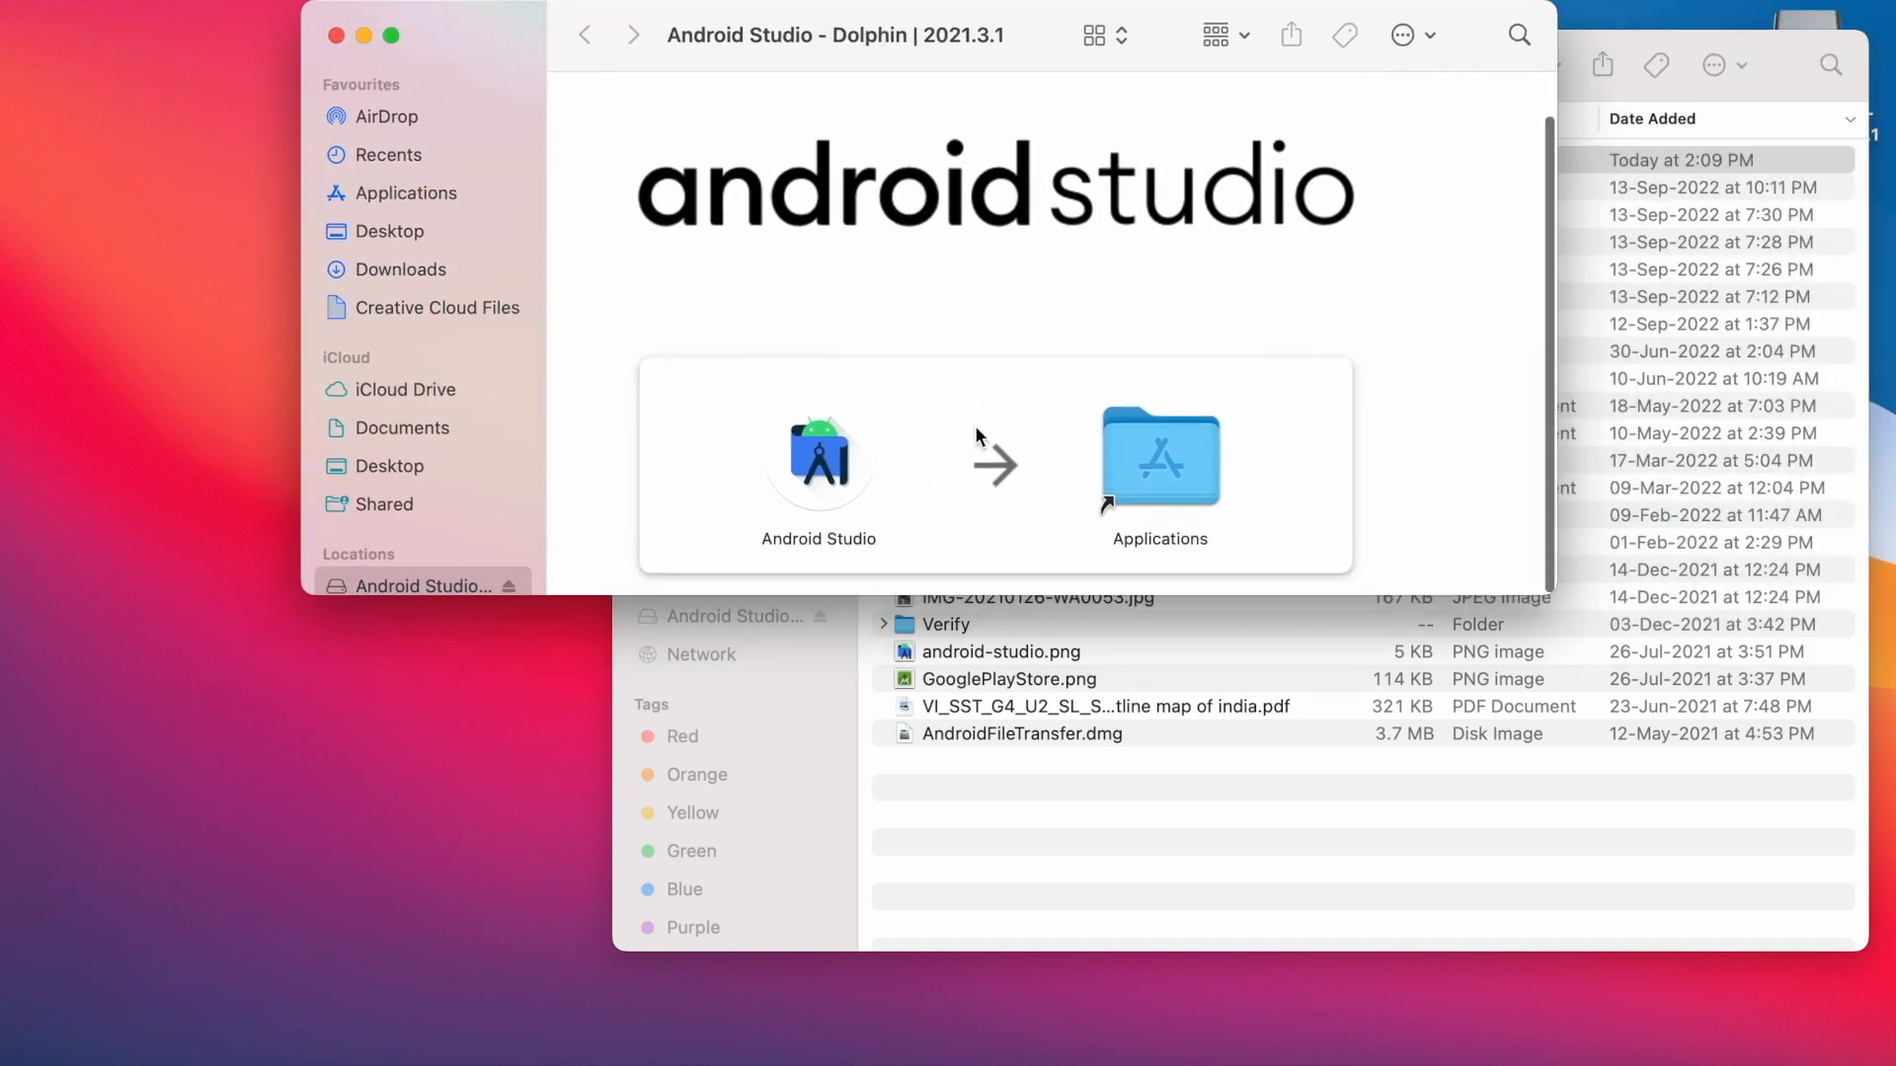
Drag Android Studio onto Applications, then decline replacing the newer existing copy
{"action": "left_click_drag", "start_coordinate": [818, 453], "coordinate": [1158, 453]}
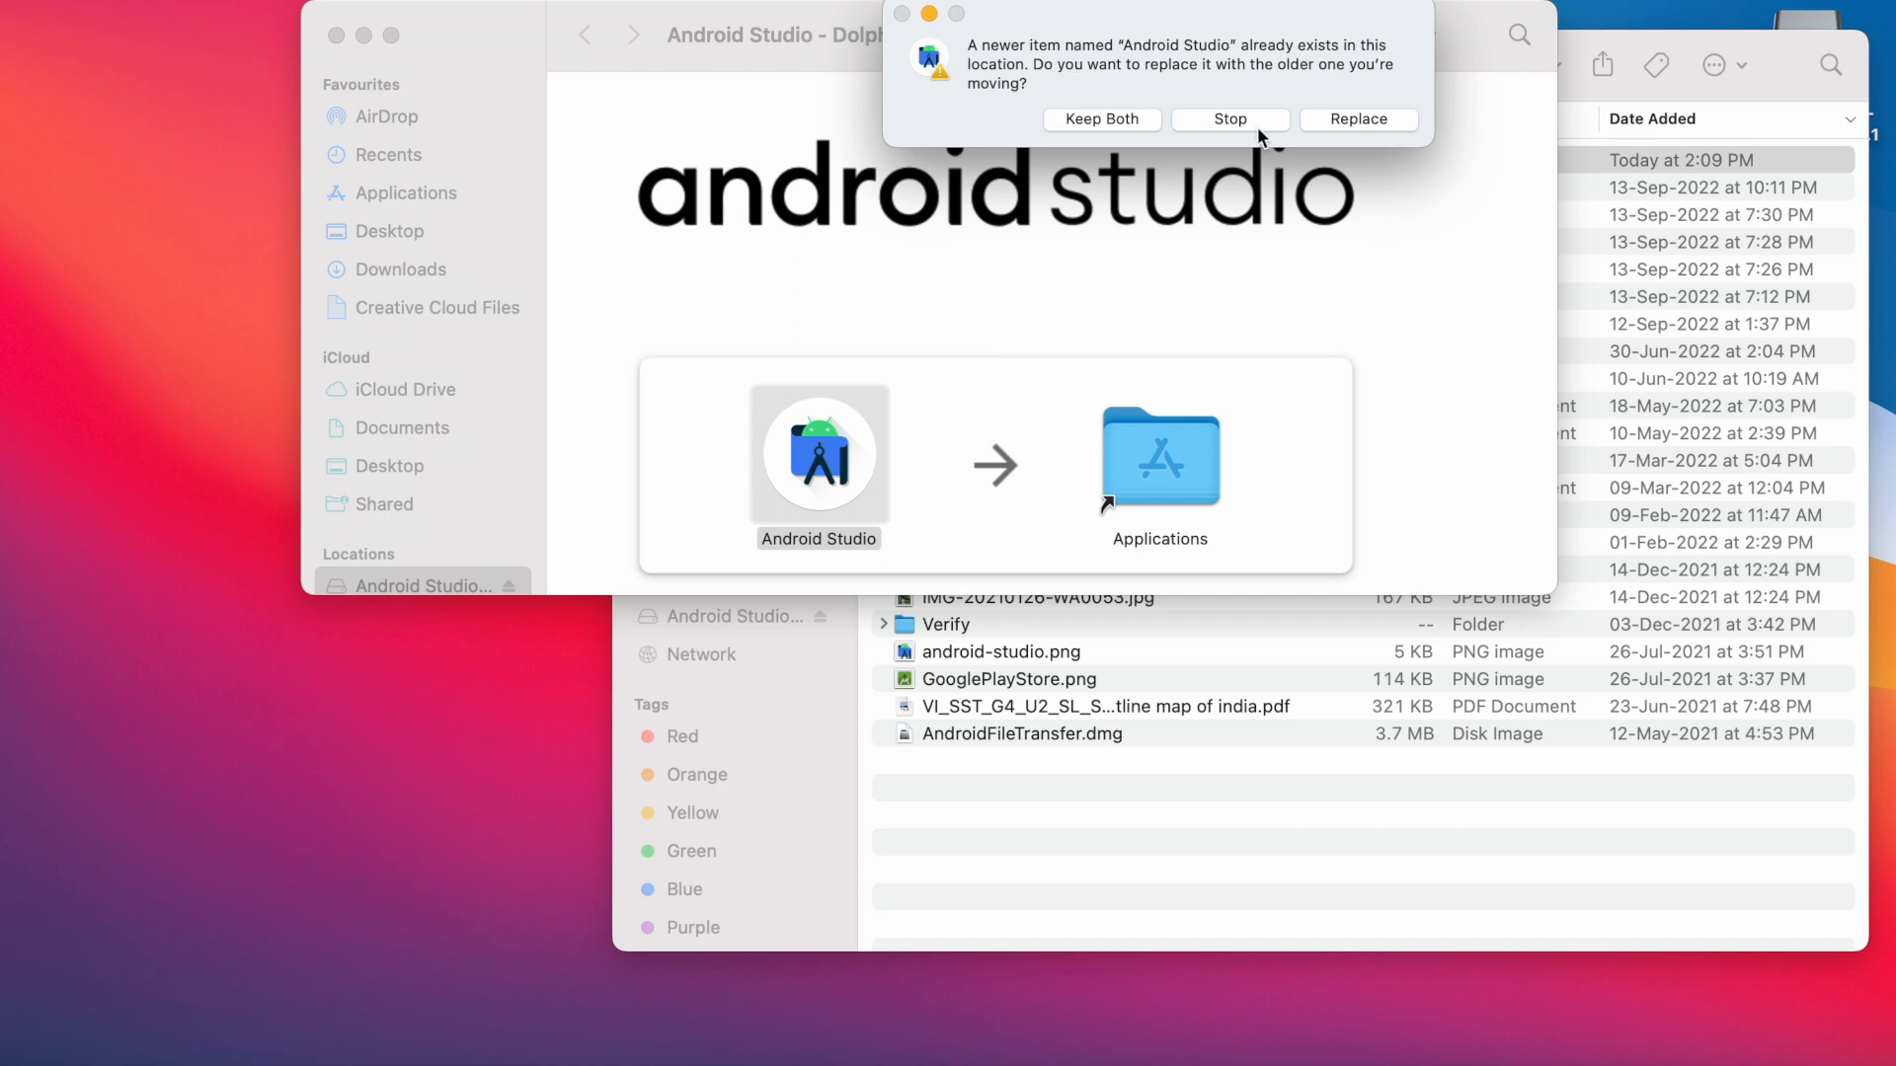
{"action": "mouse_move", "coordinate": [1369, 127]}
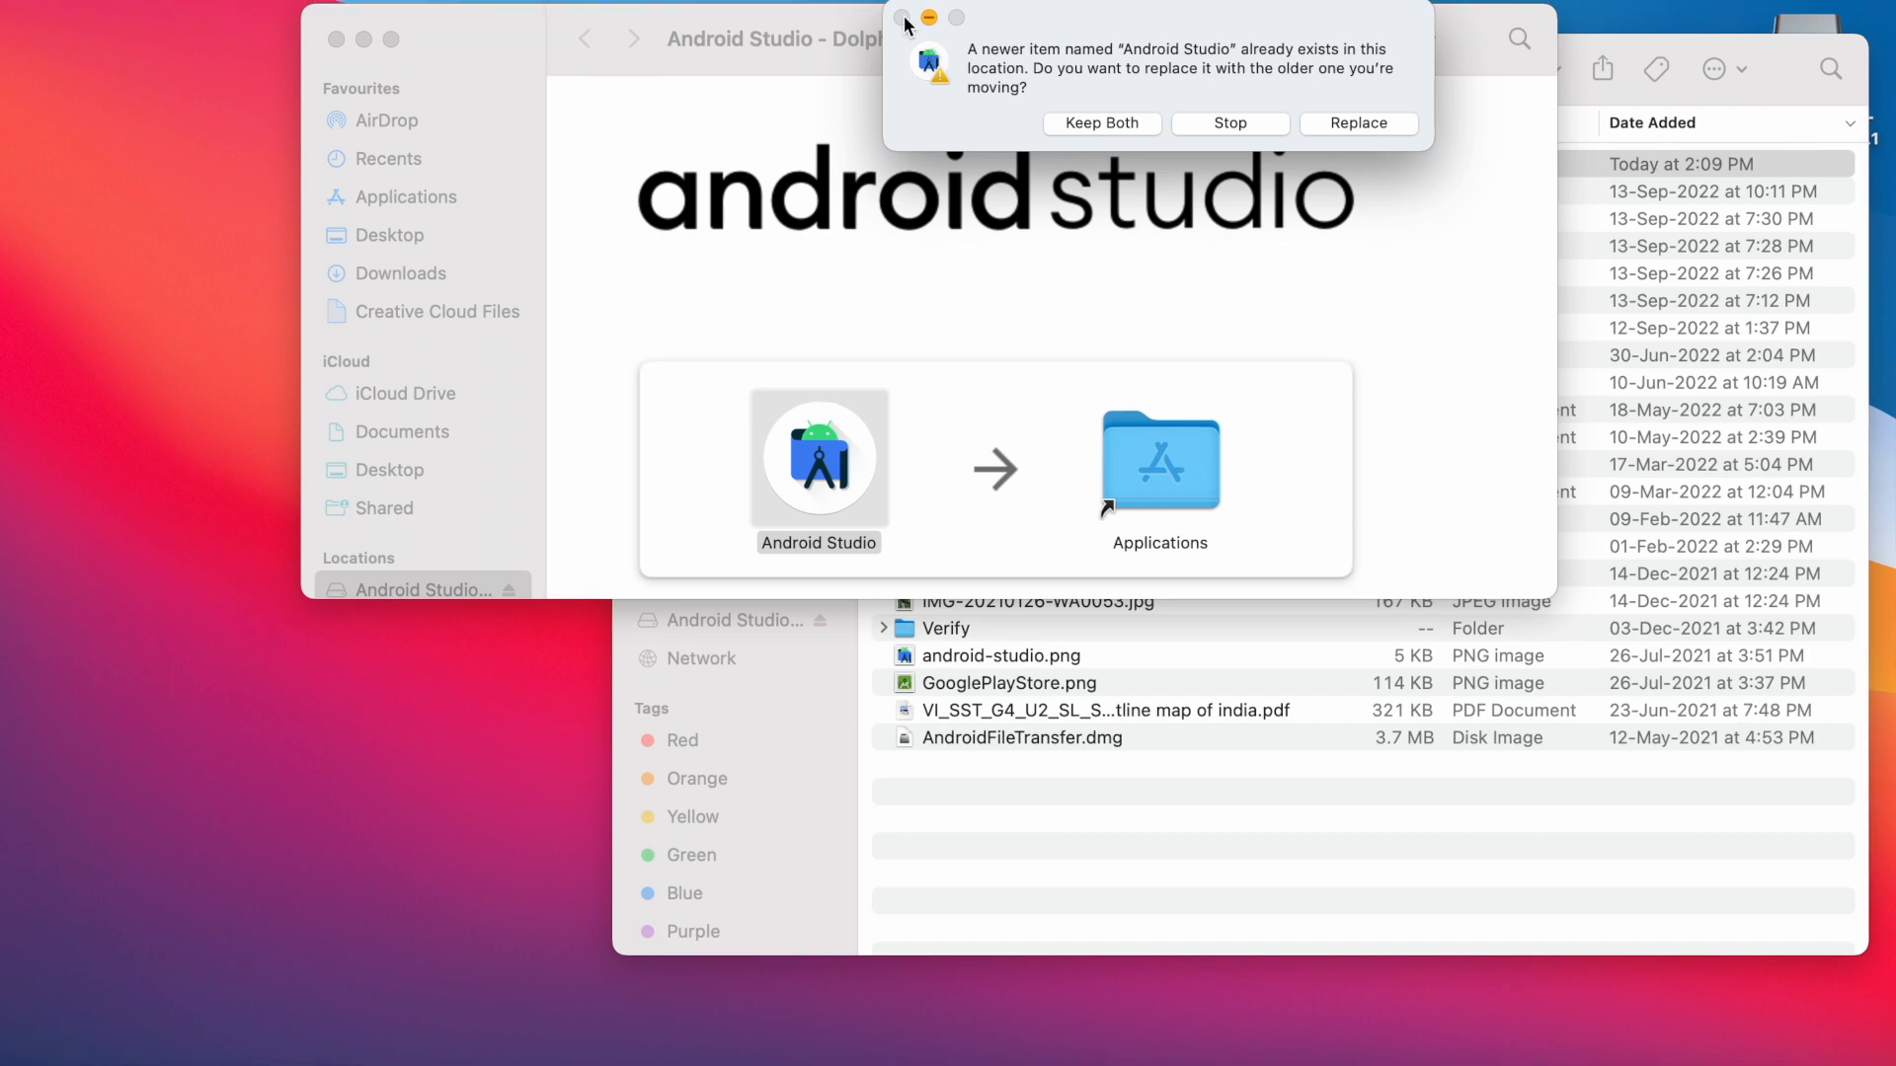
{"action": "left_click", "coordinate": [1228, 124]}
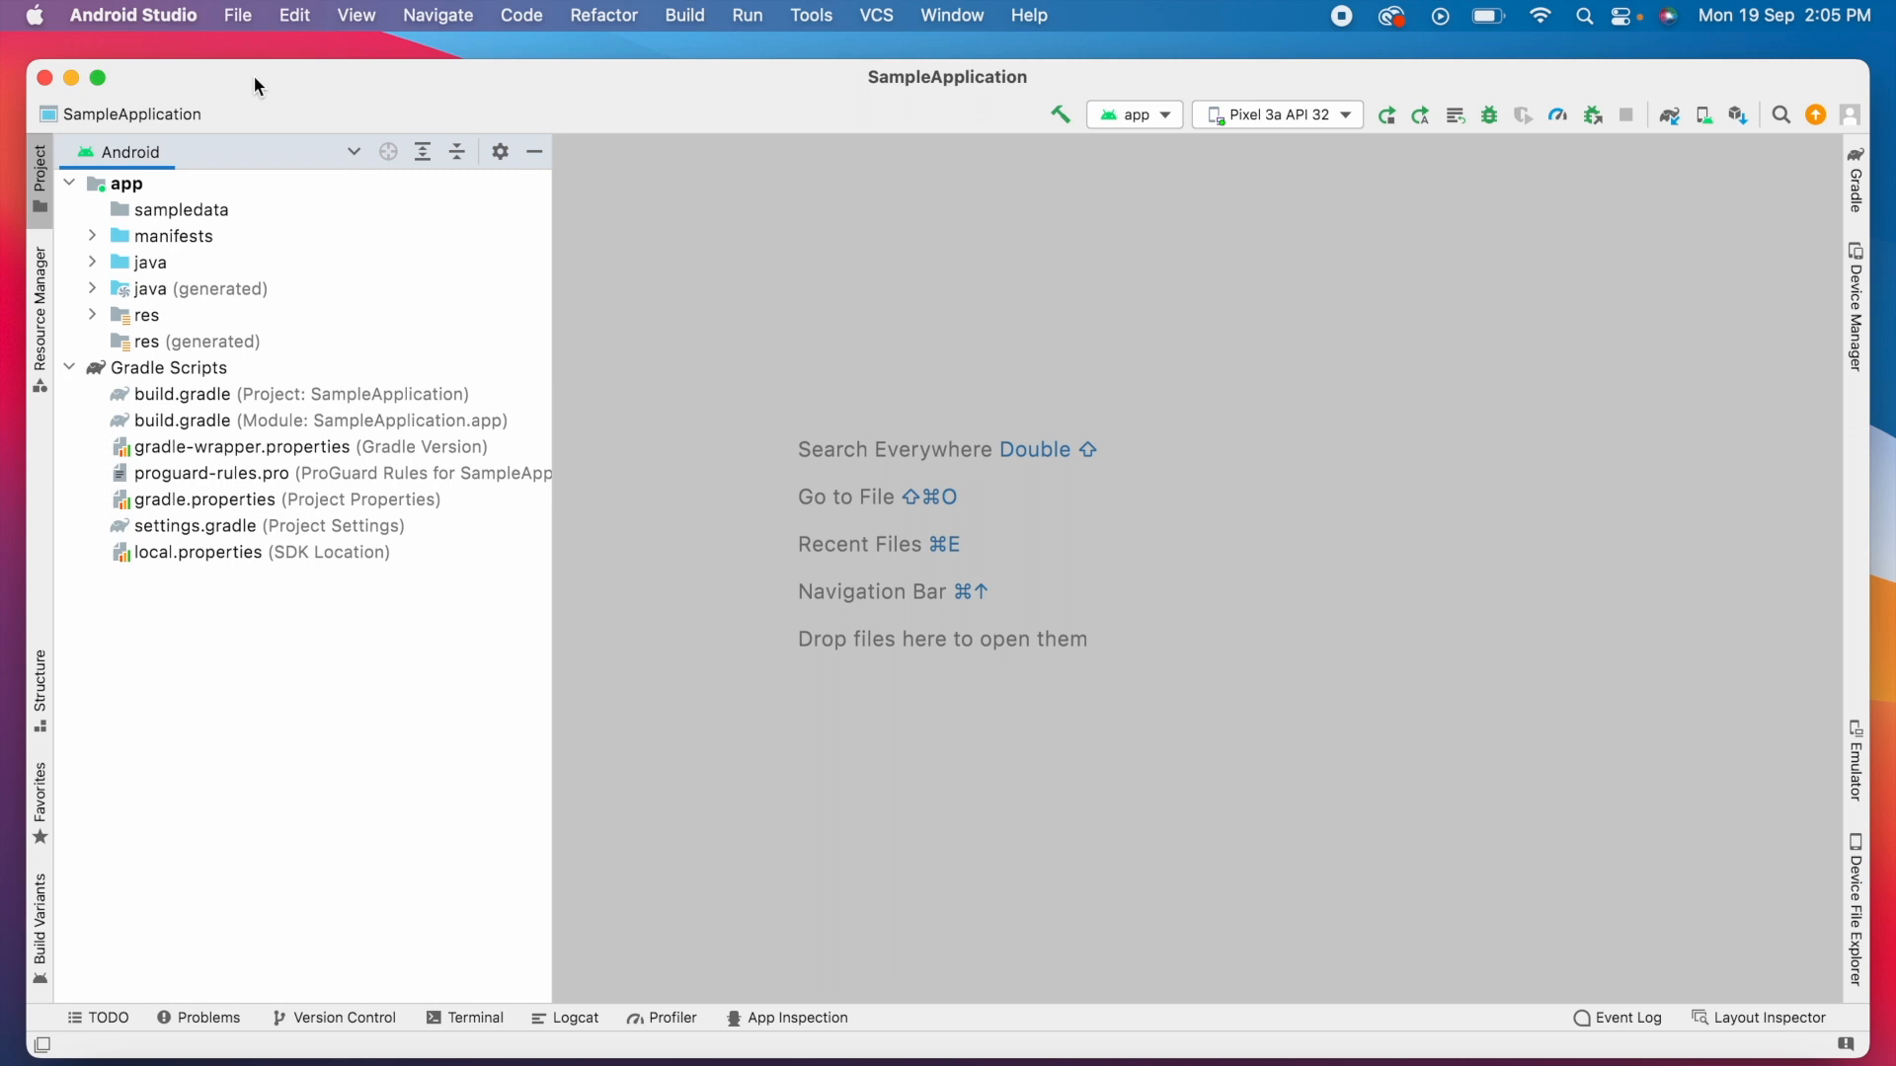
{"action": "mouse_move", "coordinate": [118, 10]}
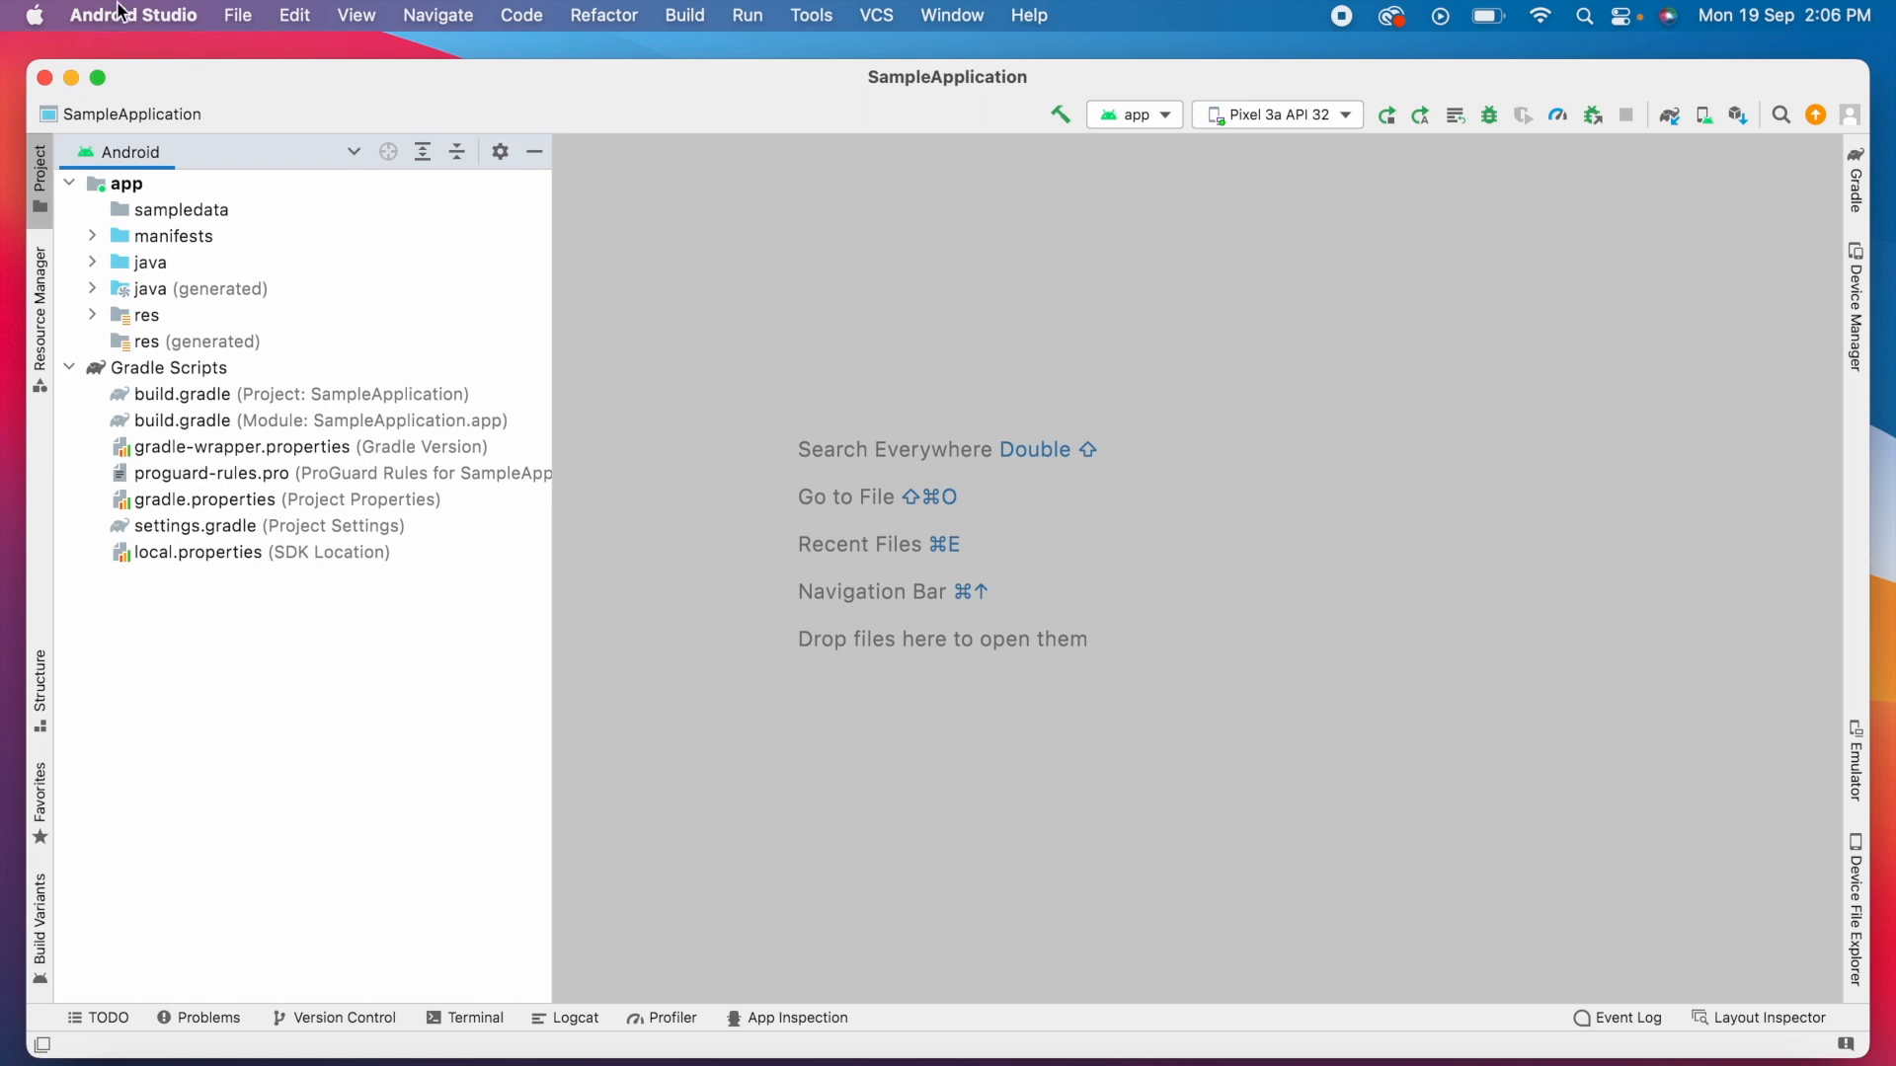
Check for updates and open the Dolphin 2021.3.1 update-available notification
{"action": "left_click", "coordinate": [150, 262]}
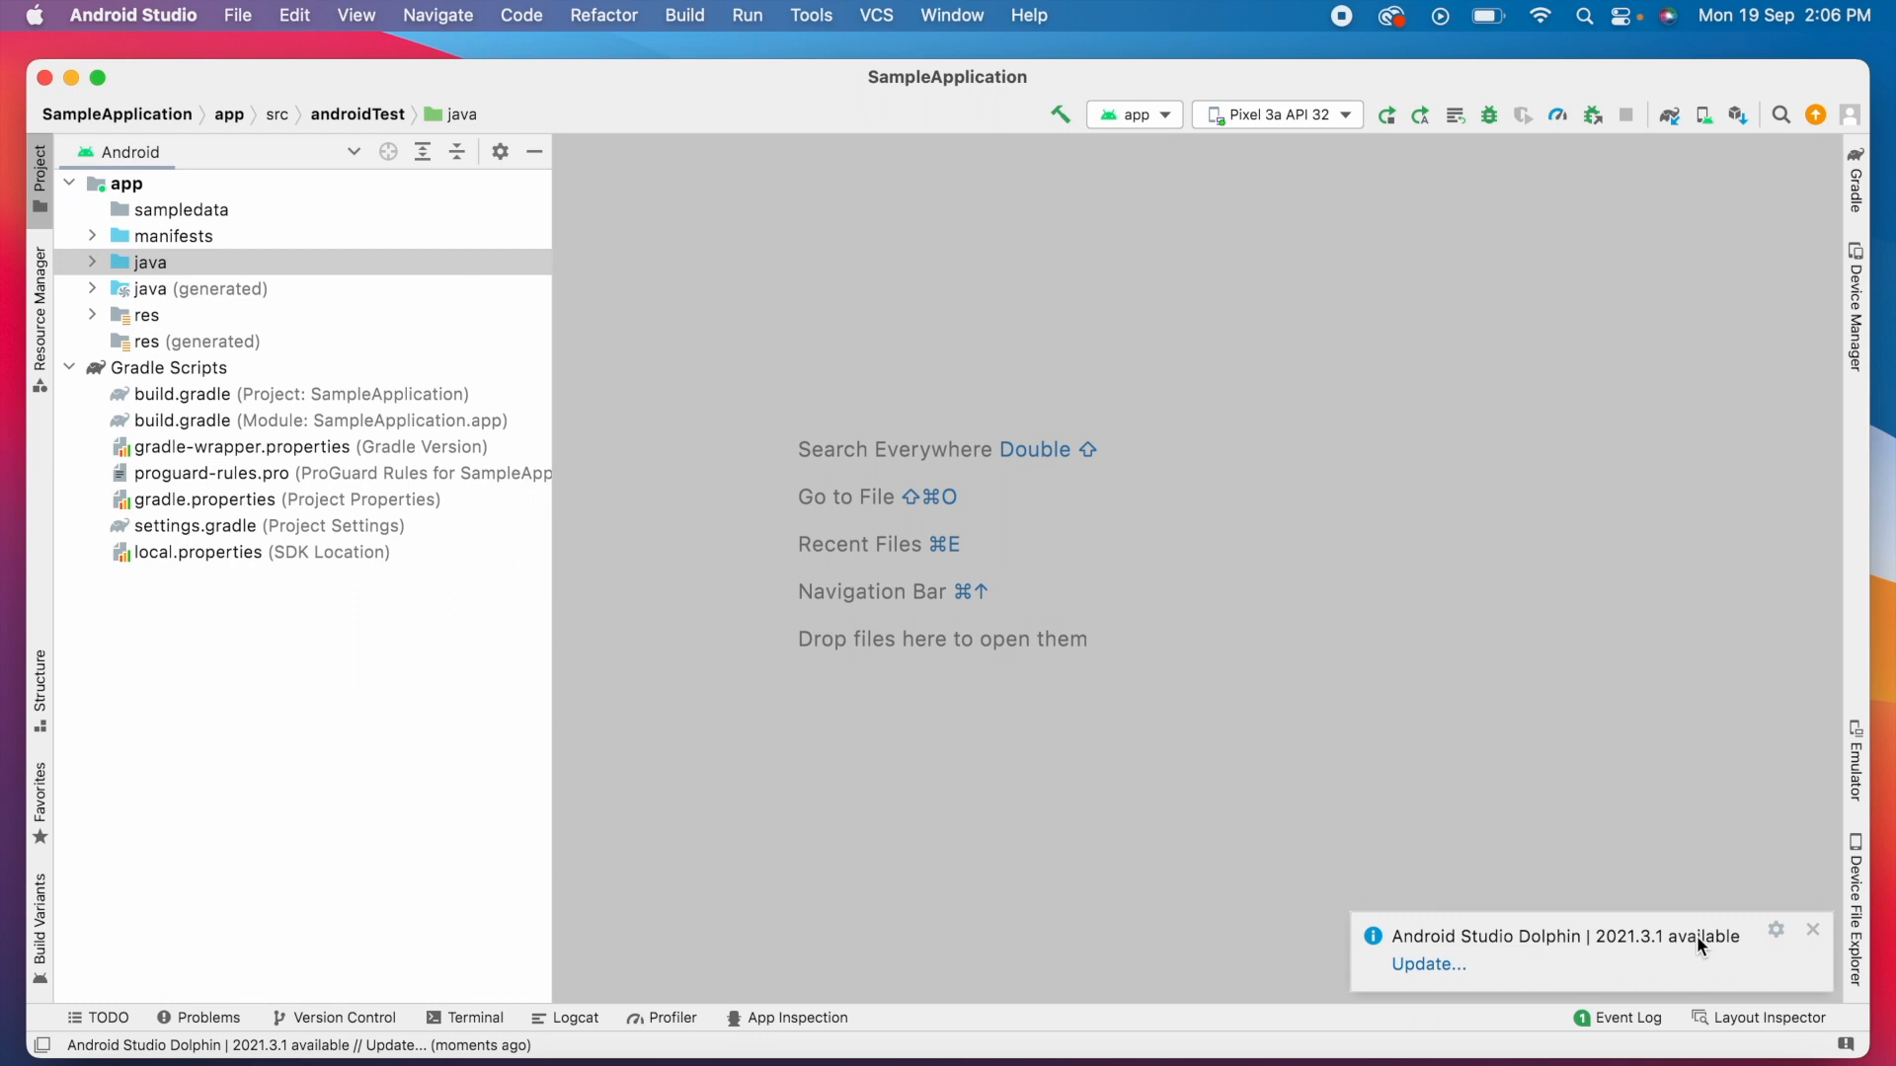
{"action": "left_click", "coordinate": [1427, 964]}
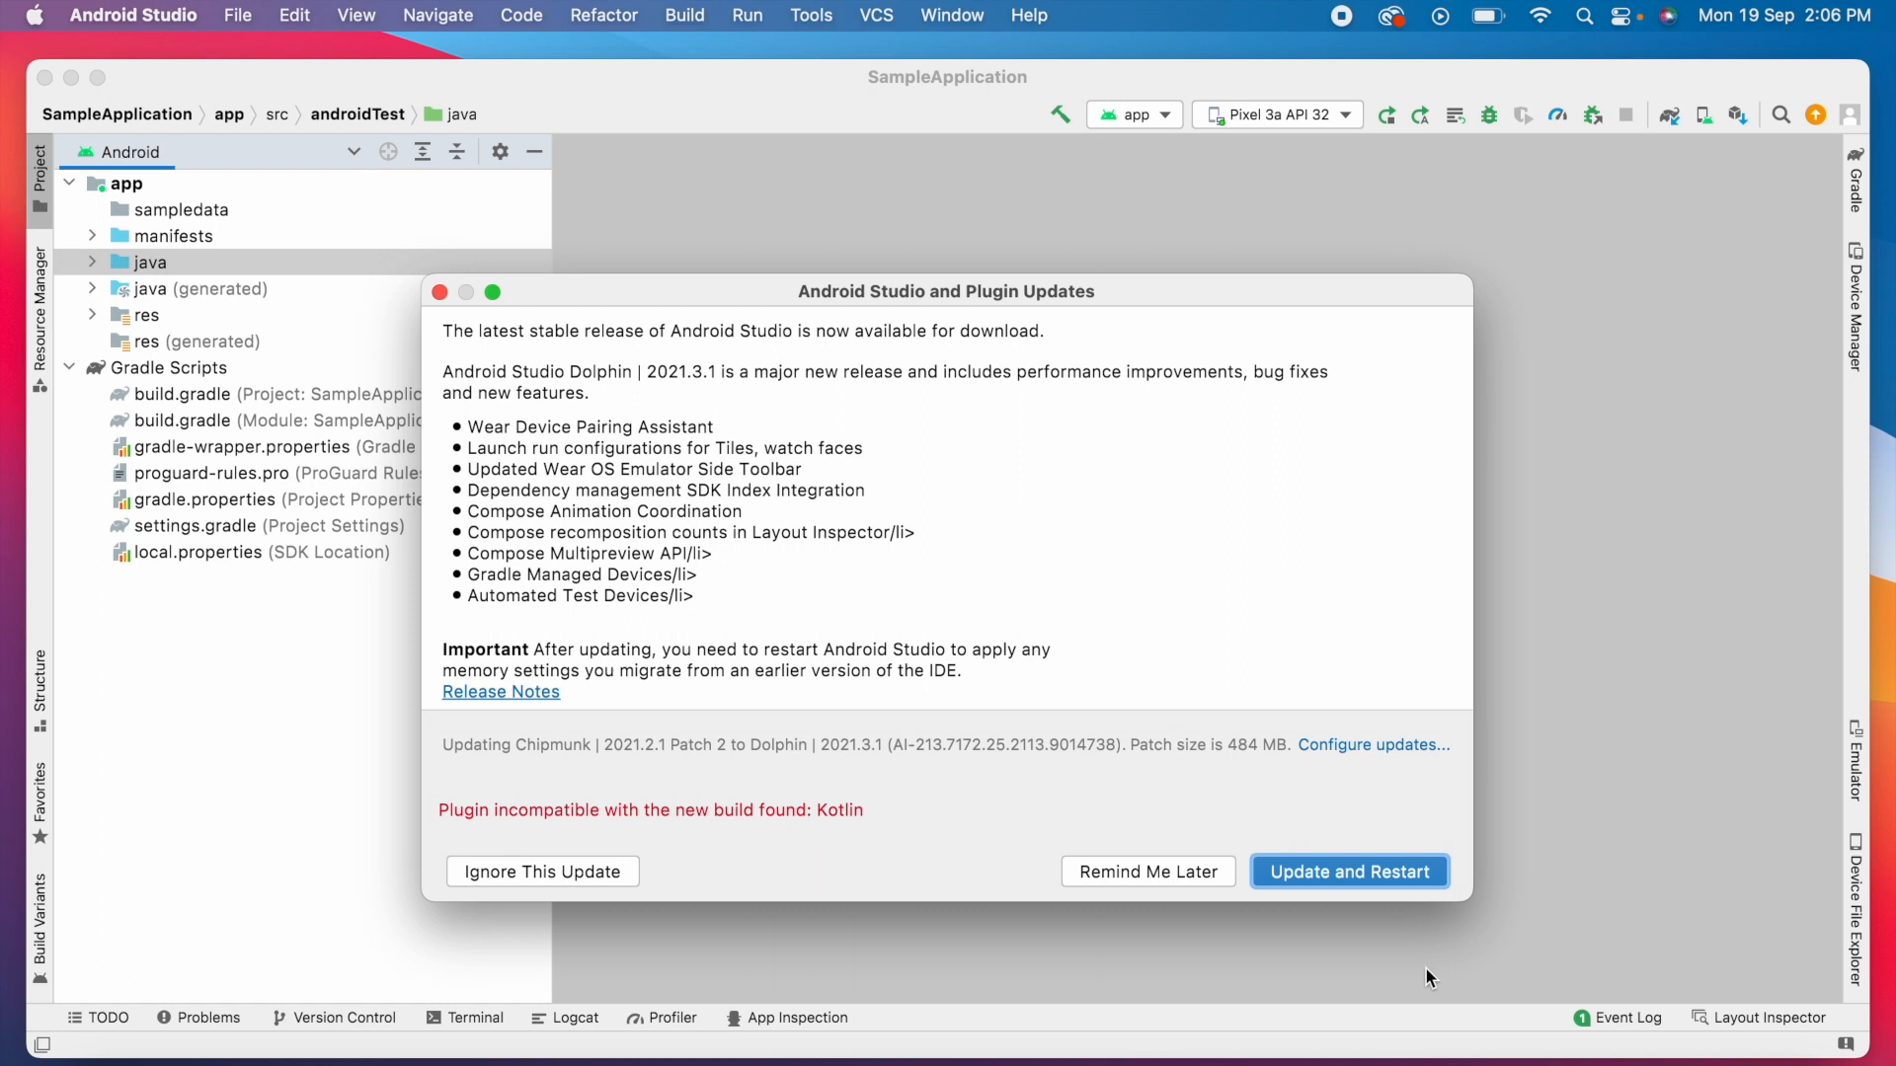
{"action": "mouse_move", "coordinate": [1350, 766]}
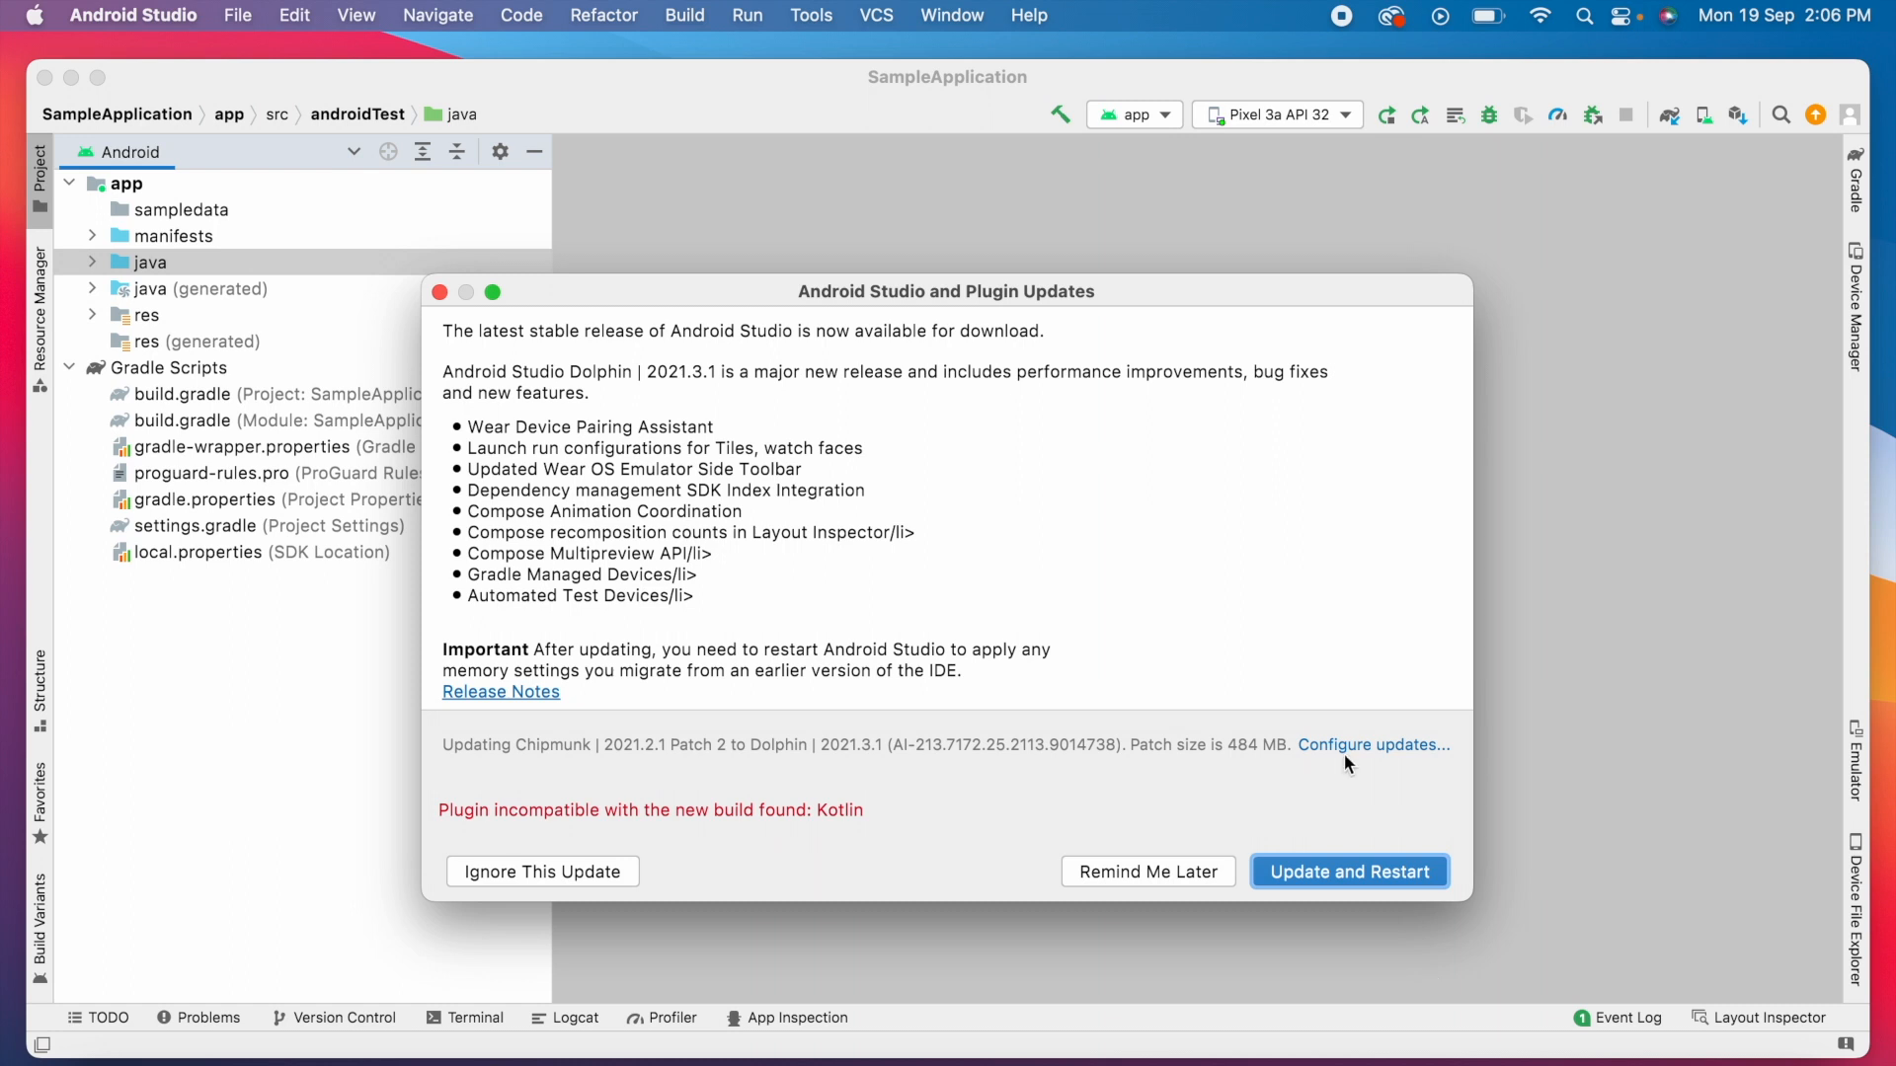
{"action": "mouse_move", "coordinate": [819, 820]}
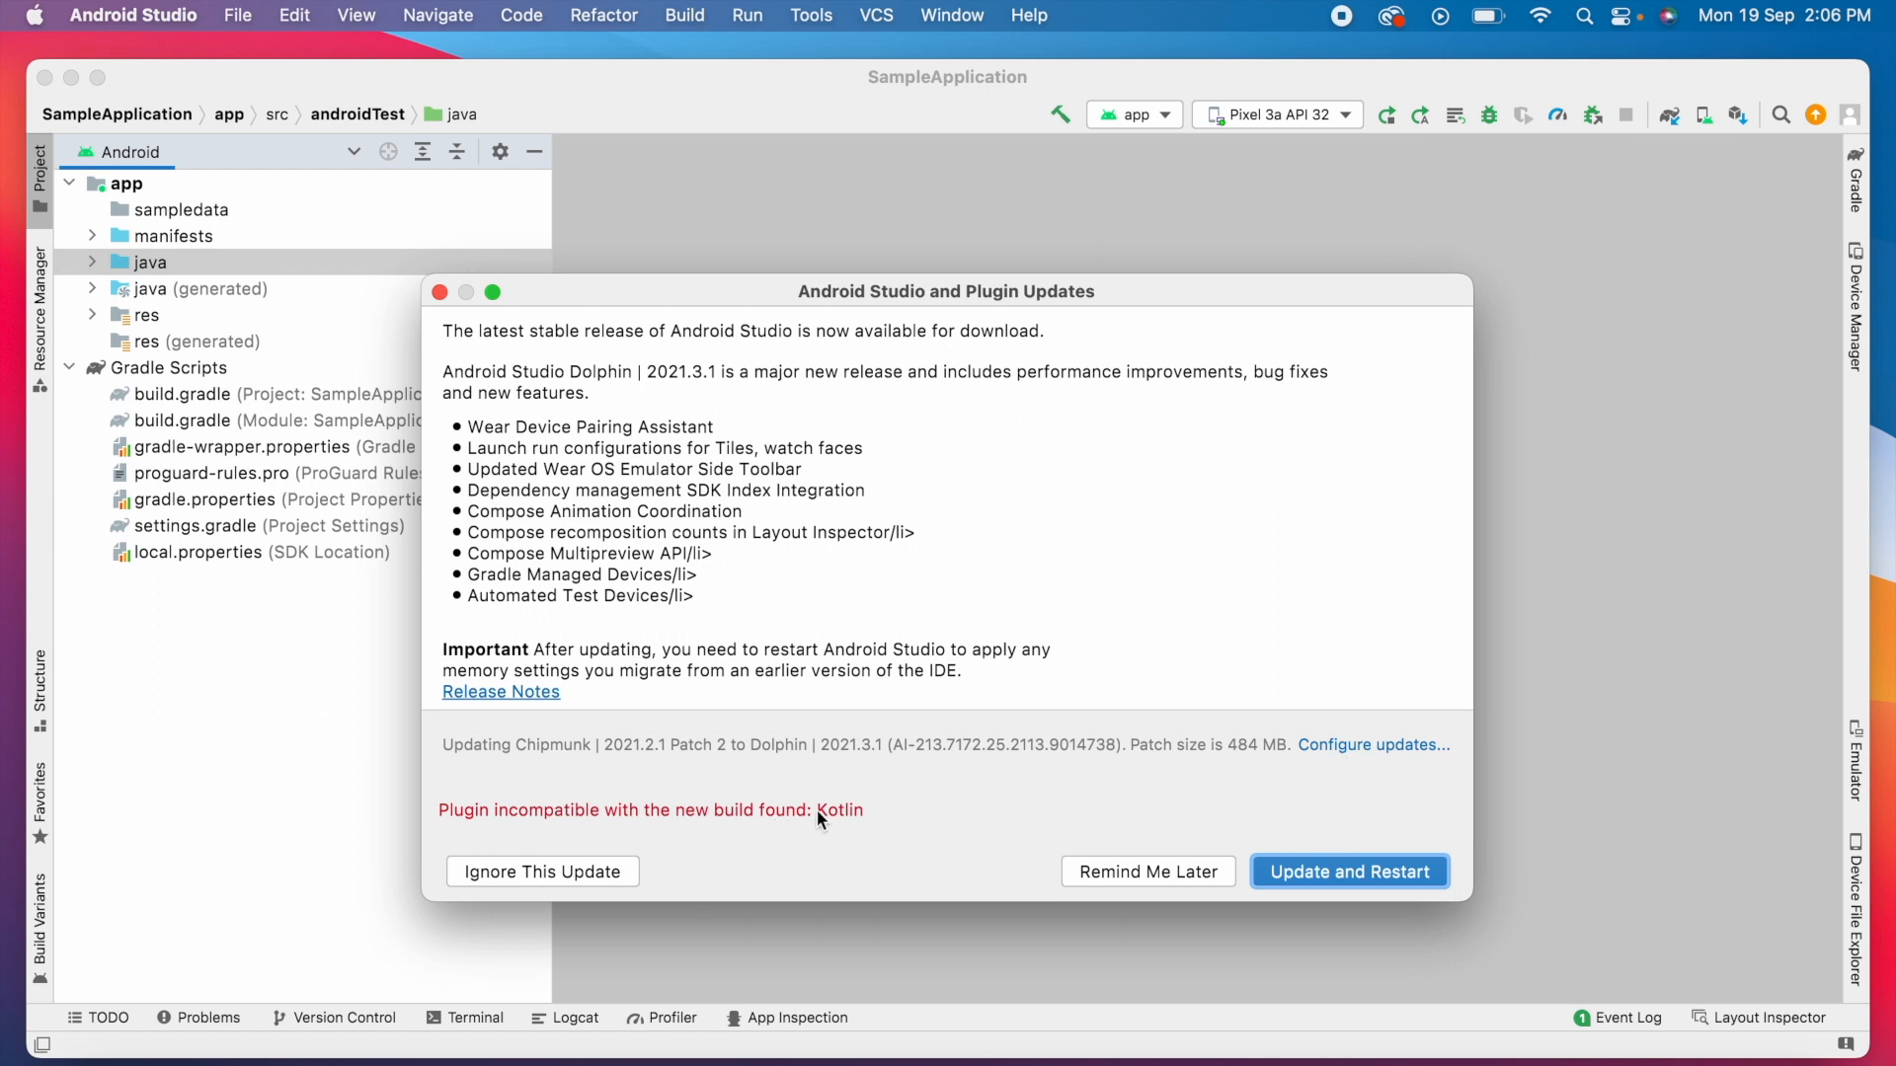
{"action": "mouse_move", "coordinate": [984, 871]}
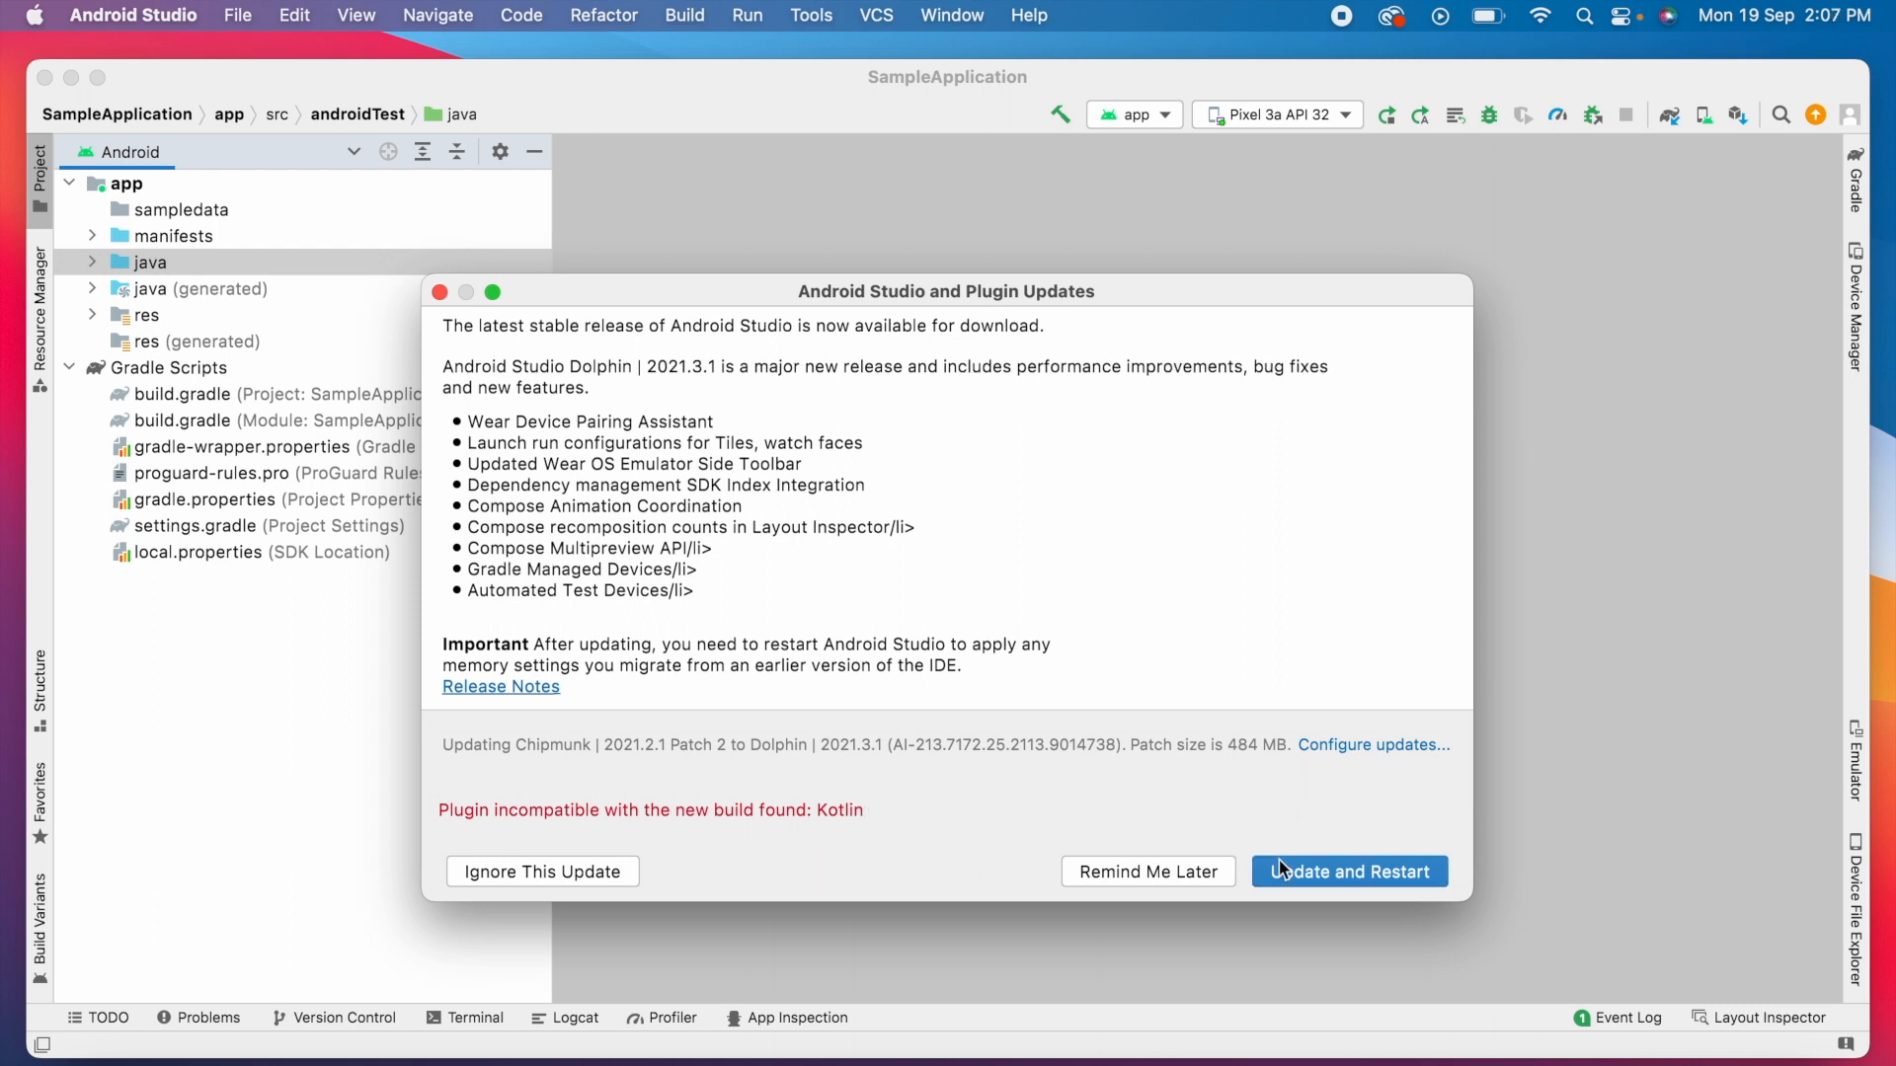
Open Configure updates to view the IDE and plugin update-check settings
{"action": "left_click", "coordinate": [1373, 744]}
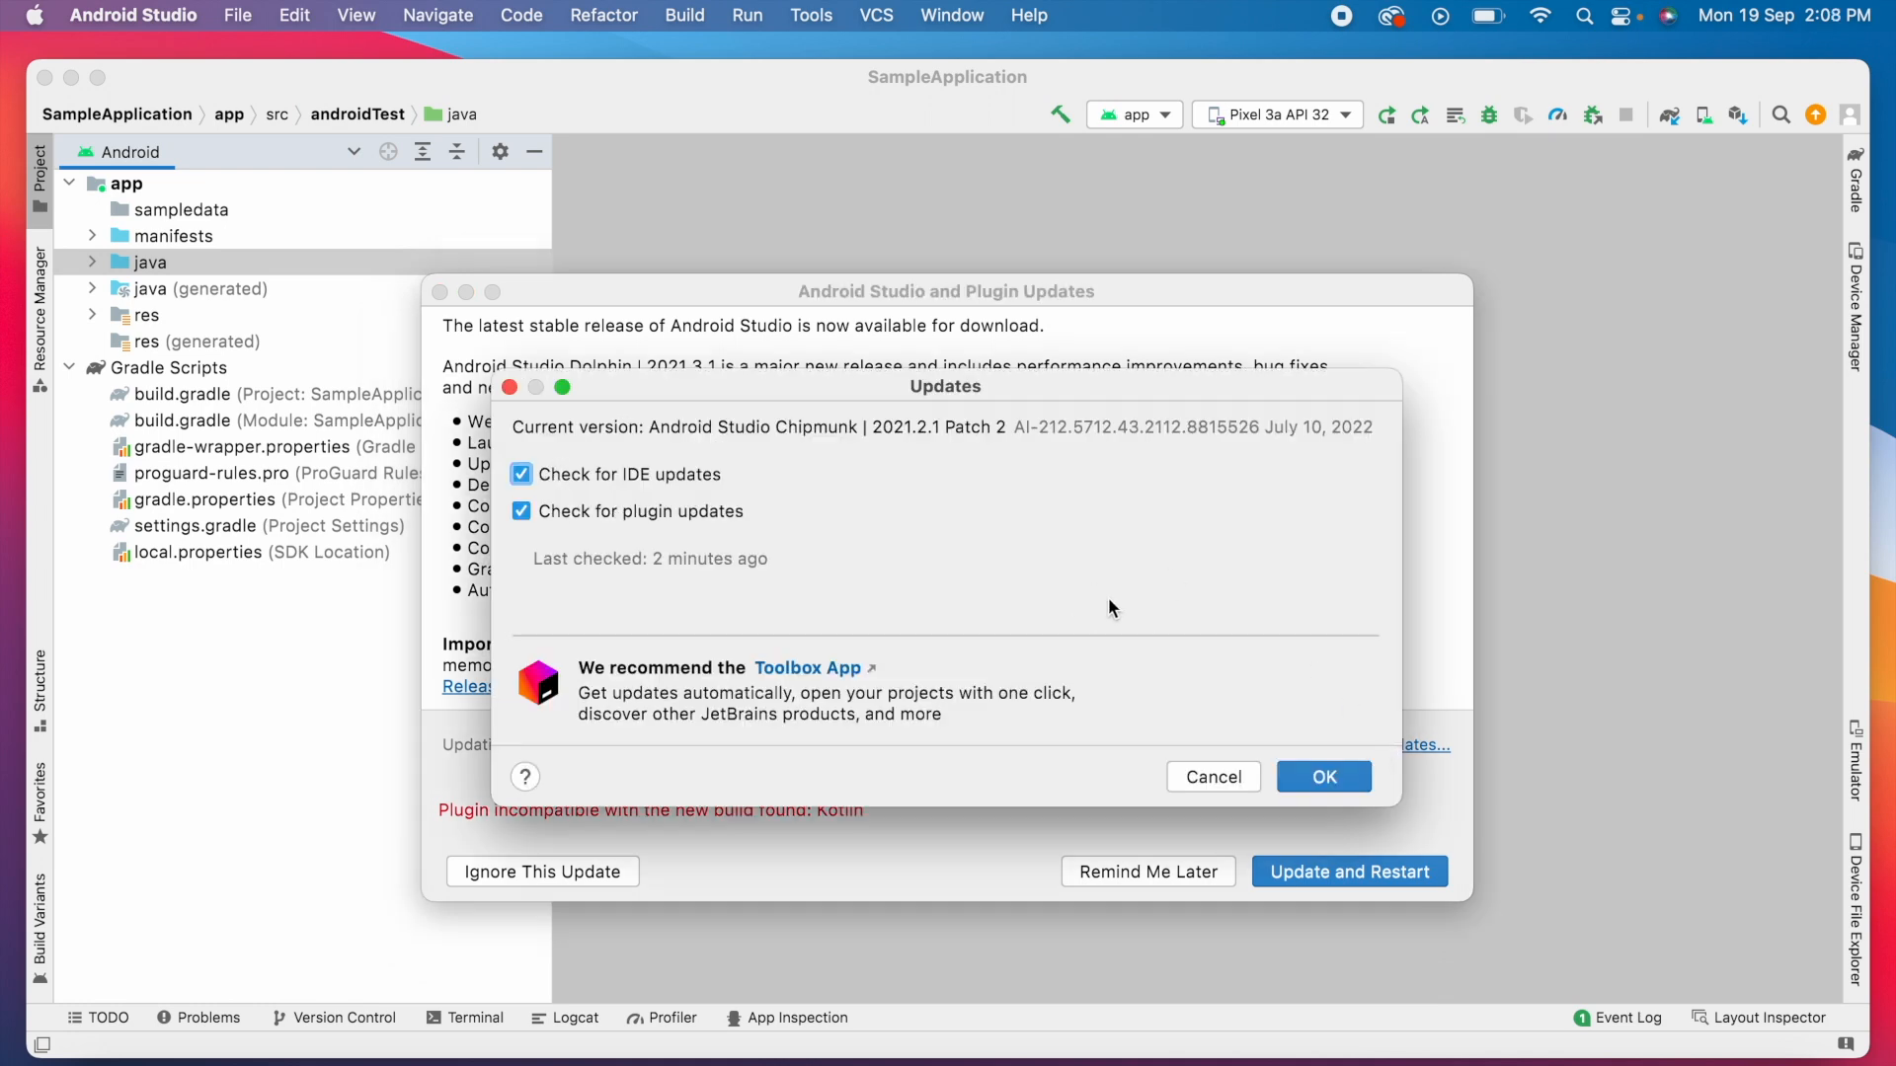
Confirm the Updates settings, then update and restart into SampleApplication
{"action": "left_click", "coordinate": [1347, 872]}
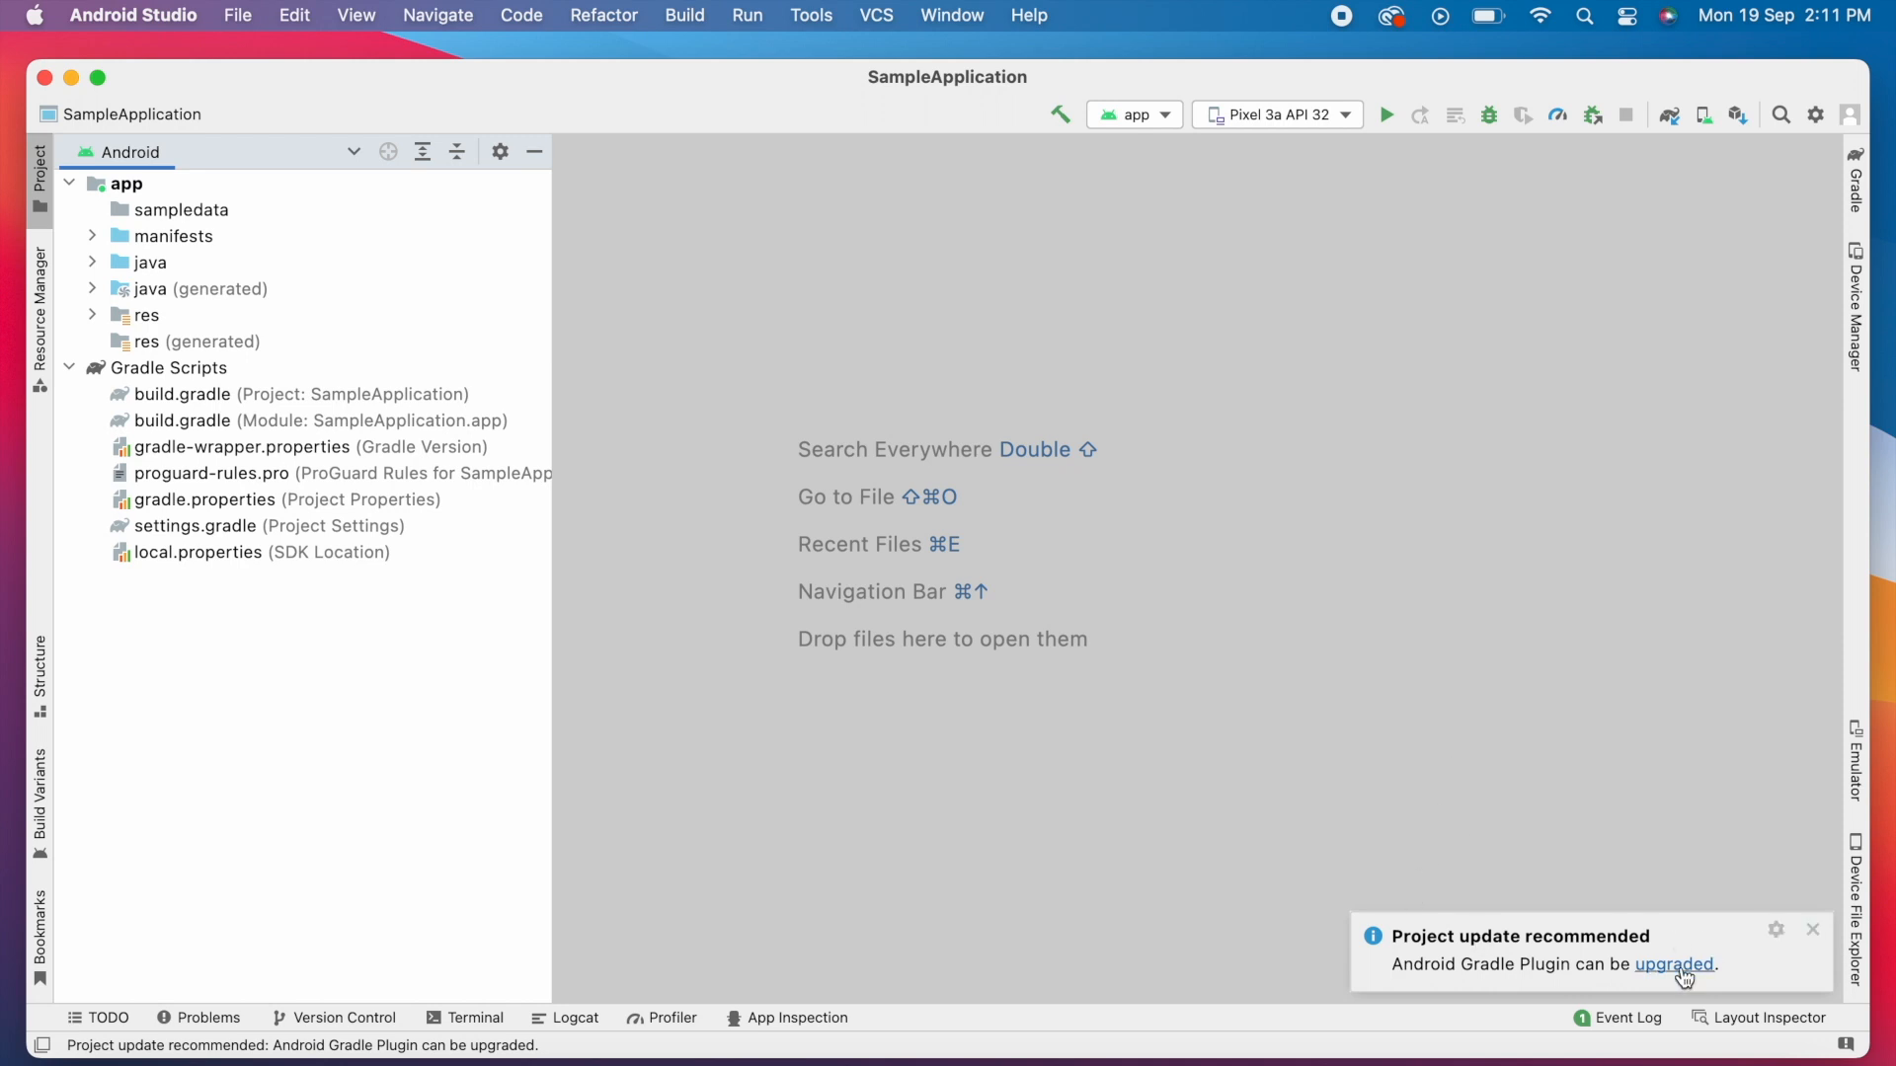
Run the Upgrade Assistant to move the Android Gradle Plugin from 7.2.1 to 7.3.0, then view Logcat
{"action": "left_click", "coordinate": [1675, 964]}
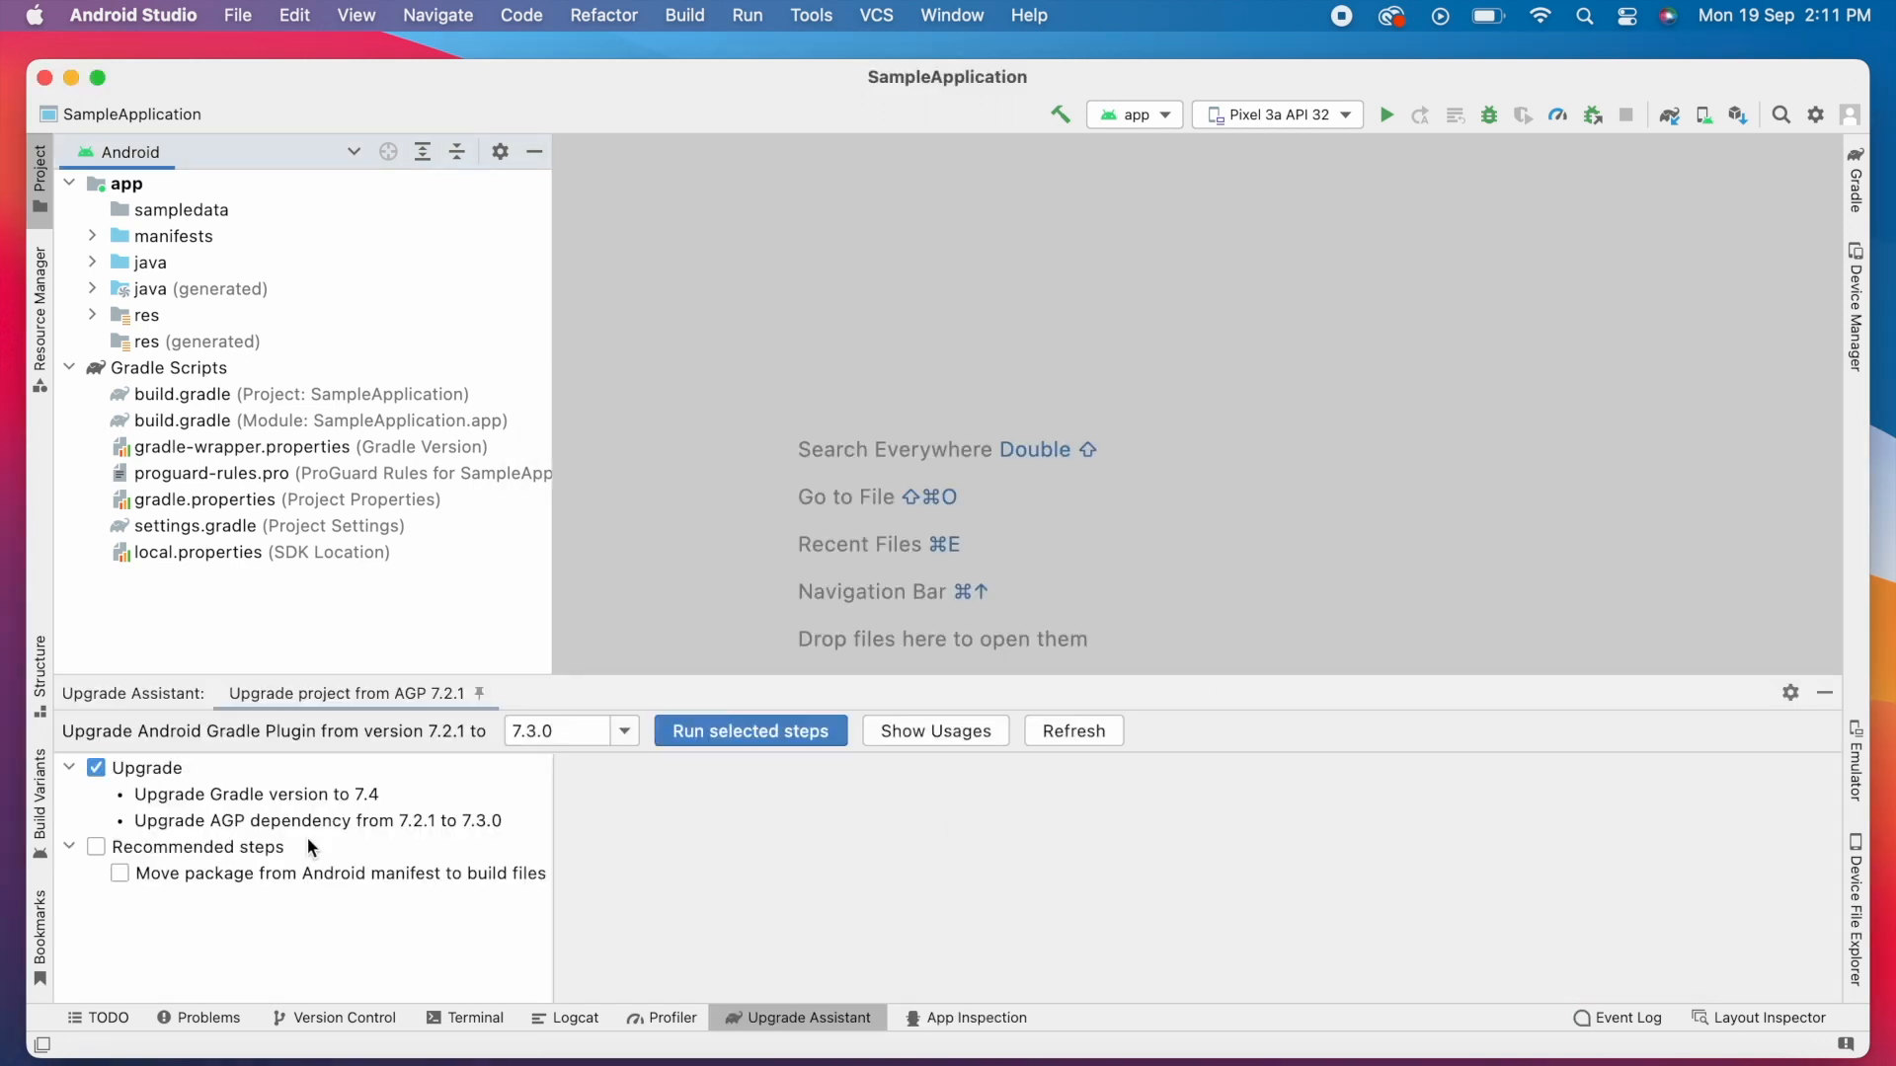
{"action": "left_click", "coordinate": [748, 731]}
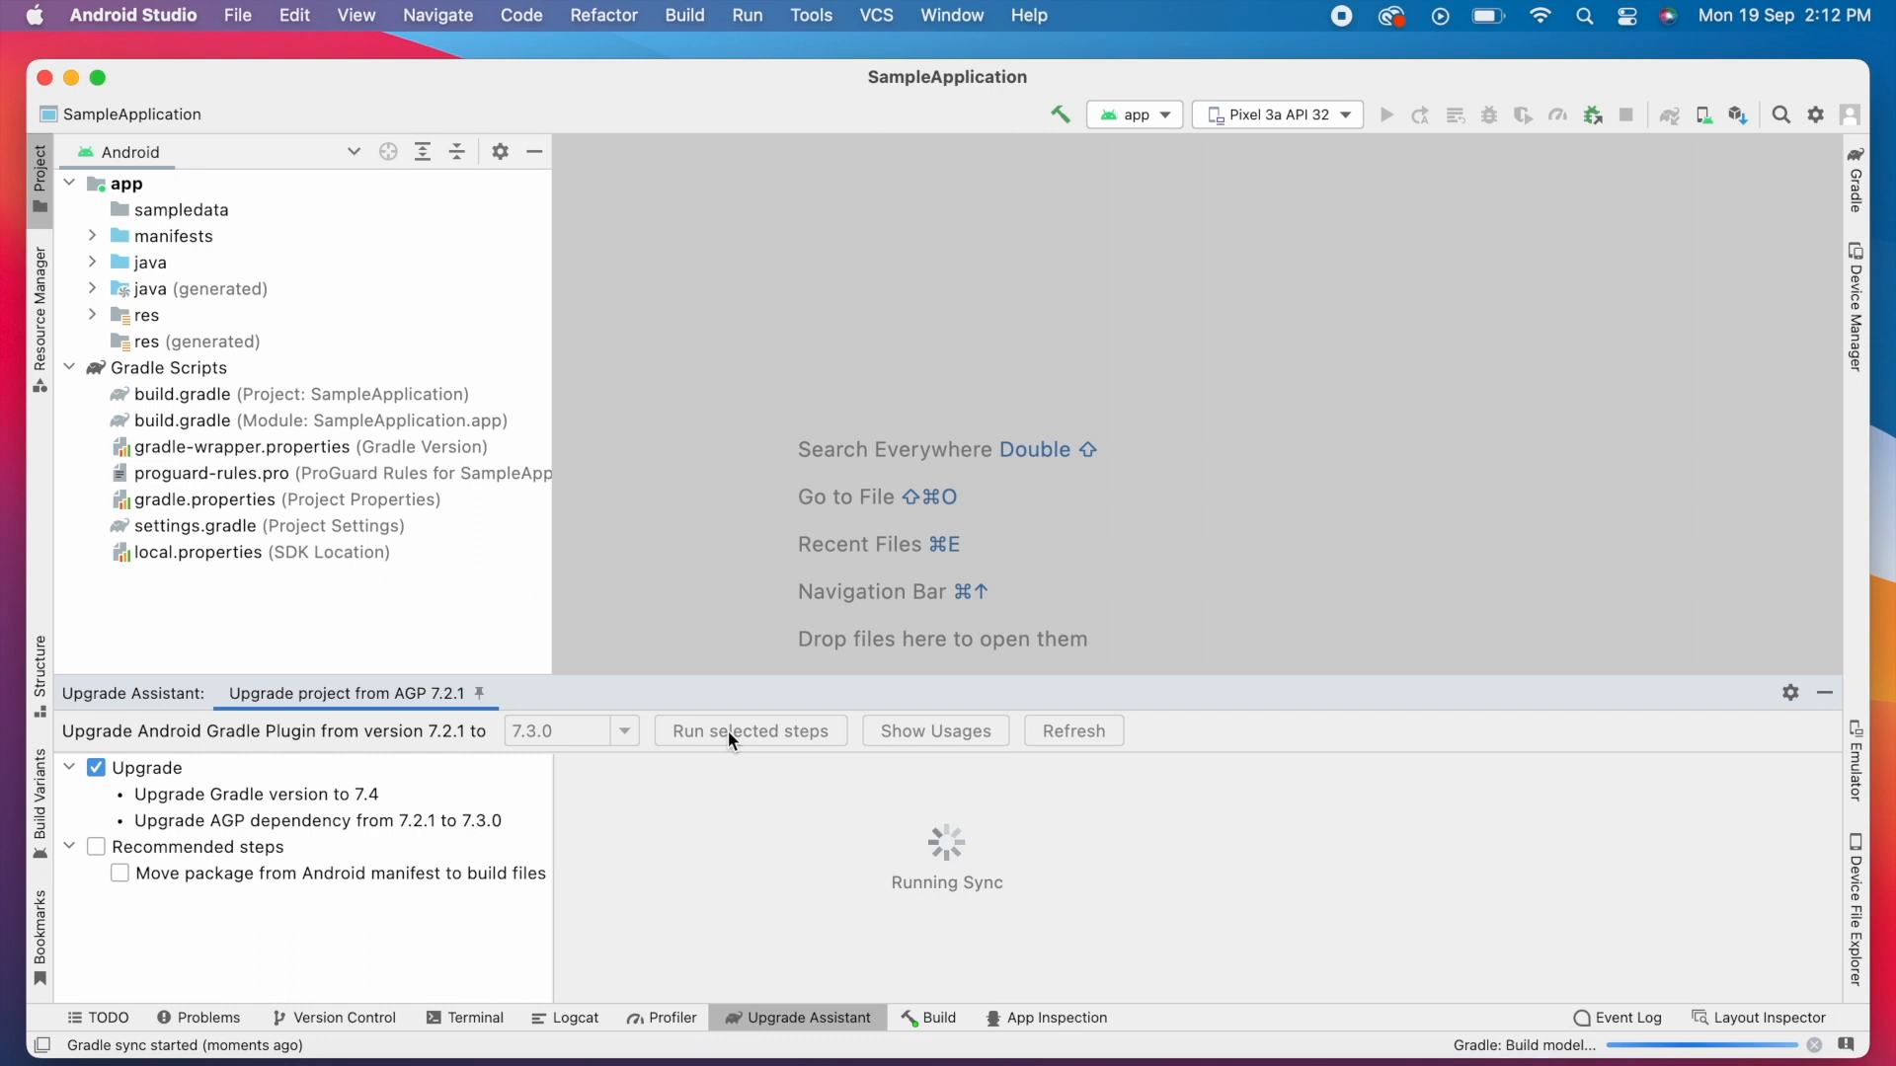
{"action": "left_click", "coordinate": [750, 731]}
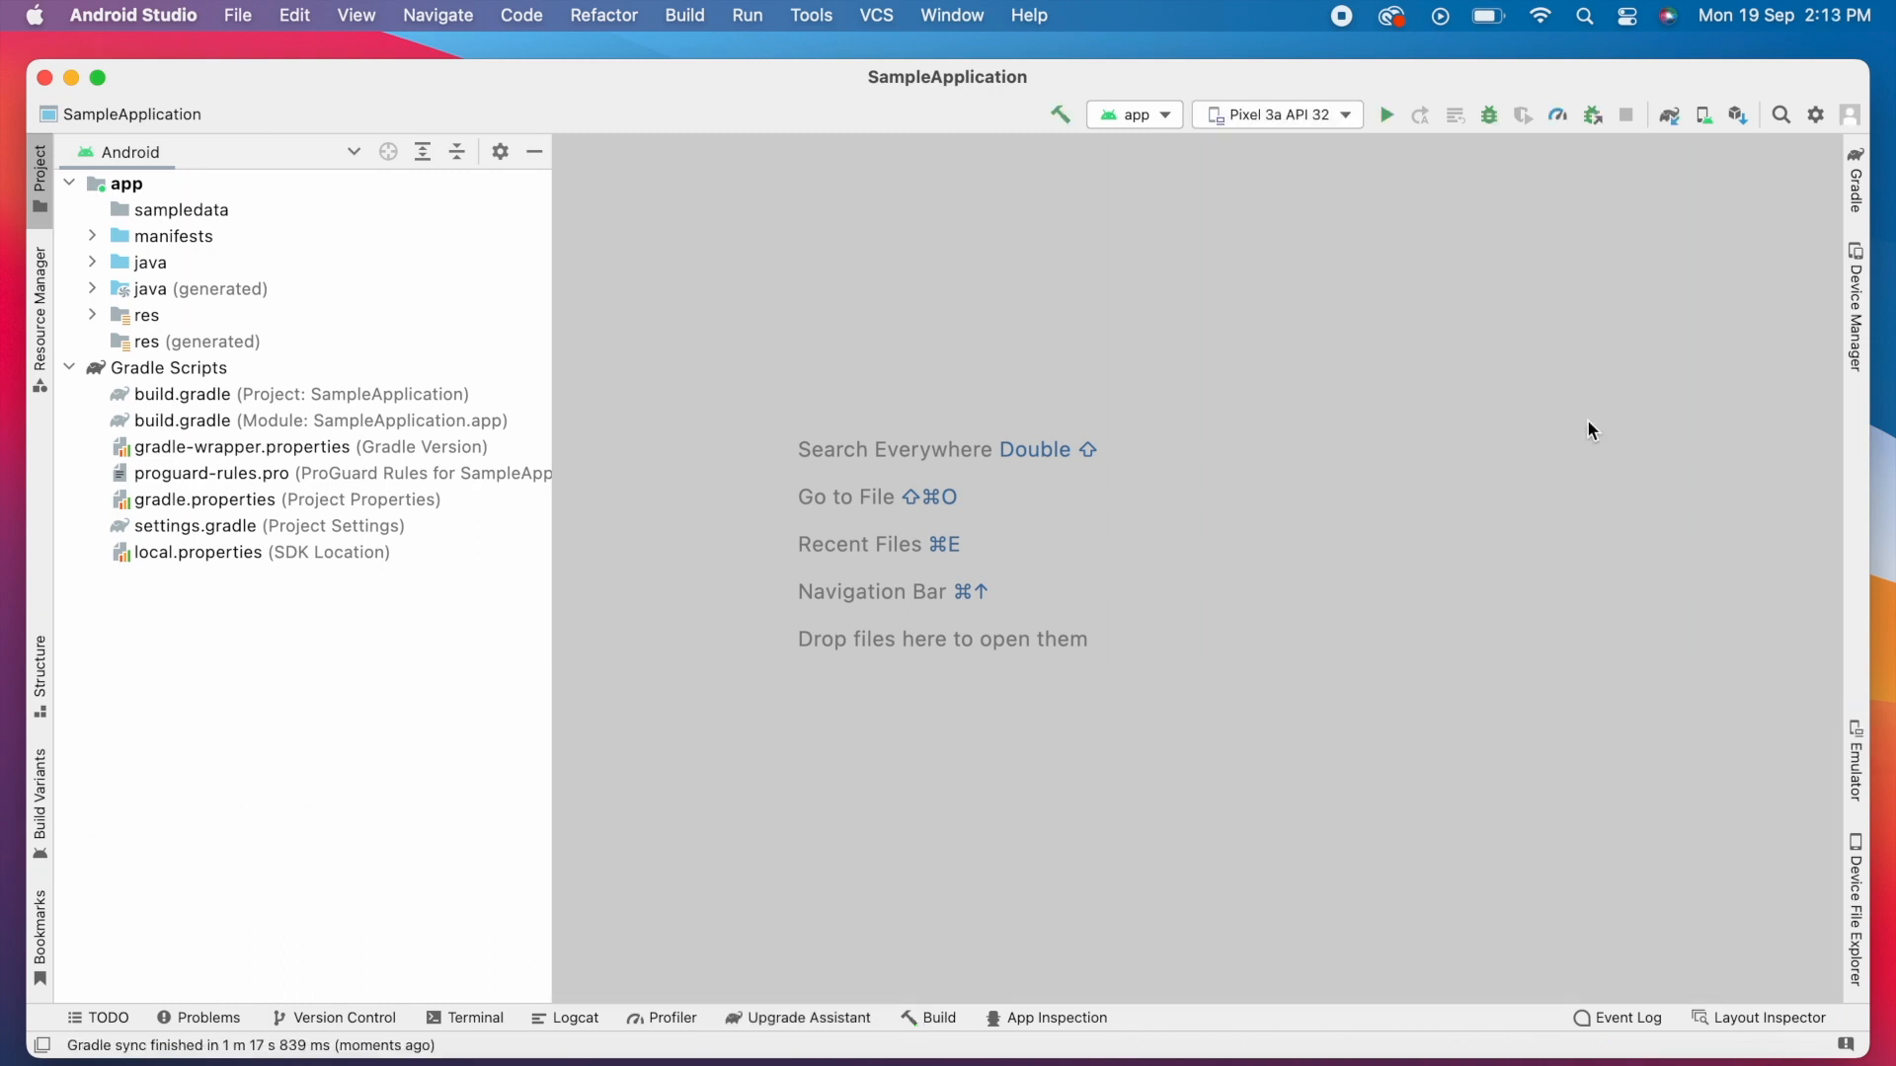
{"action": "left_click", "coordinate": [573, 1017]}
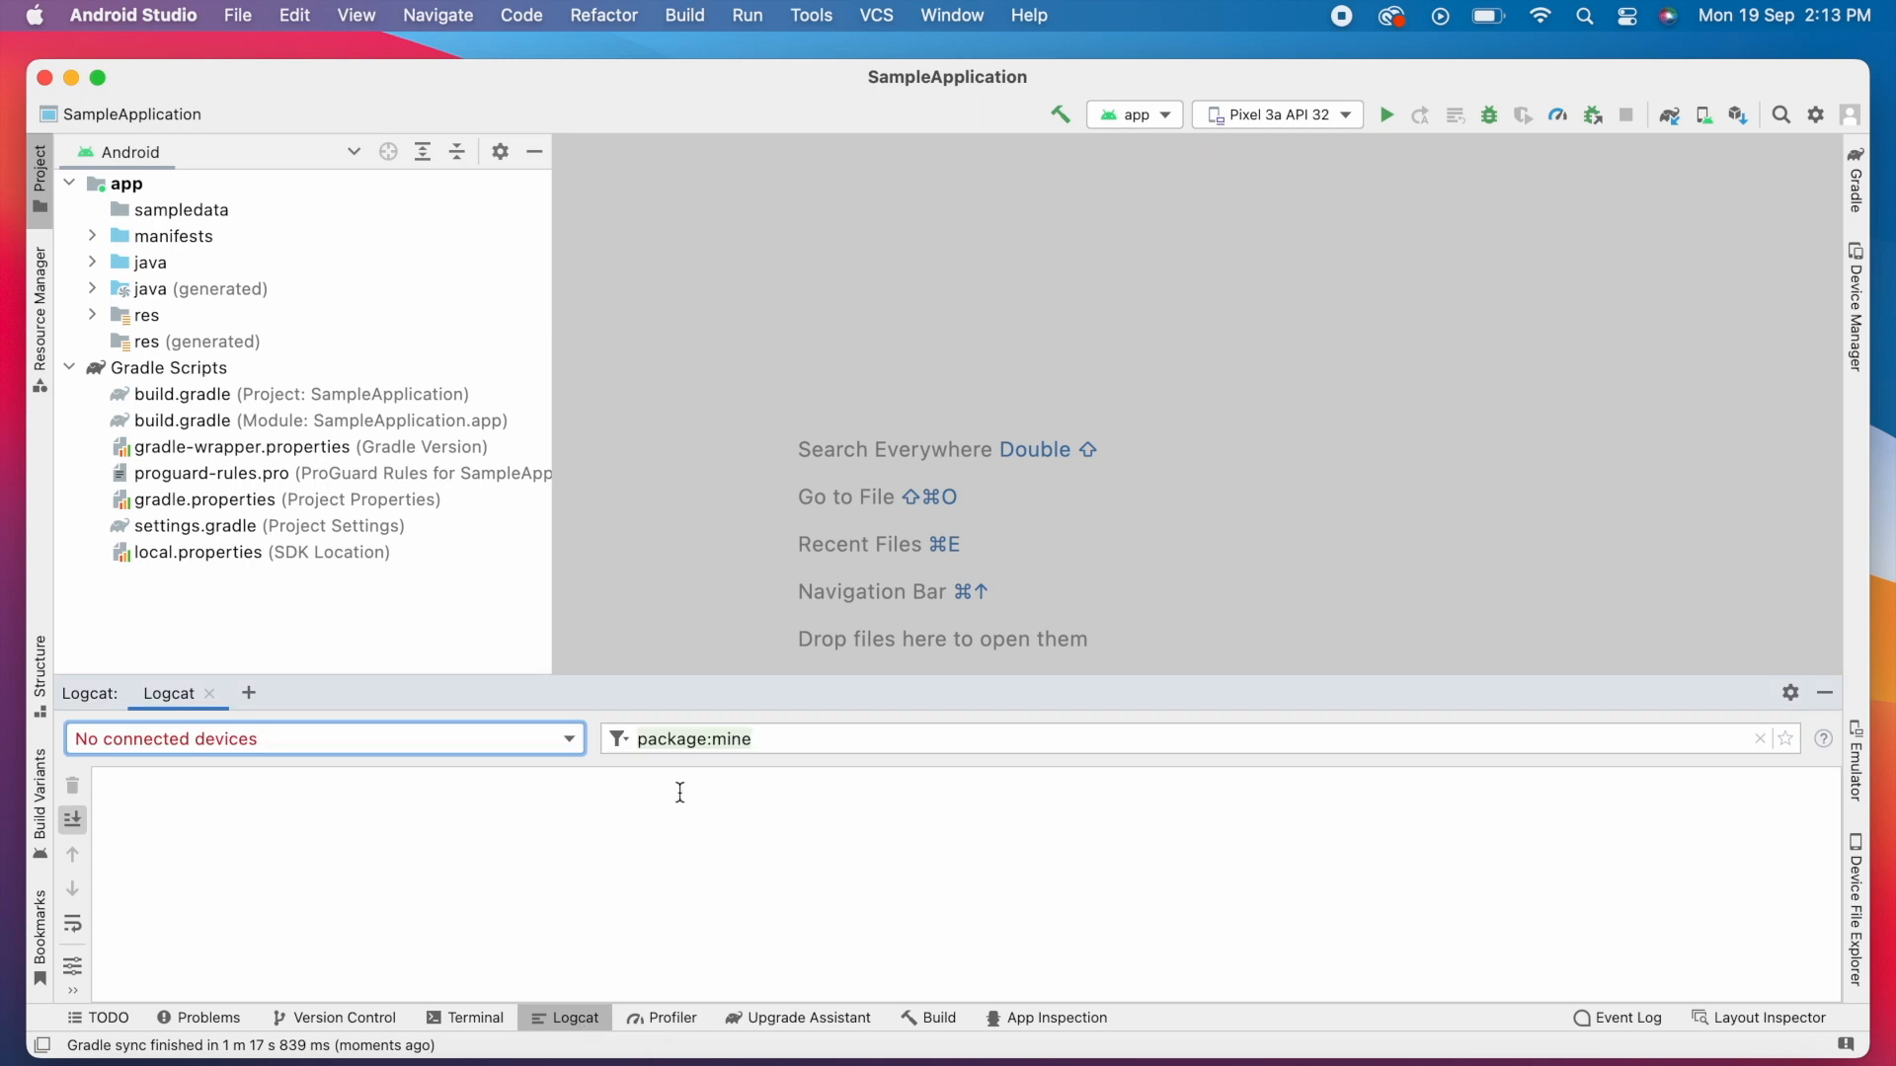